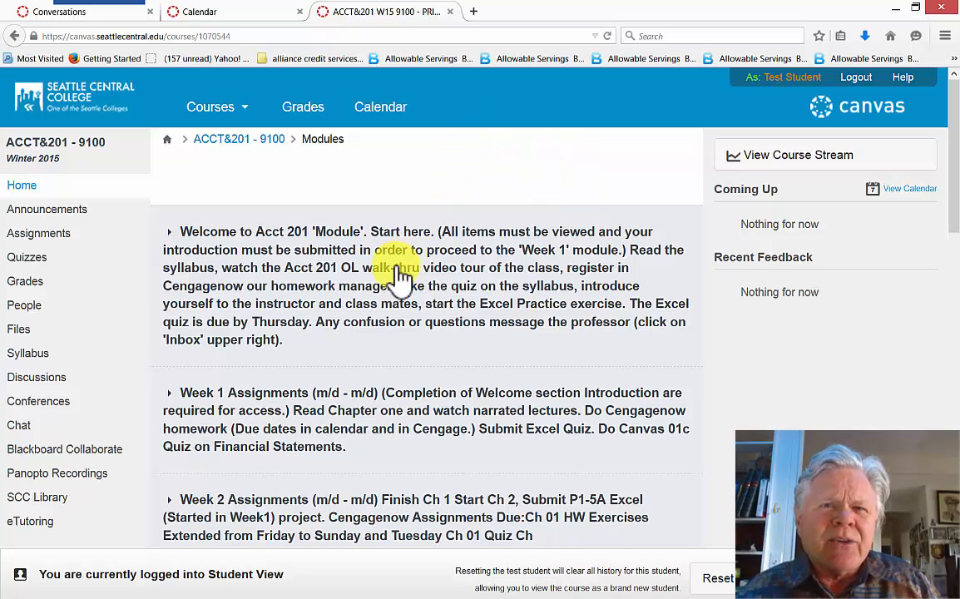
mouse_move(333, 474)
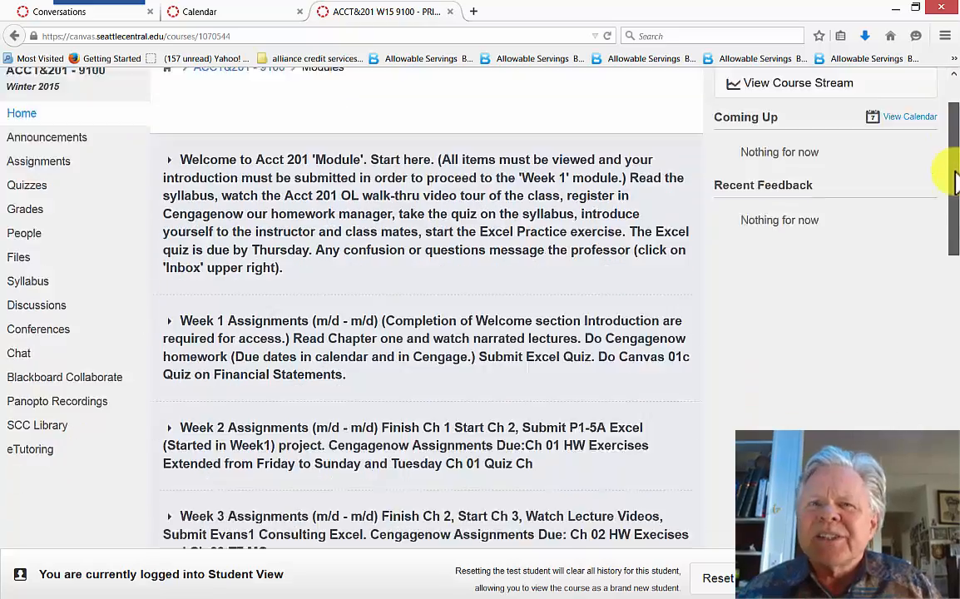
Expand the Welcome to Acct 201 module and scroll through its syllabus-to-Excel-practice items.
scroll(down, 3)
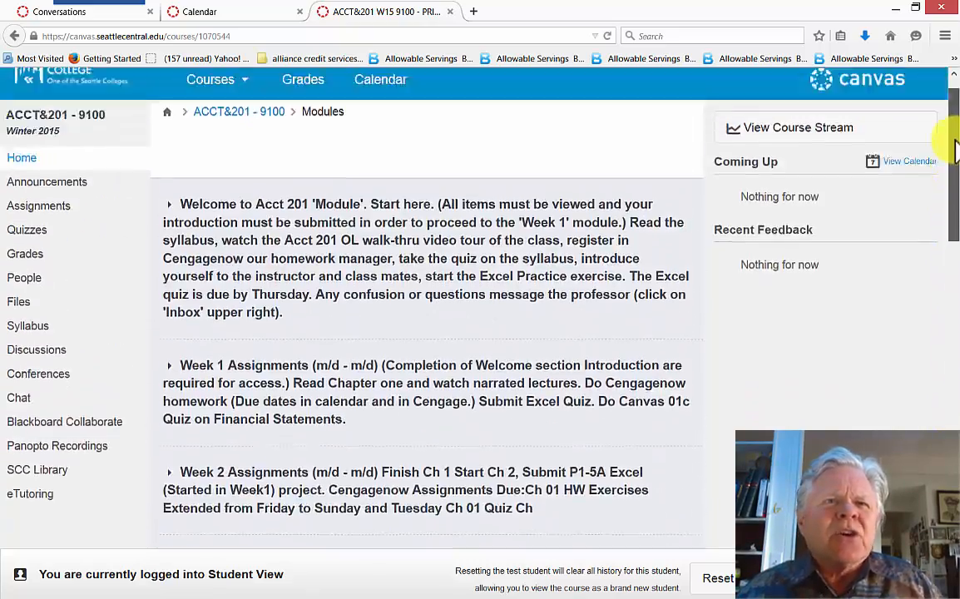
mouse_move(253, 250)
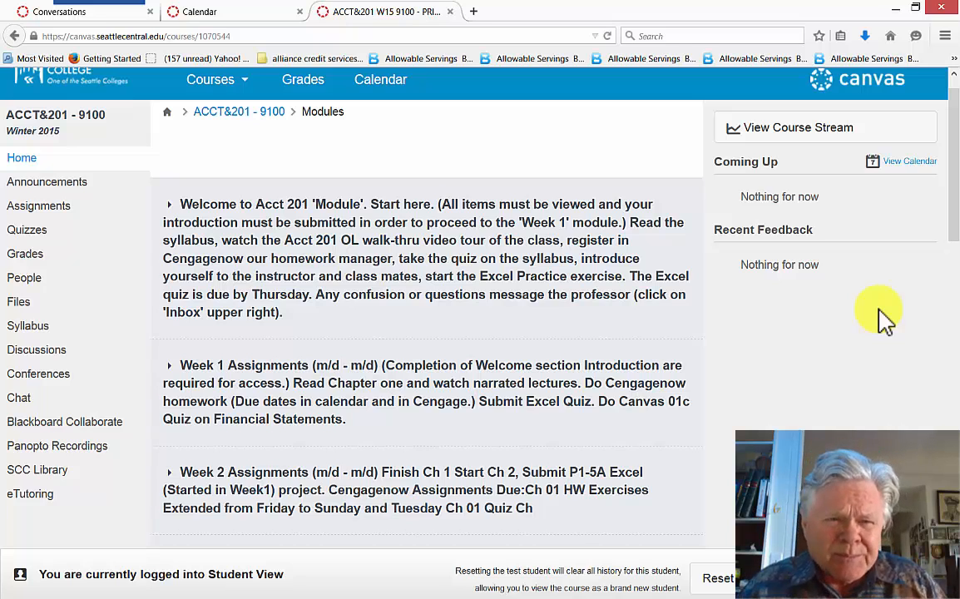
mouse_move(117, 108)
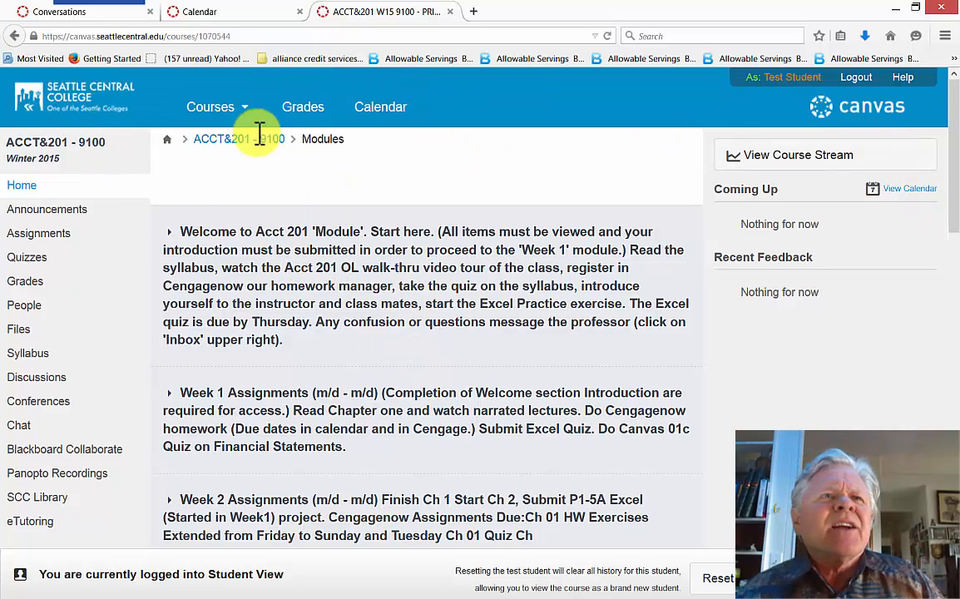
mouse_move(597, 112)
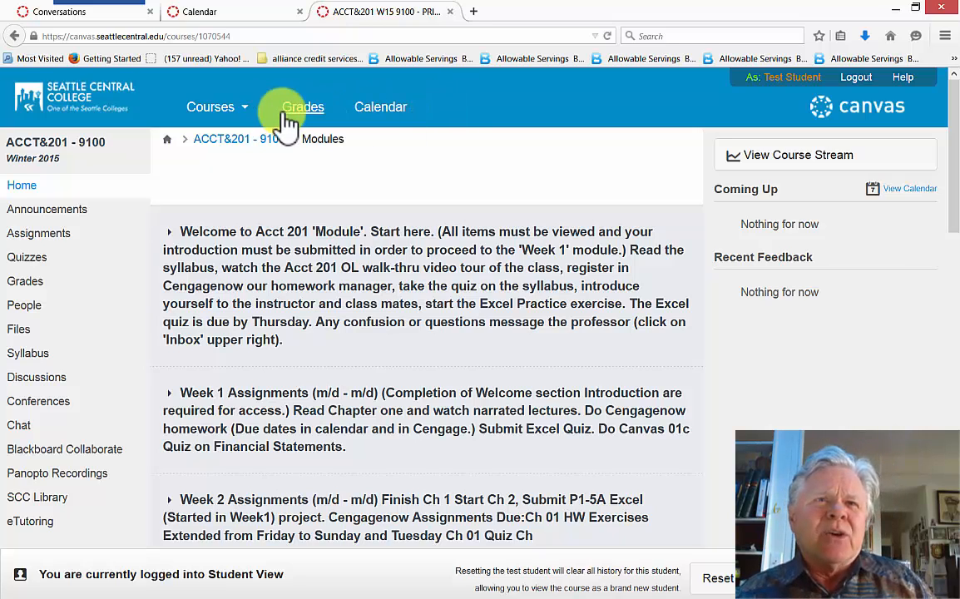
click(211, 106)
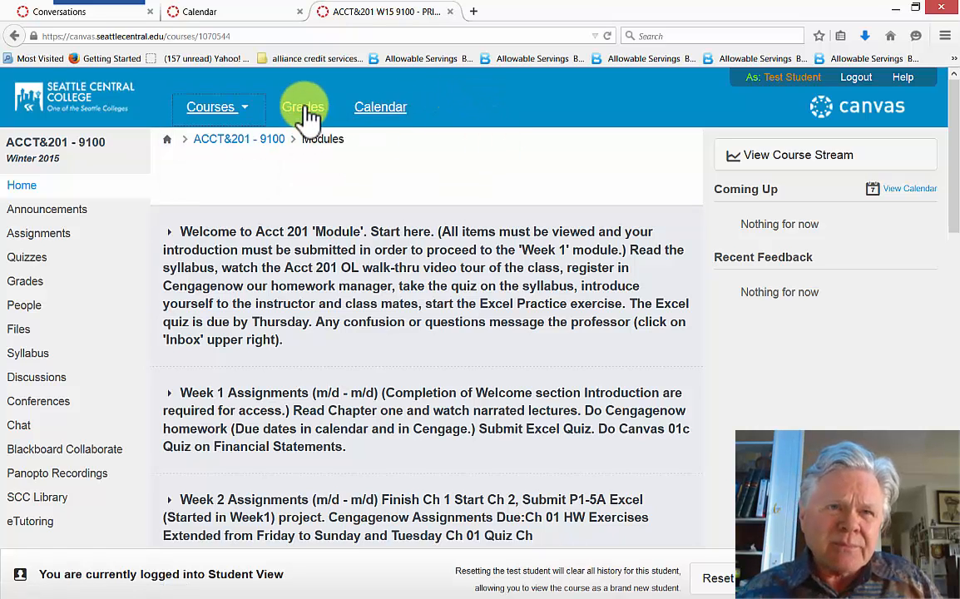
click(211, 107)
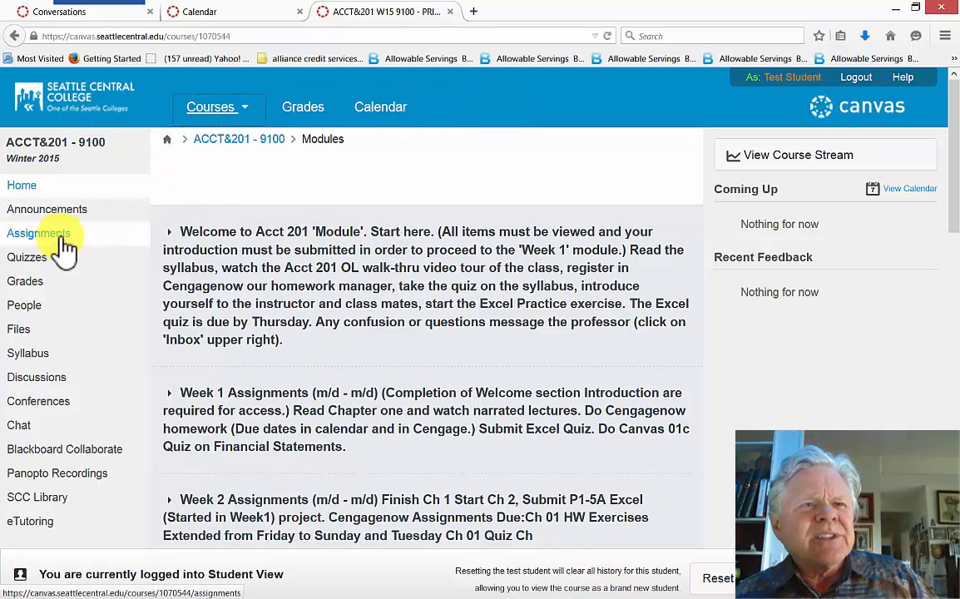
mouse_move(25, 305)
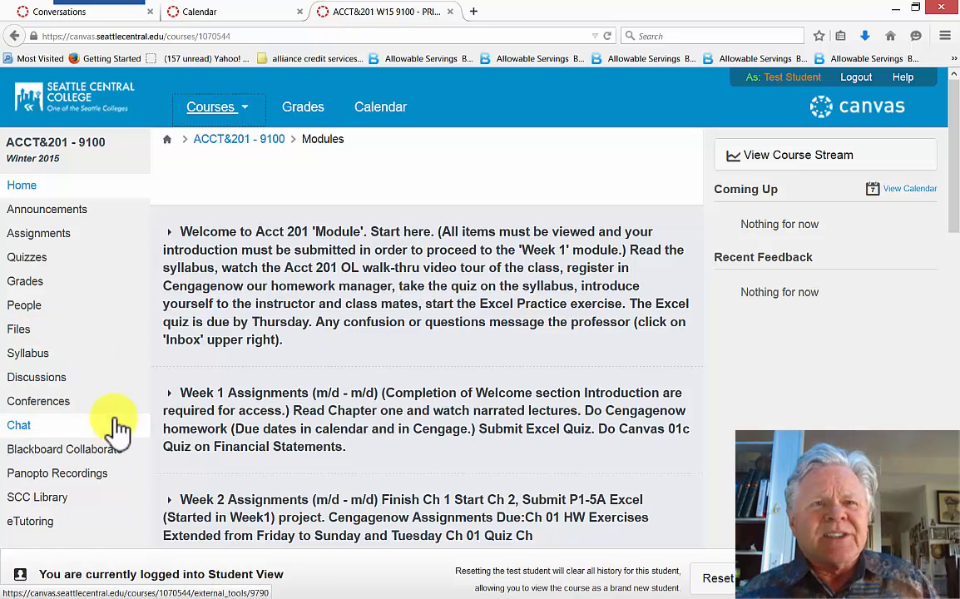
mouse_move(496, 278)
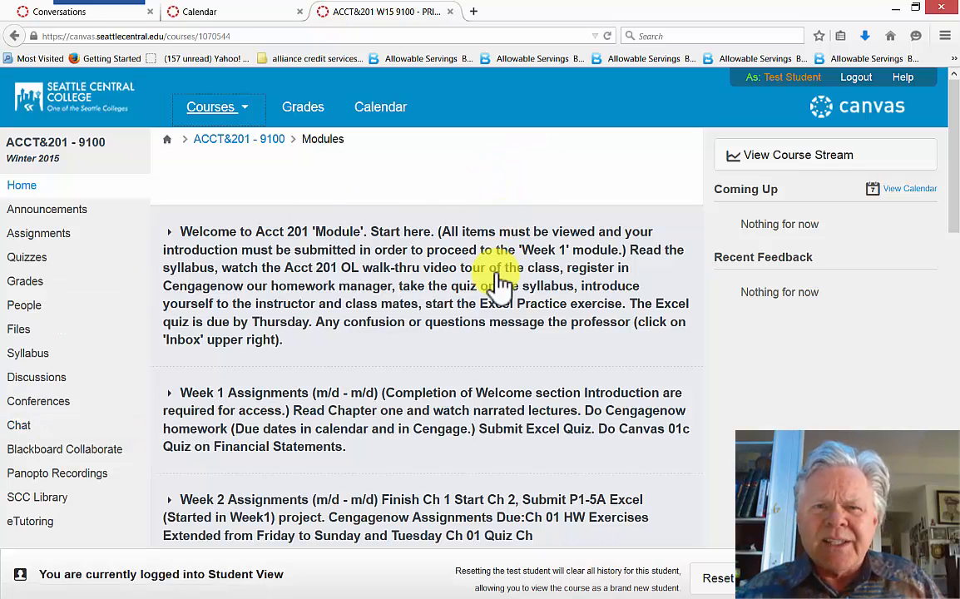
mouse_move(391, 274)
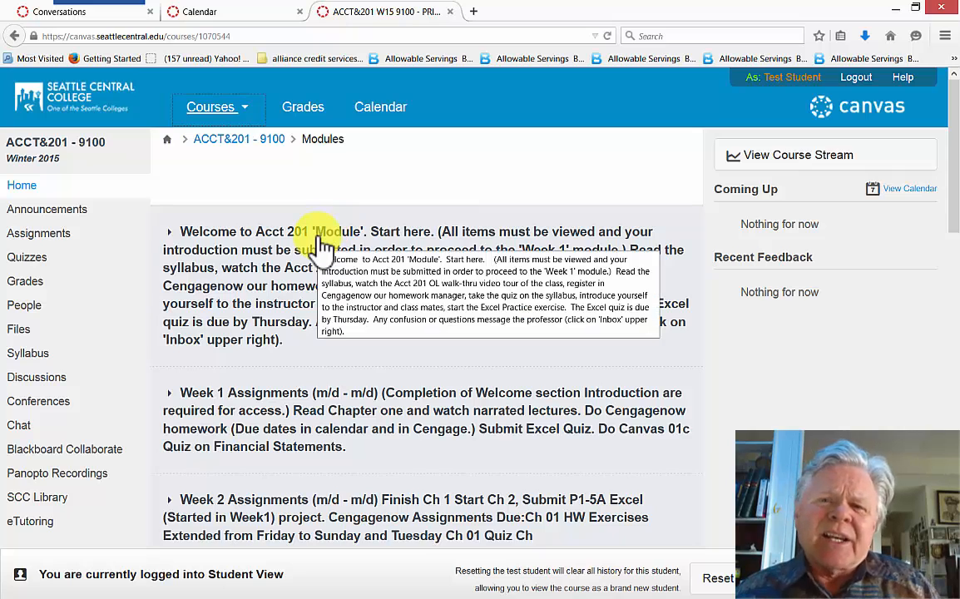
mouse_move(403, 286)
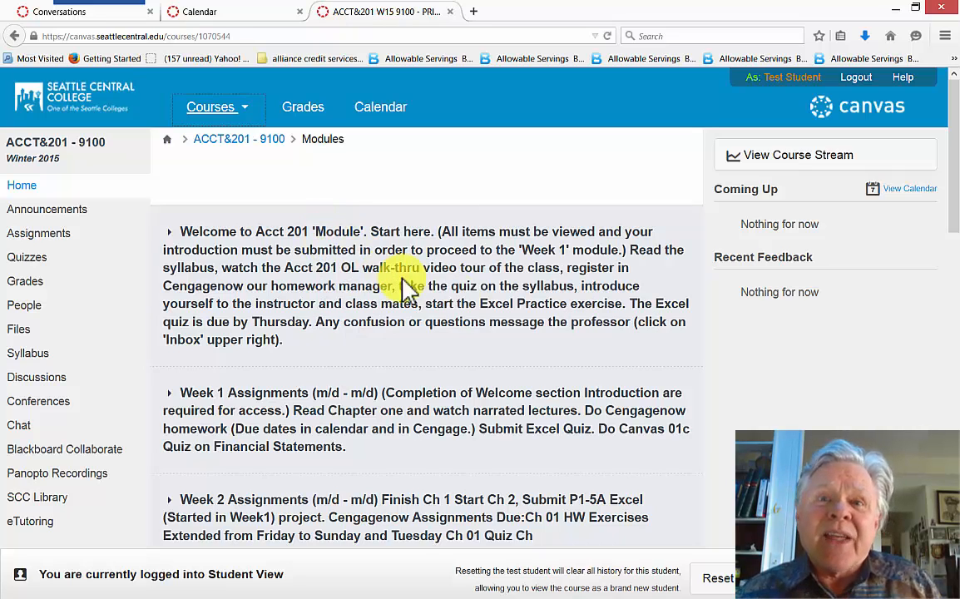
mouse_move(407, 286)
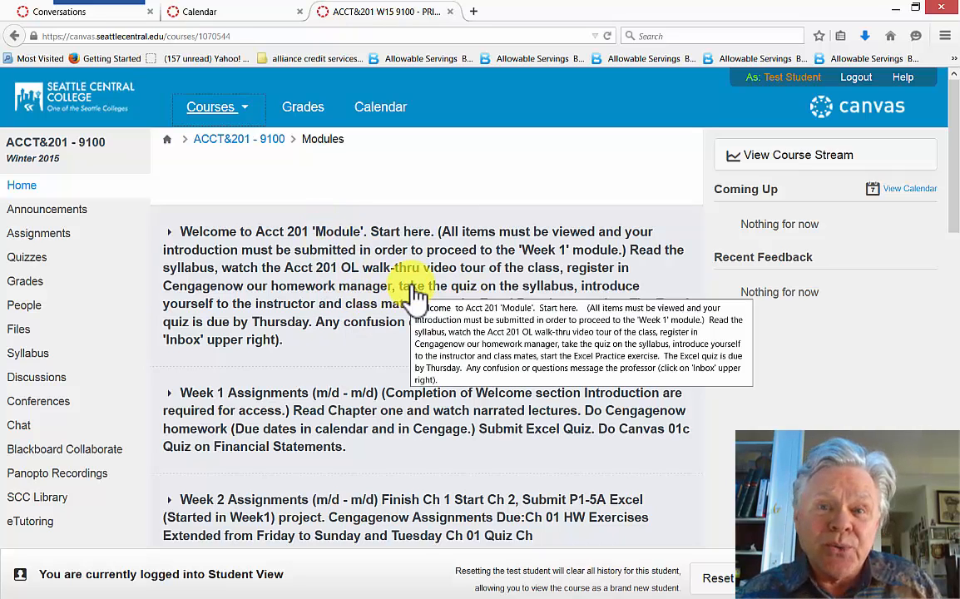
mouse_move(413, 370)
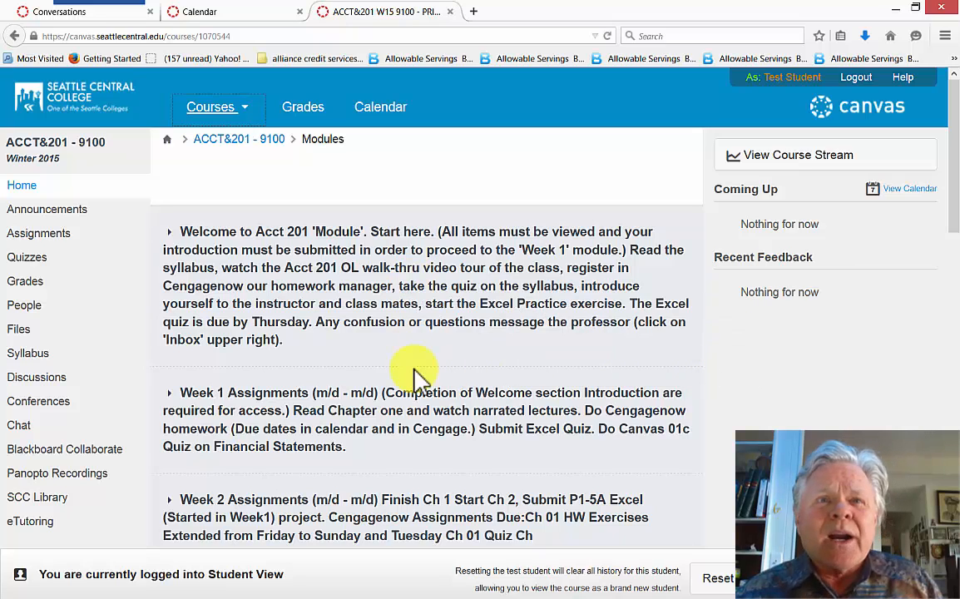
mouse_move(815, 320)
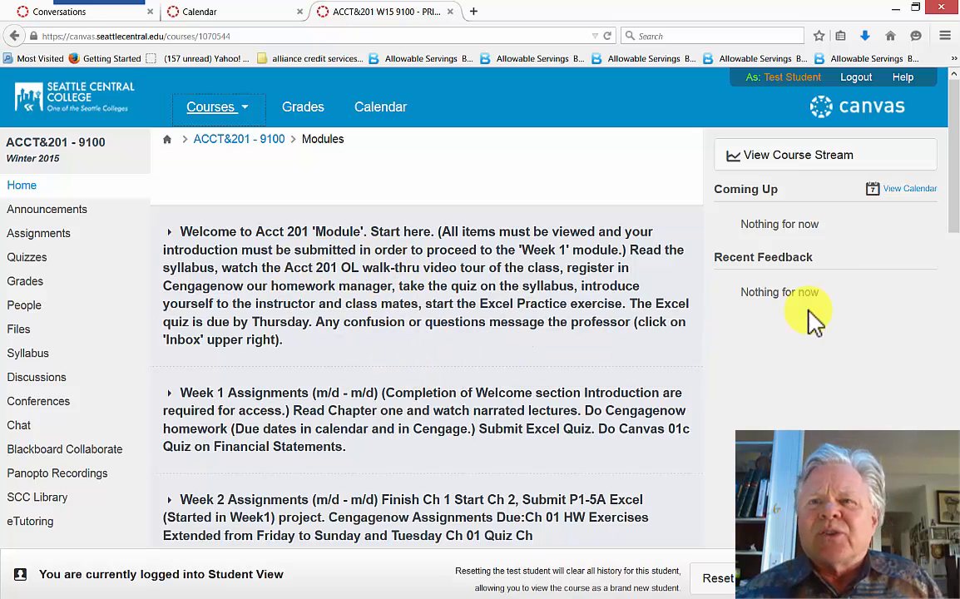
scroll(down, 3)
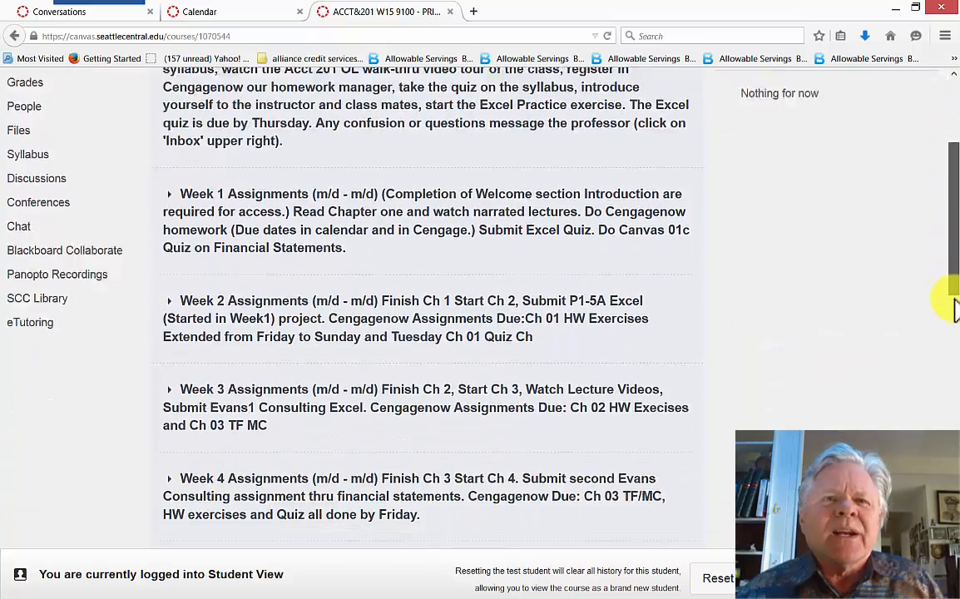
scroll(down, 3)
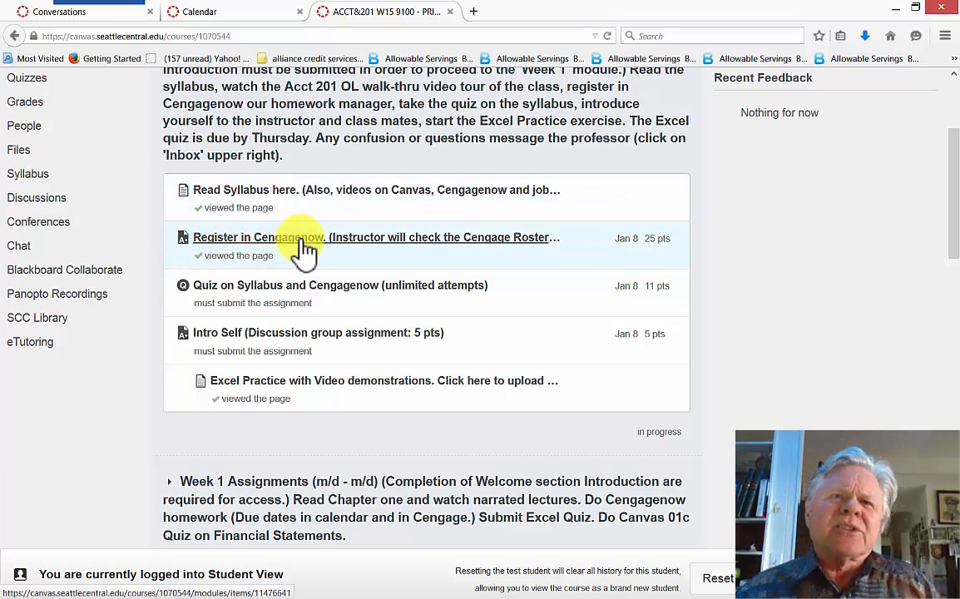
mouse_move(282, 237)
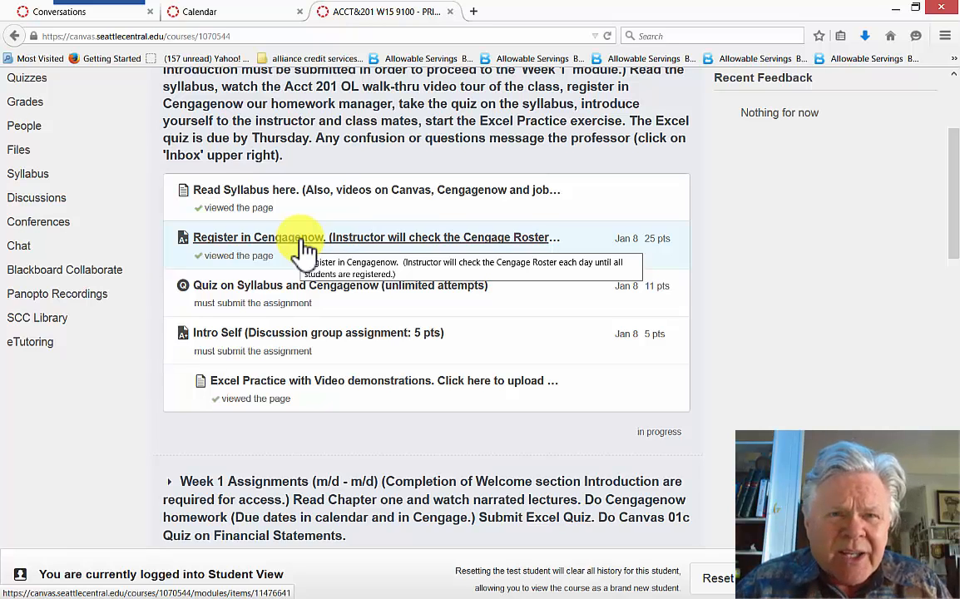
mouse_move(274, 287)
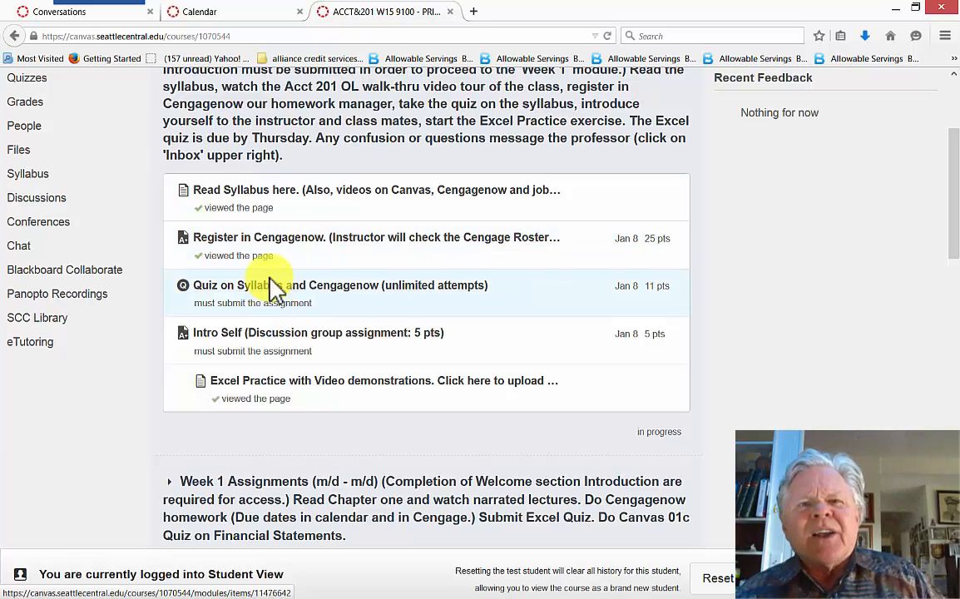
mouse_move(454, 300)
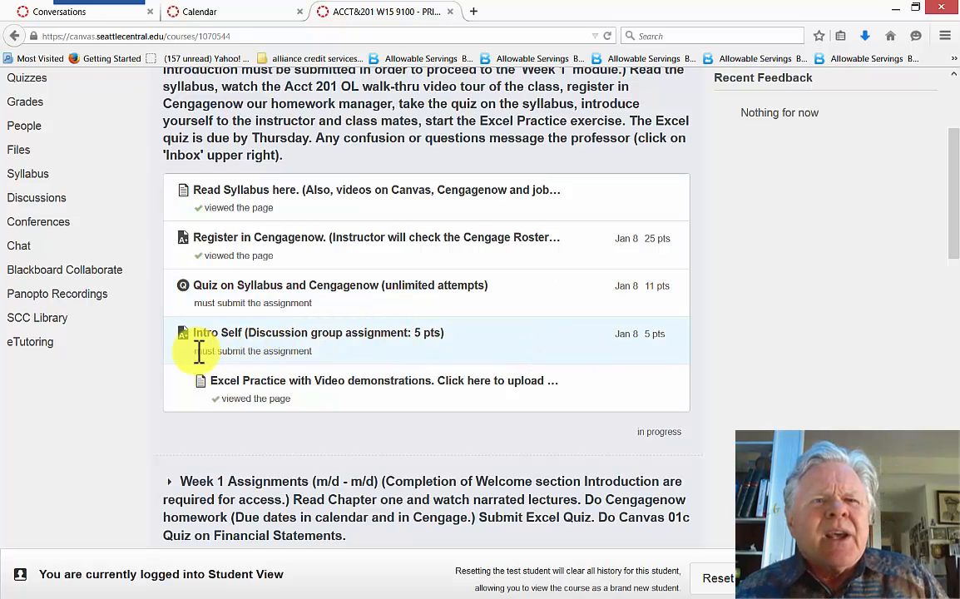
mouse_move(241, 353)
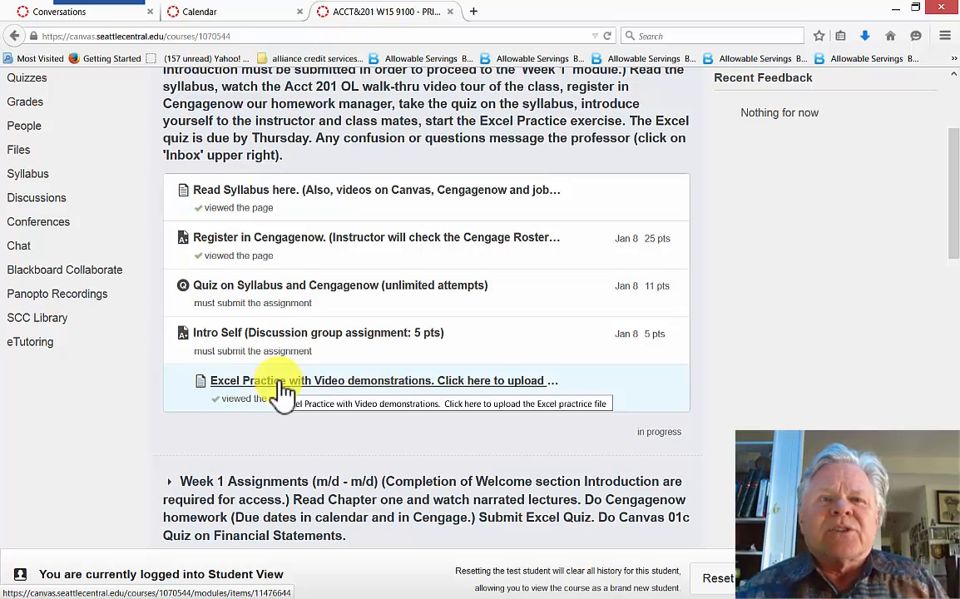
mouse_move(607, 372)
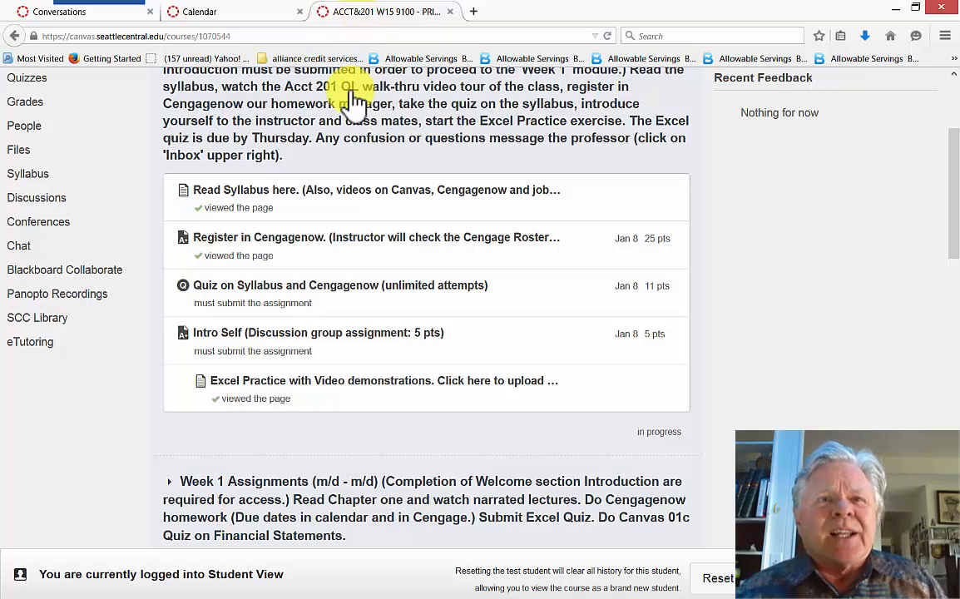
Scroll through the Week 1 Assignments items, from class introduction to Cengagenow assignments due.
scroll(down, 3)
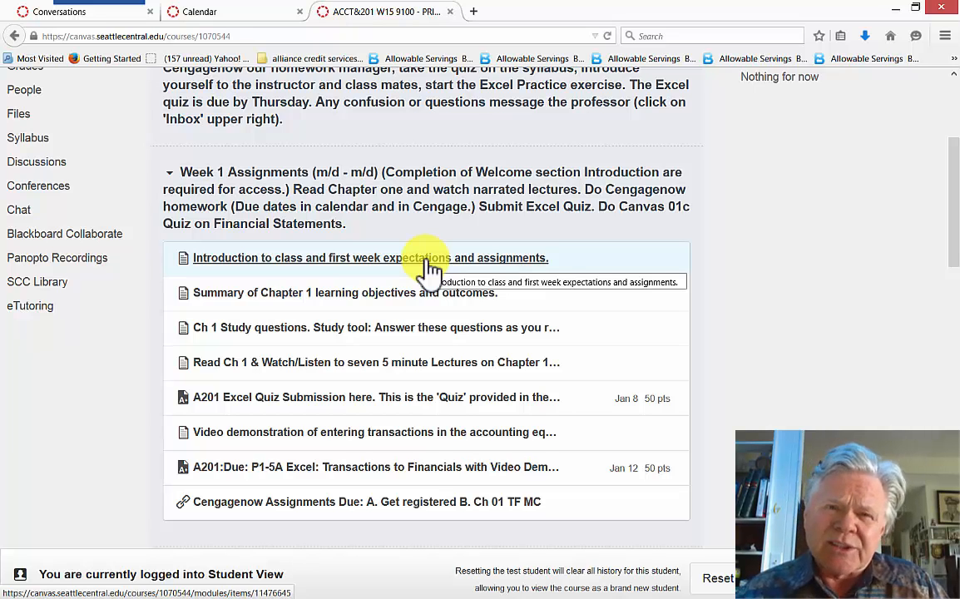
mouse_move(829, 296)
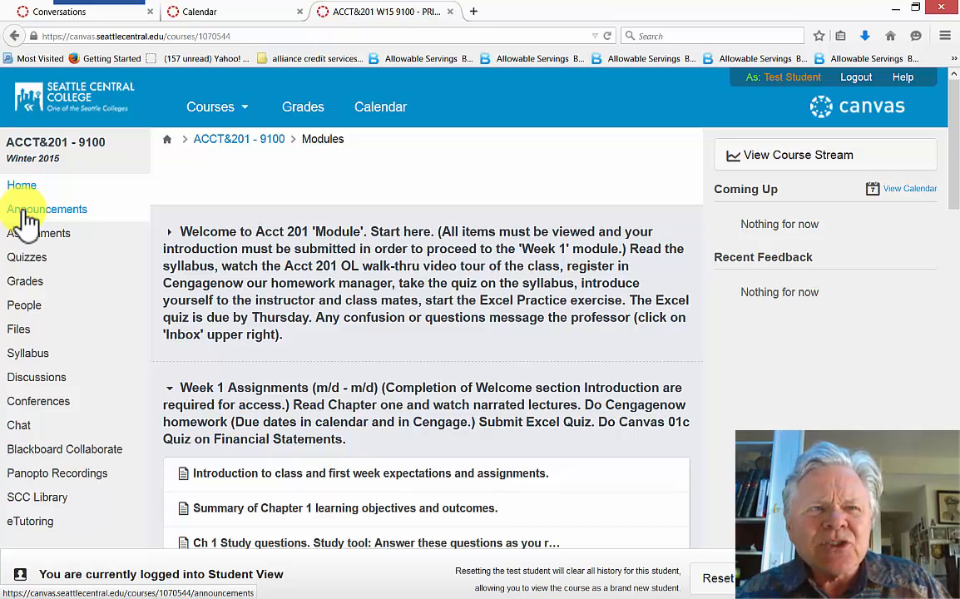
View the course Announcements page, then return to the course Home.
click(45, 208)
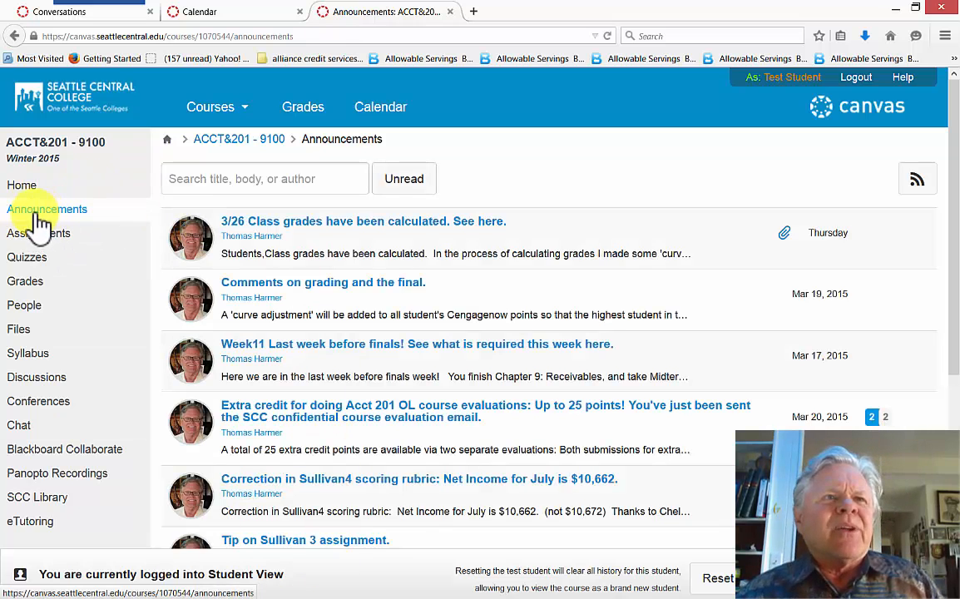
click(22, 184)
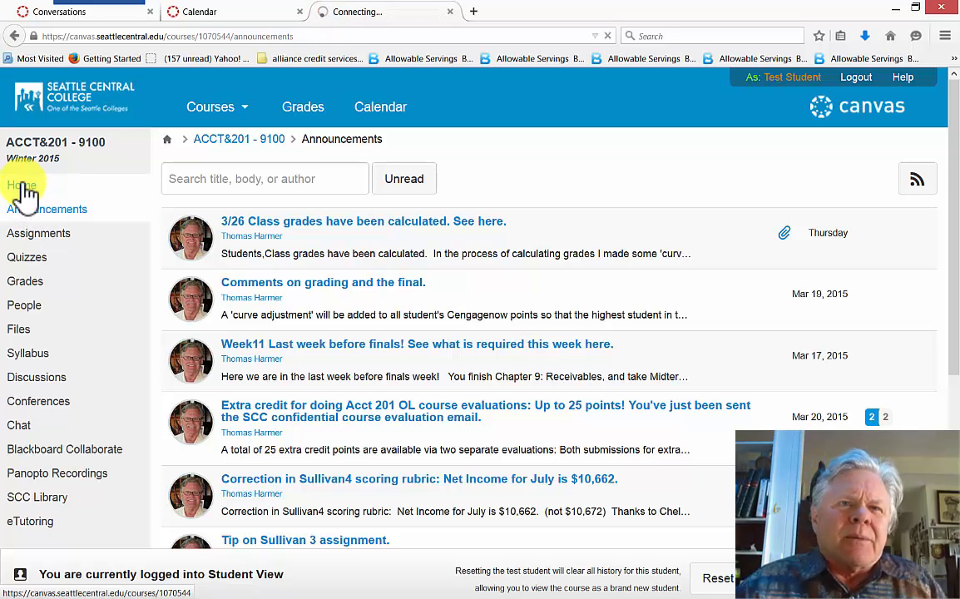
Return to the ACCT&201 home and re-expand the Welcome module's syllabus, registration, quiz and introduction items.
click(22, 184)
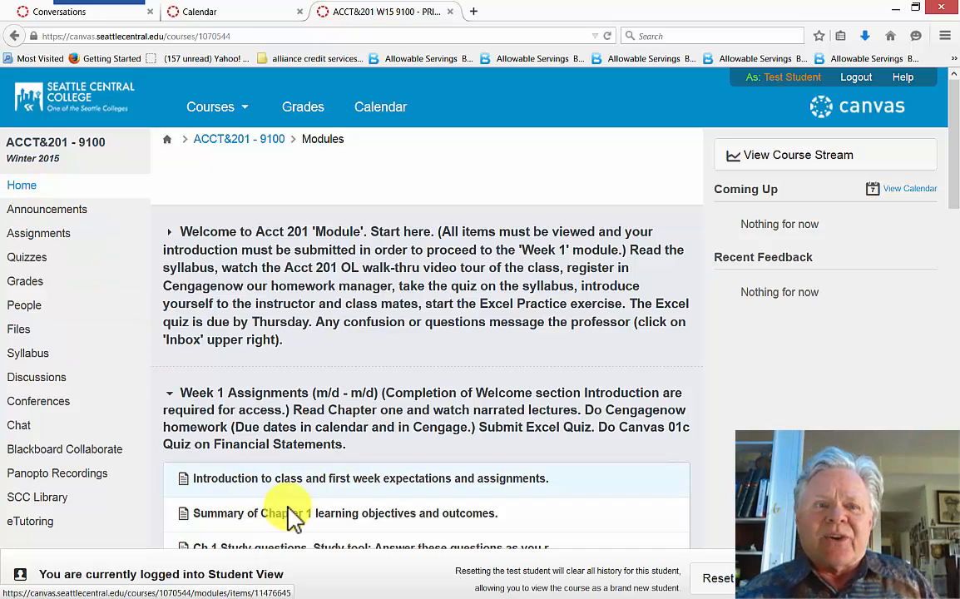
scroll(down, 3)
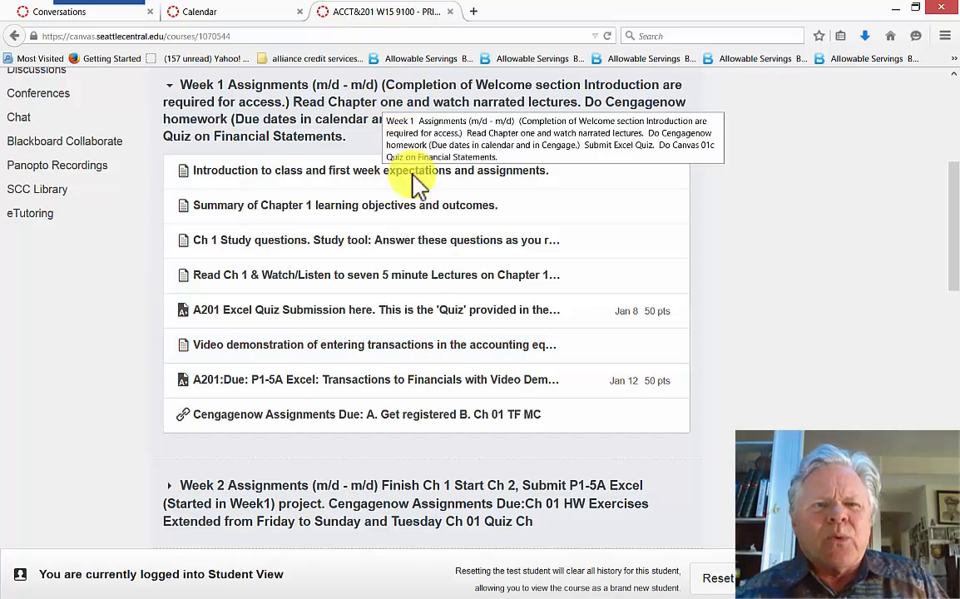
mouse_move(482, 95)
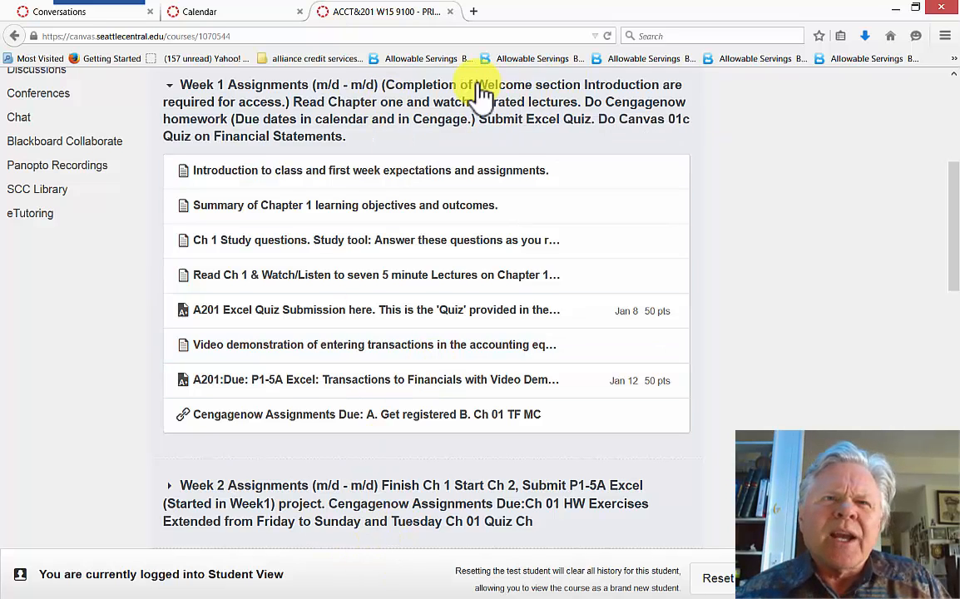
mouse_move(379, 187)
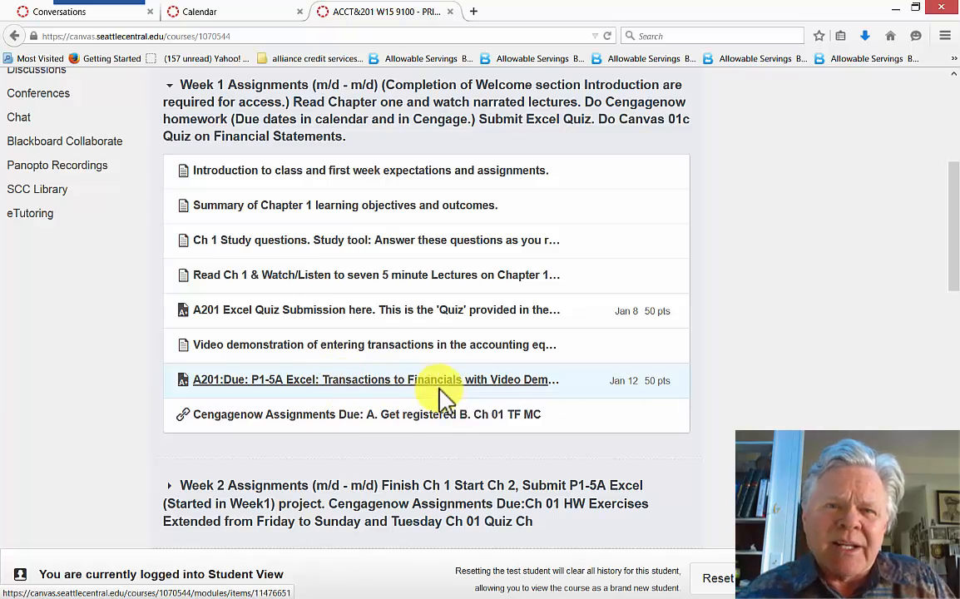
mouse_move(364, 499)
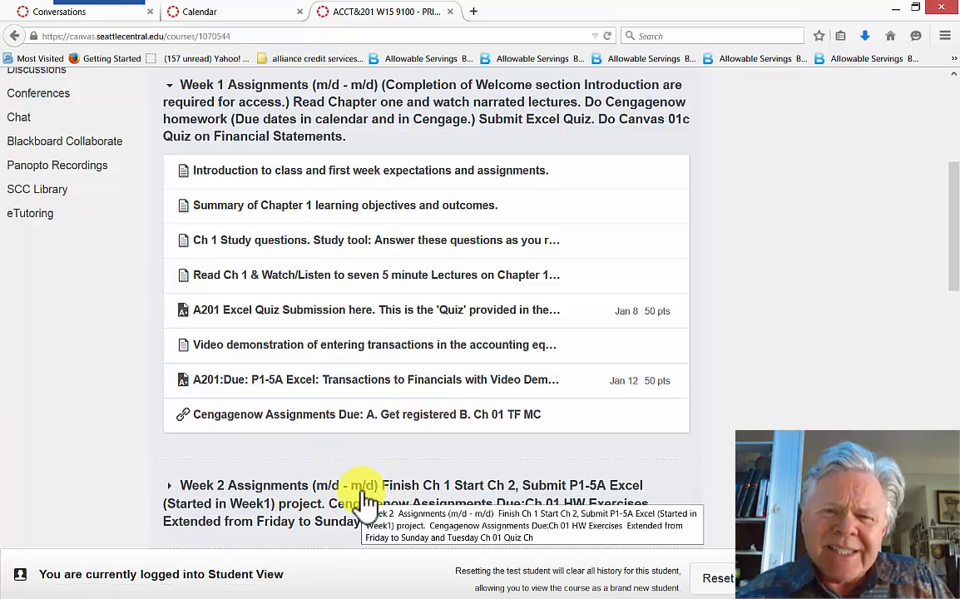
mouse_move(954, 257)
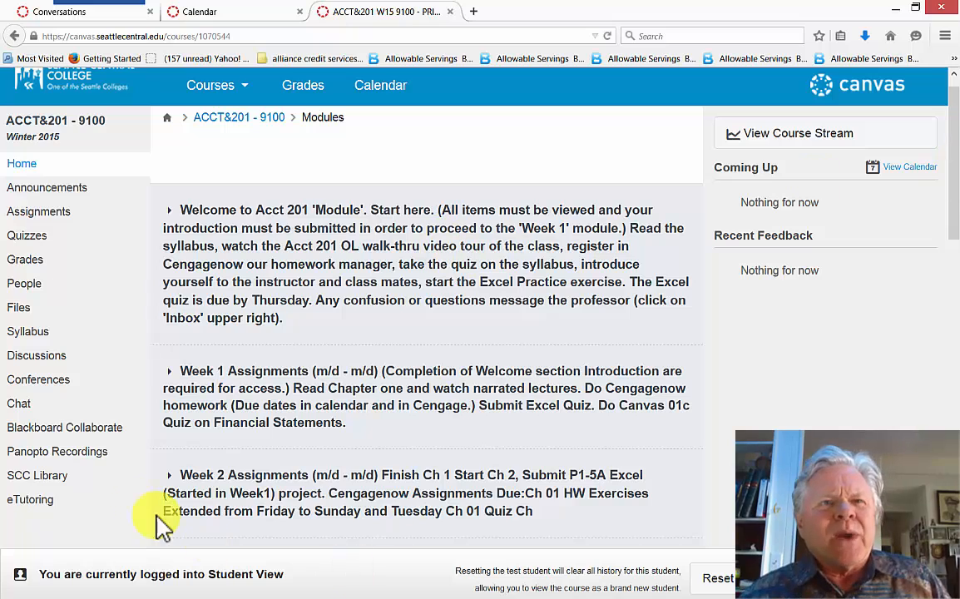
mouse_move(391, 387)
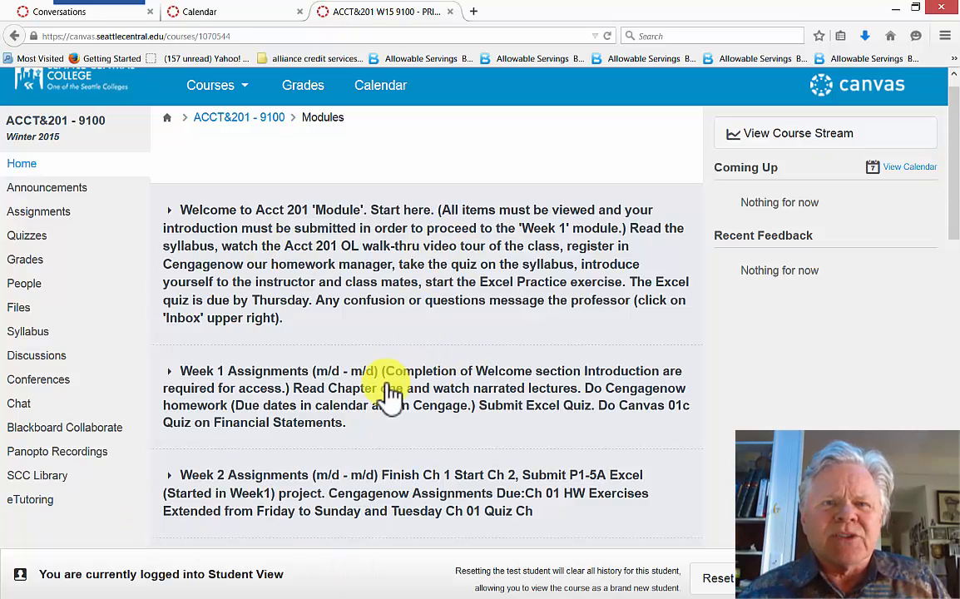
click(169, 209)
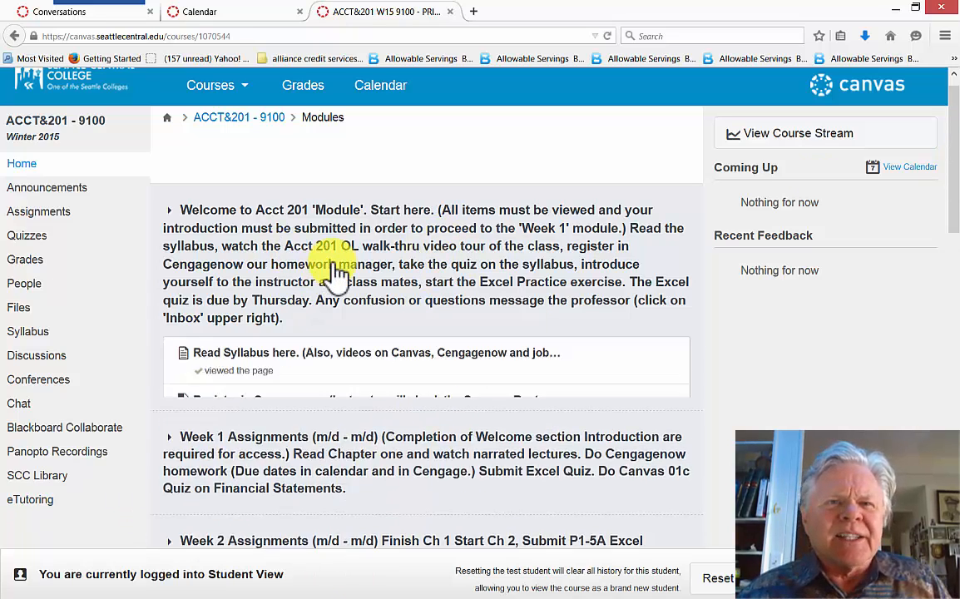
click(169, 210)
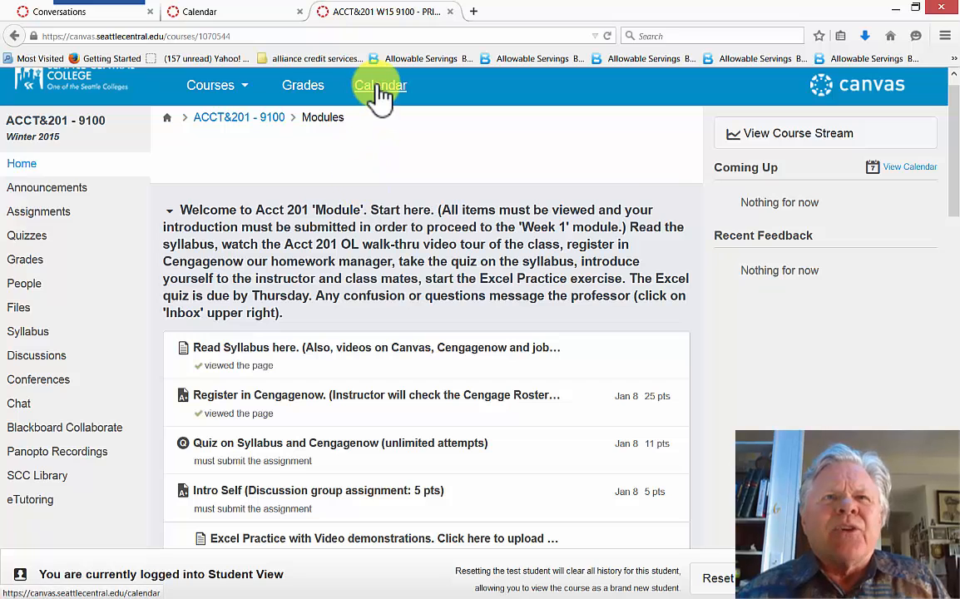
mouse_move(282, 59)
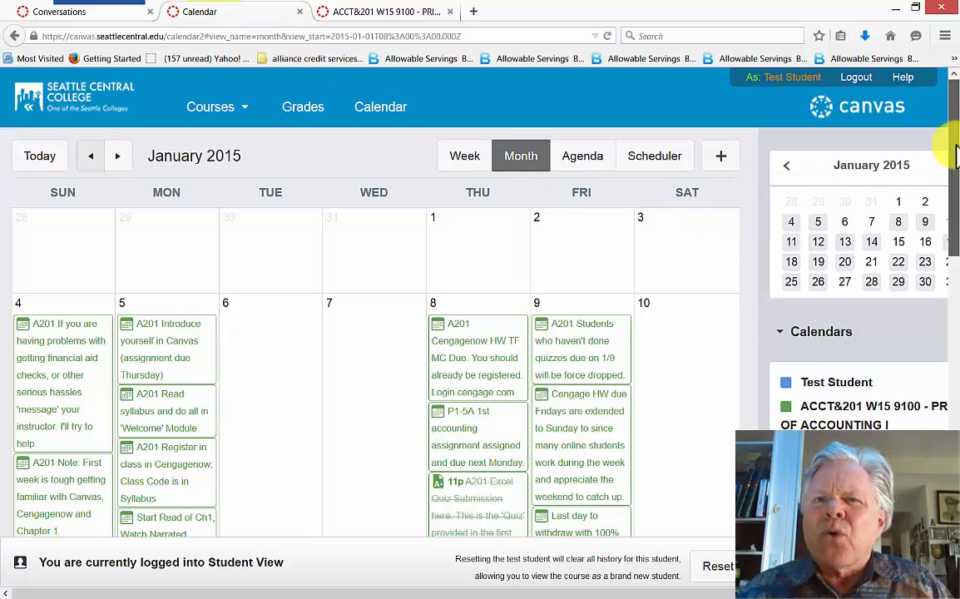
Scroll through the January 2015 calendar's due items, then return to the collapsed course modules.
scroll(down, 3)
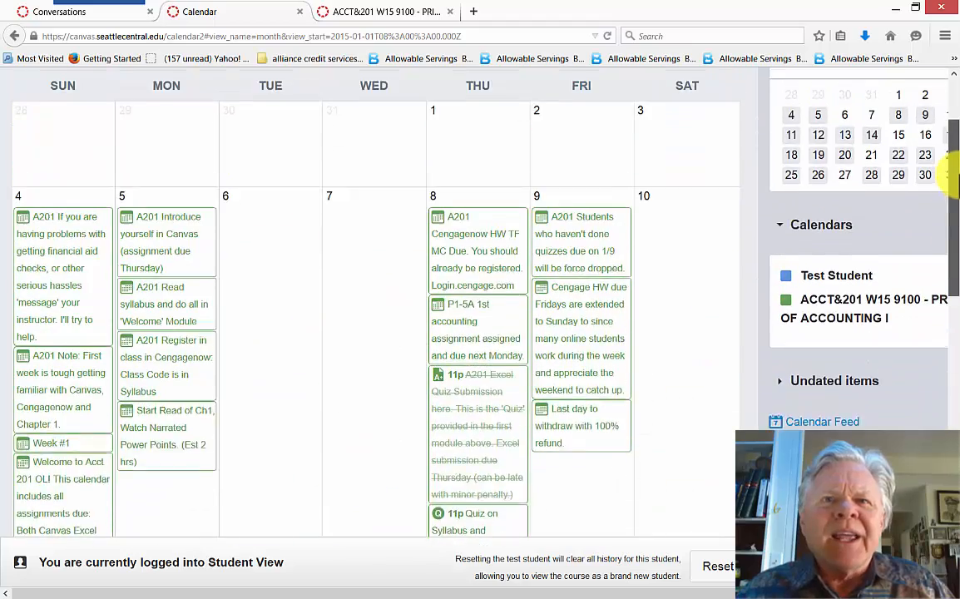
scroll(down, 3)
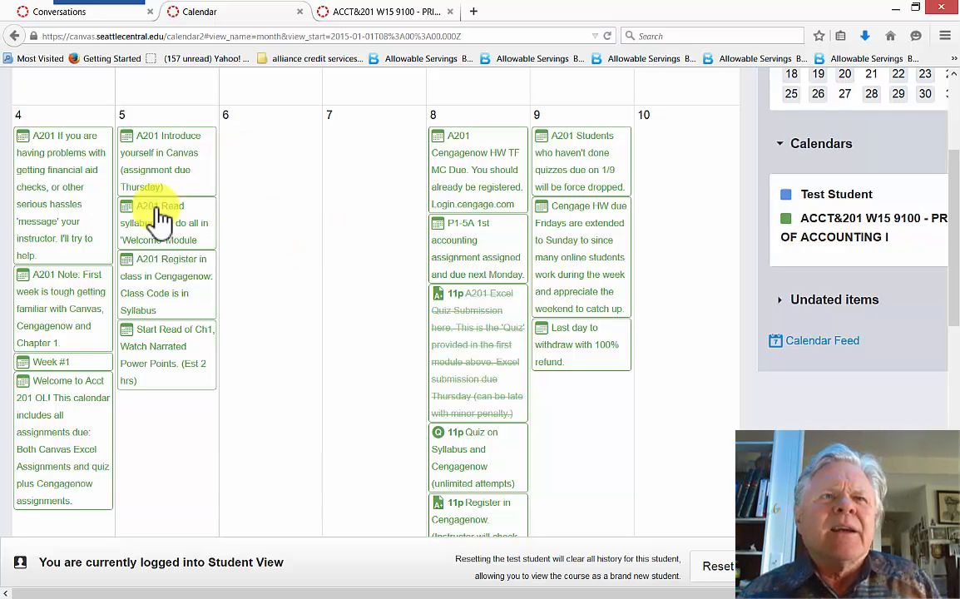
mouse_move(690, 278)
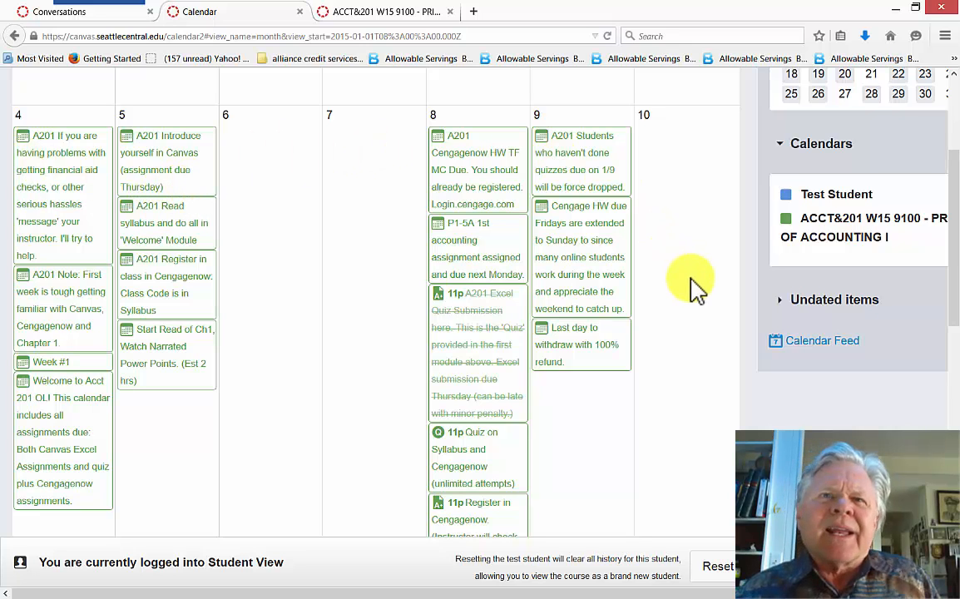
mouse_move(299, 208)
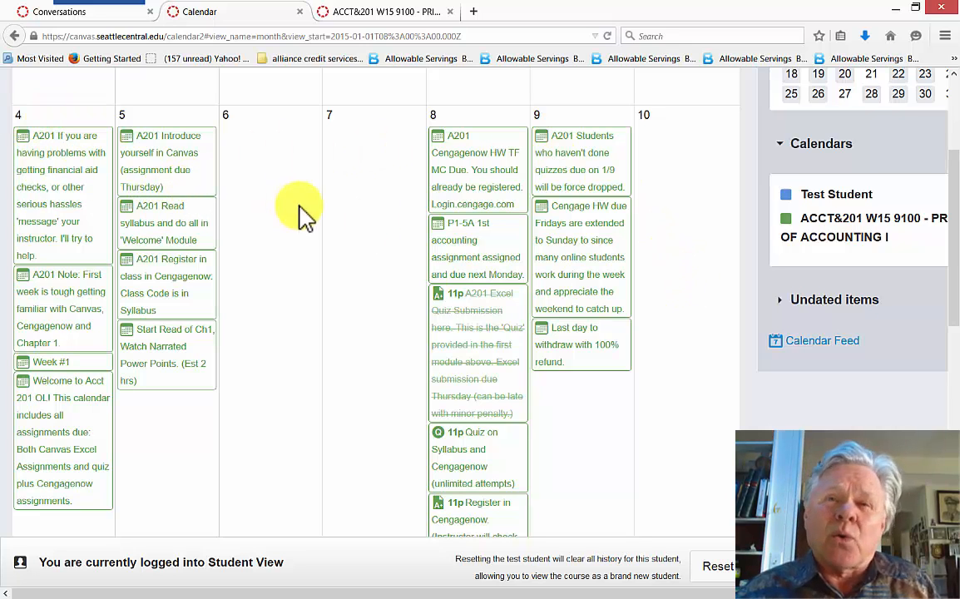
mouse_move(696, 352)
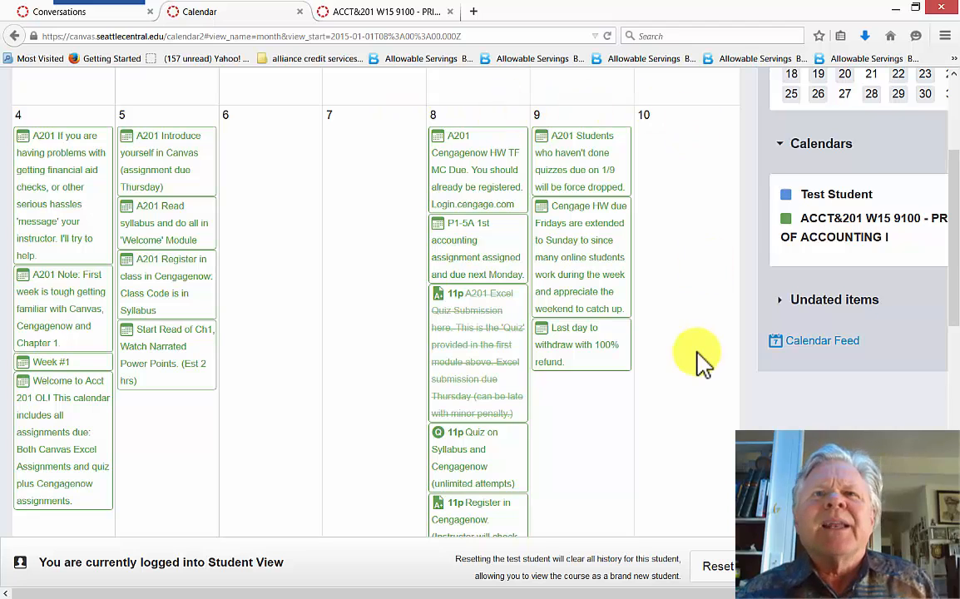
mouse_move(471, 266)
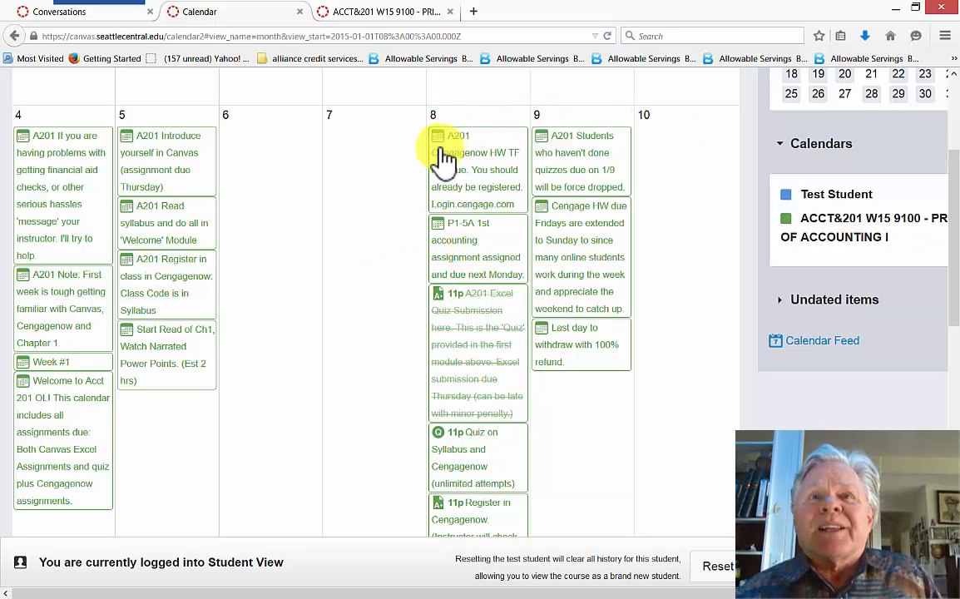
mouse_move(461, 158)
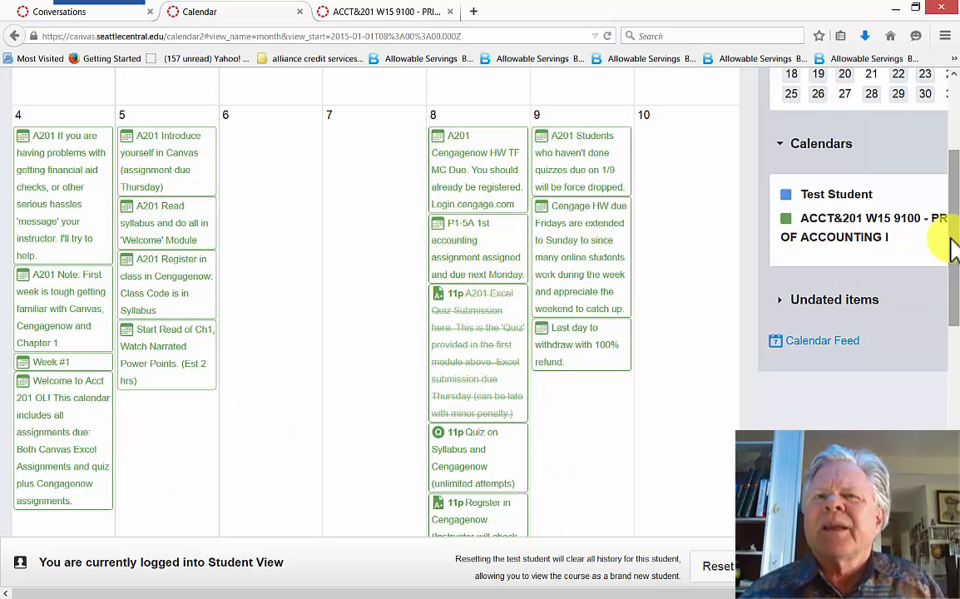
scroll(down, 3)
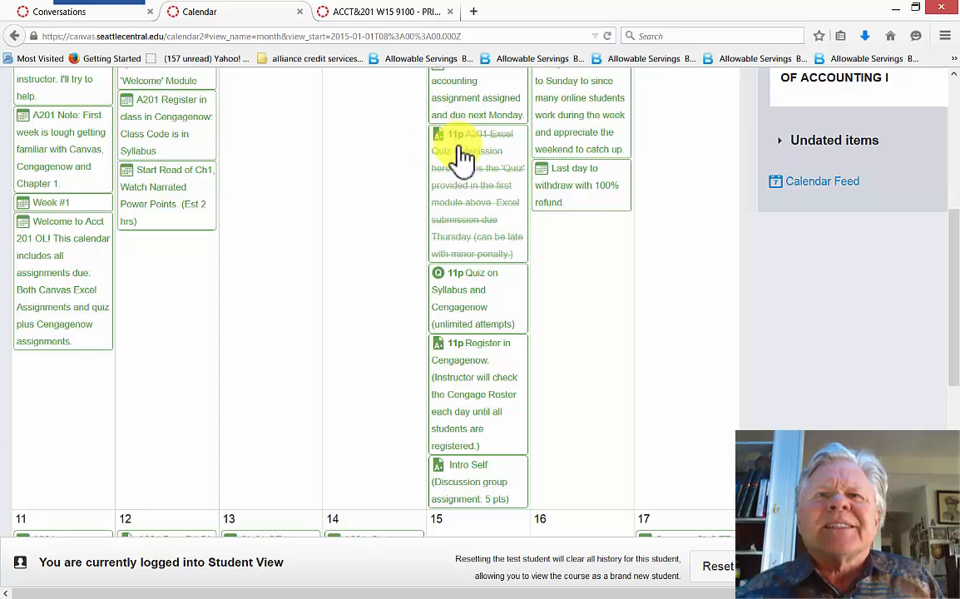
mouse_move(479, 137)
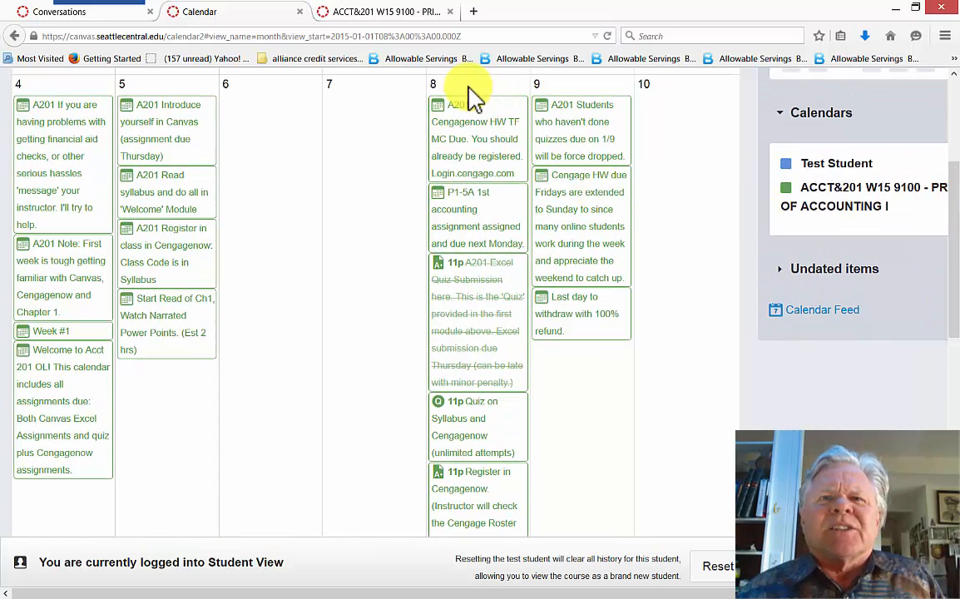
mouse_move(470, 279)
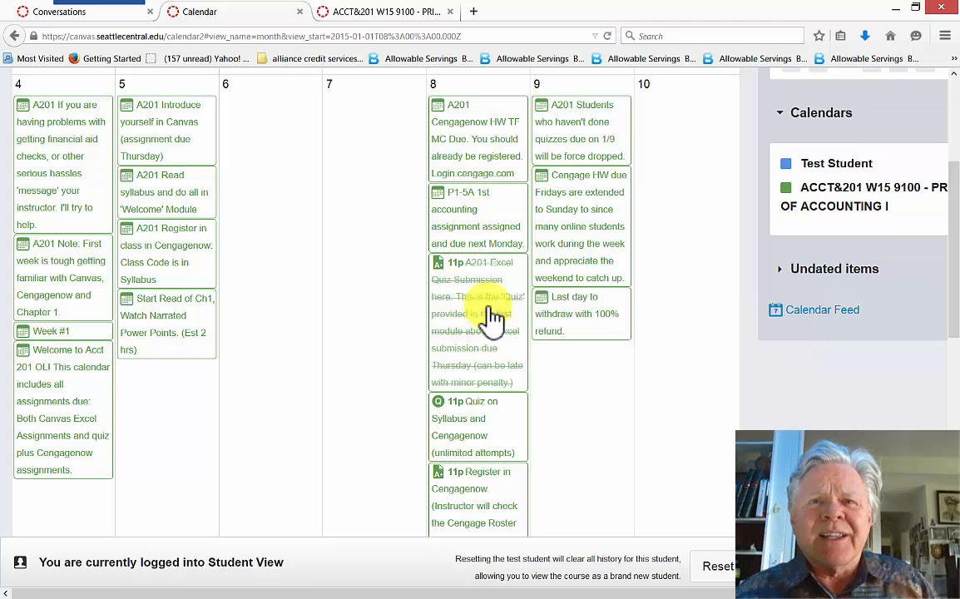
mouse_move(578, 112)
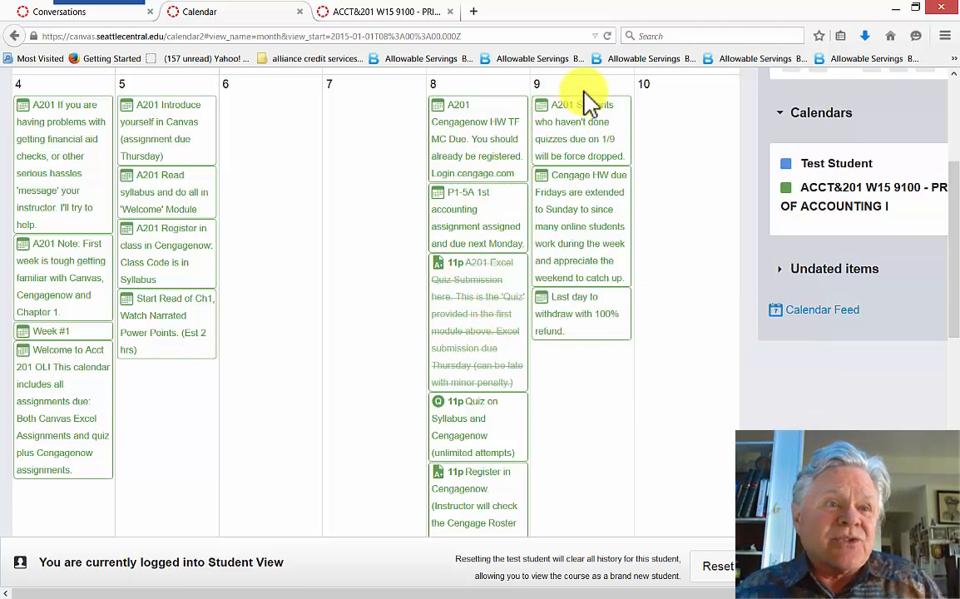
mouse_move(601, 390)
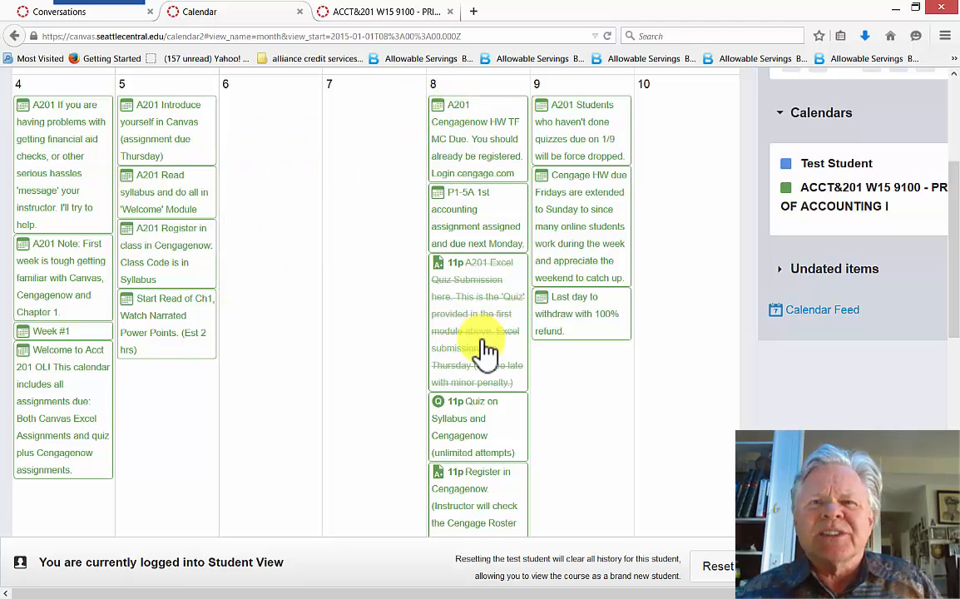
mouse_move(769, 386)
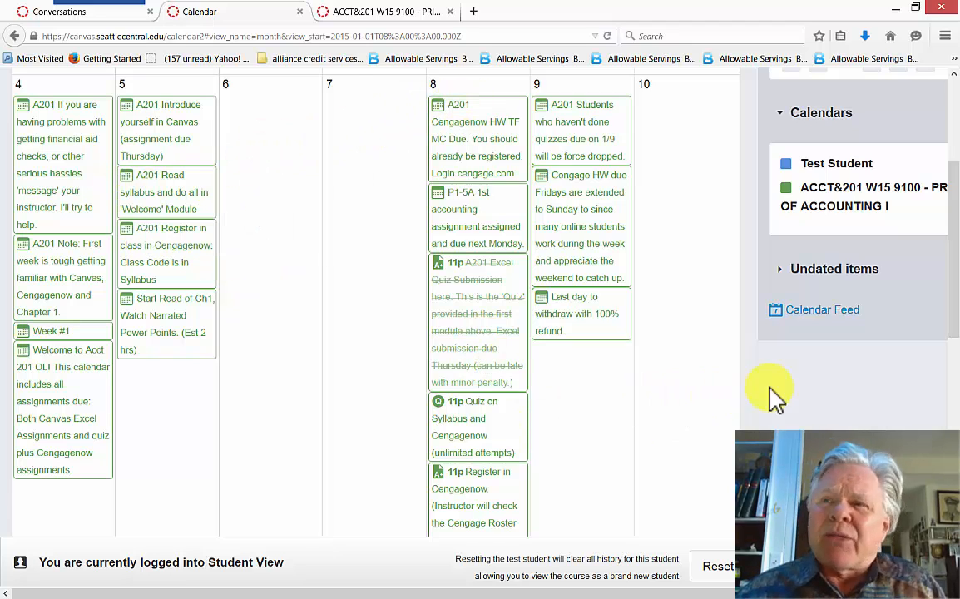
scroll(down, 3)
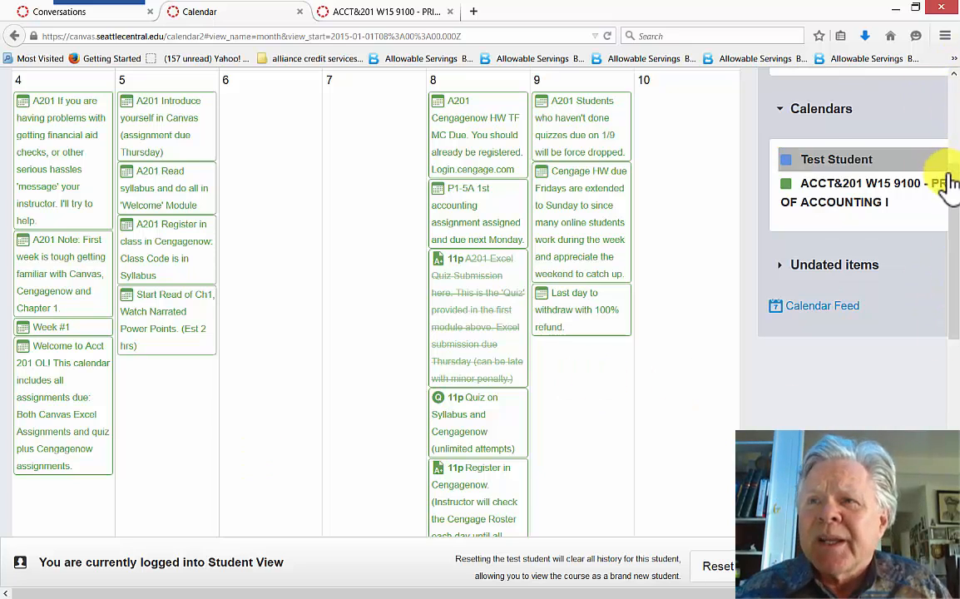
scroll(down, 3)
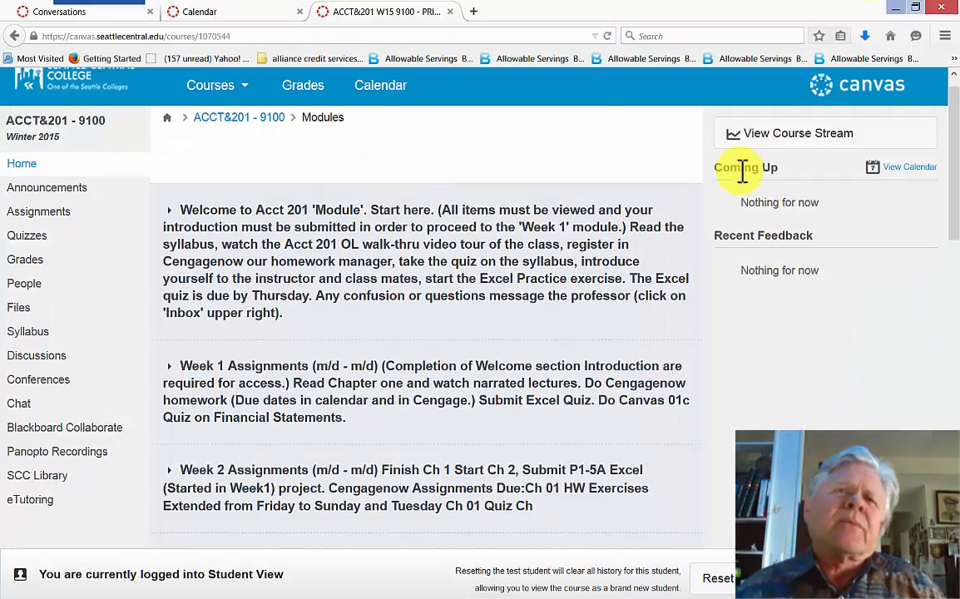
mouse_move(381, 84)
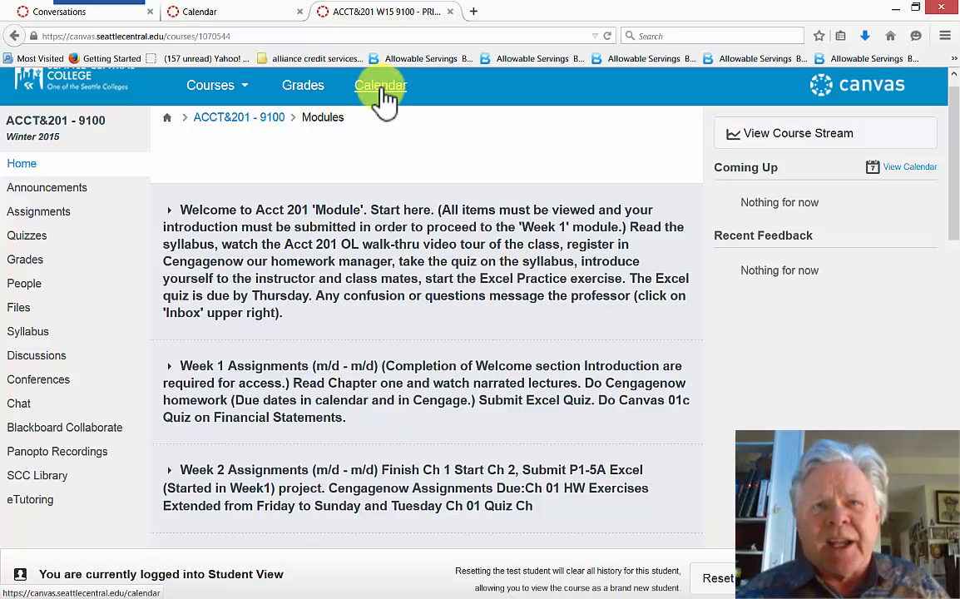
mouse_move(314, 269)
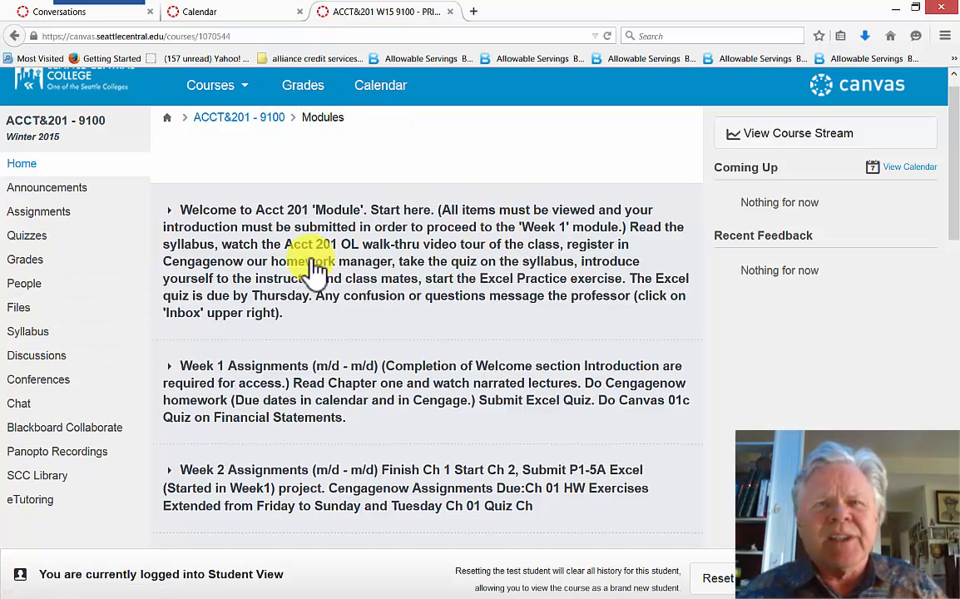
Browse the course Assignments list, then return home with the Welcome module expanded.
click(170, 210)
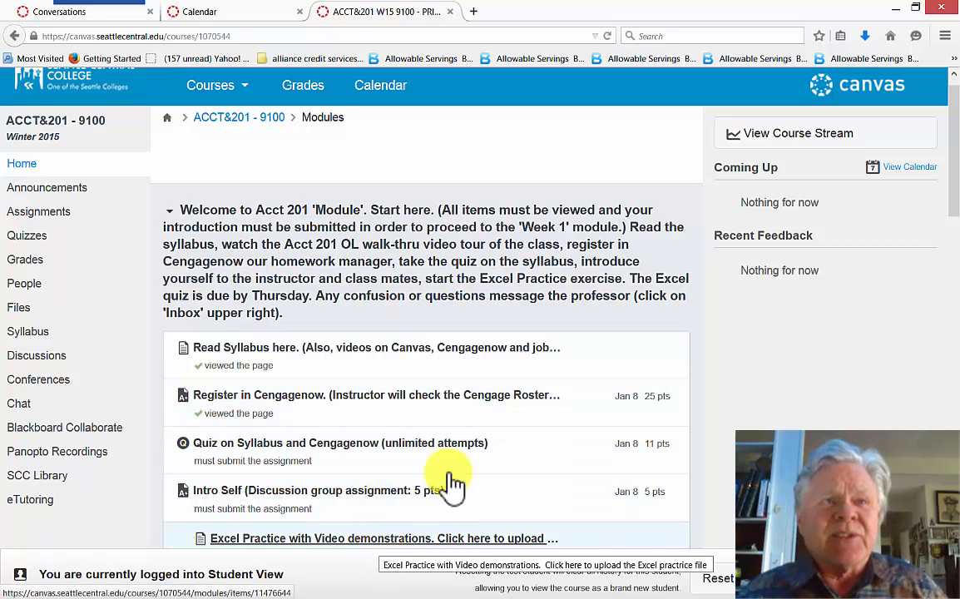
click(38, 211)
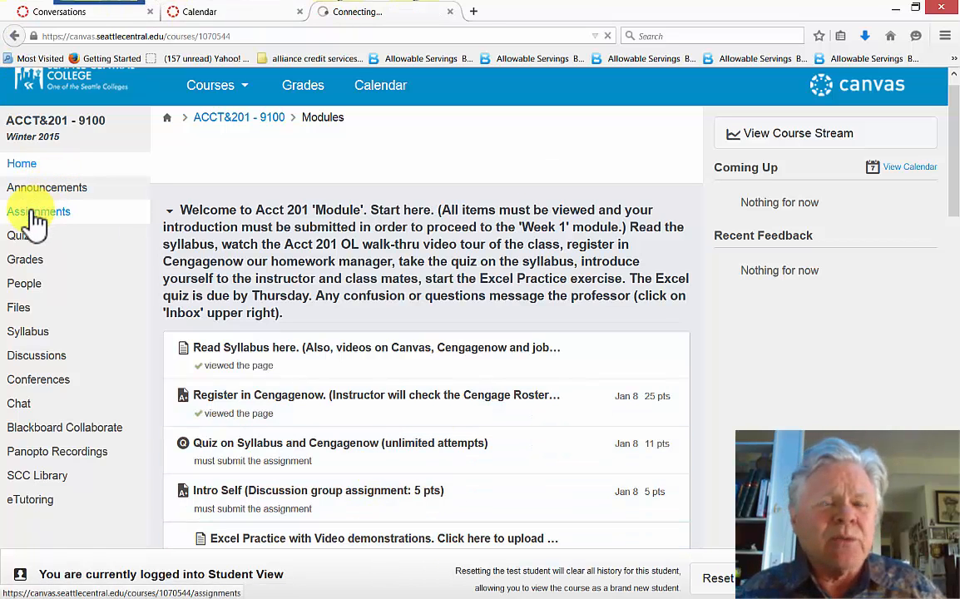
click(38, 211)
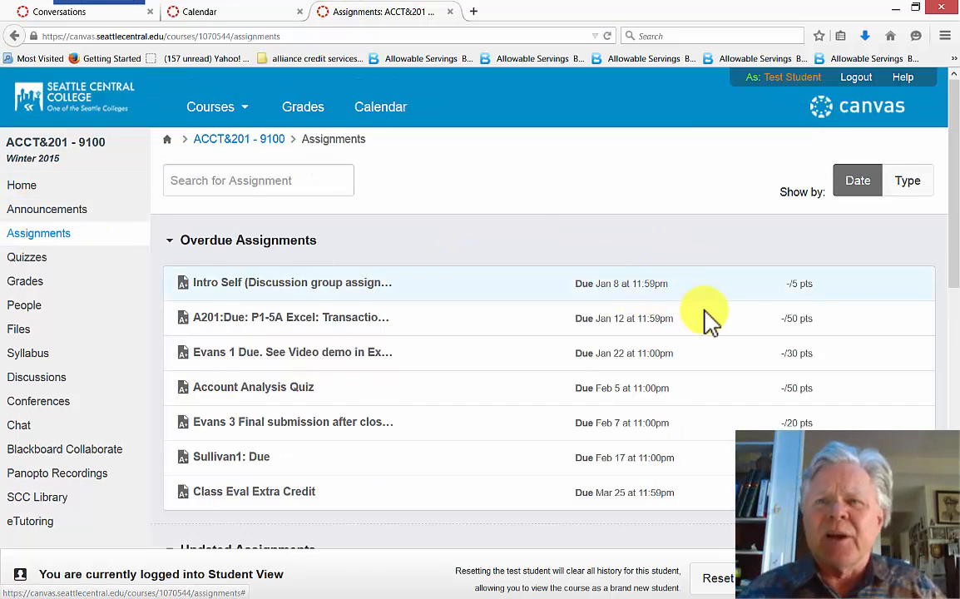
scroll(down, 3)
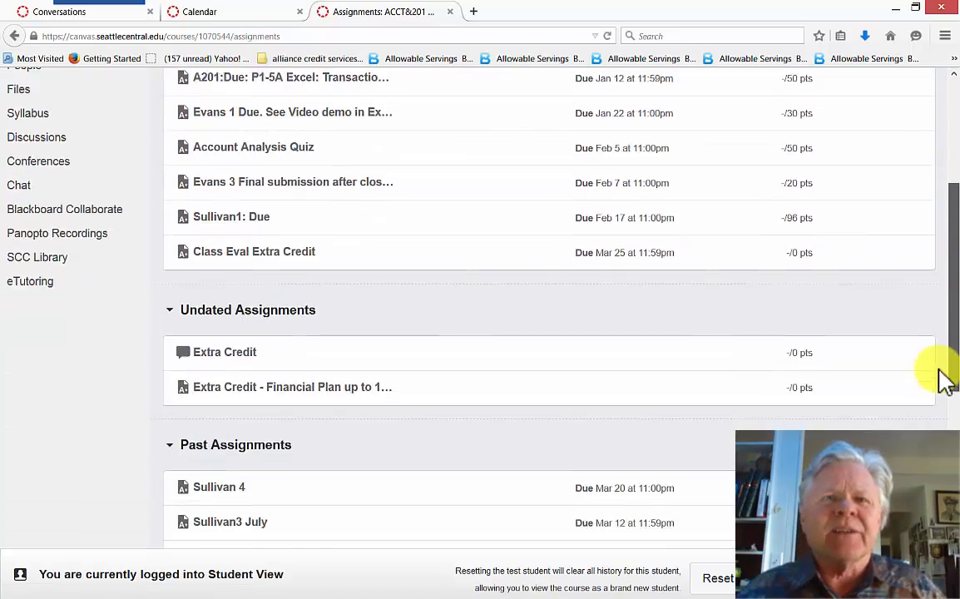
scroll(down, 3)
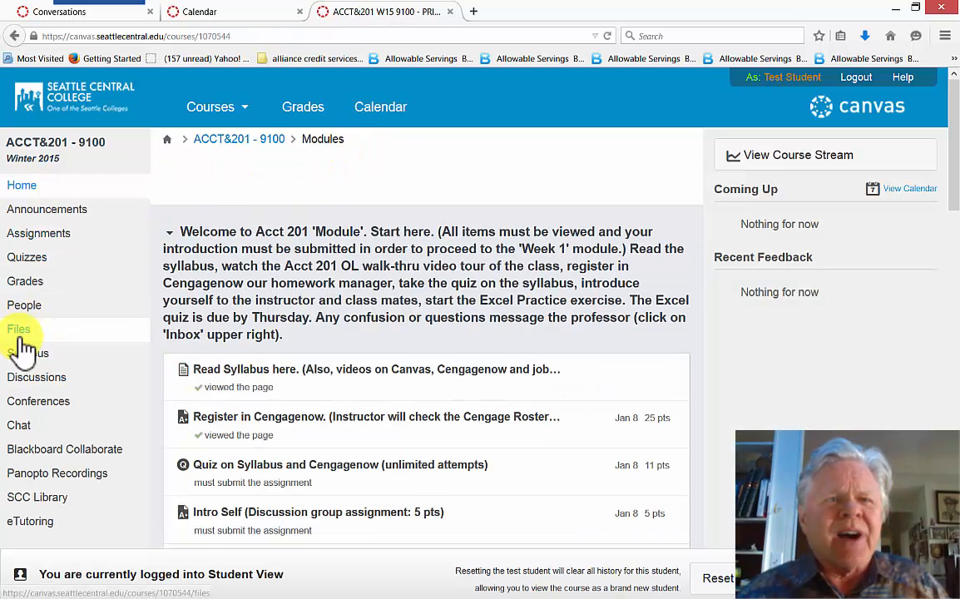
Open course Files, the '0 Syllabus and instructions' folder, and its Canvas instruction videos document.
click(18, 328)
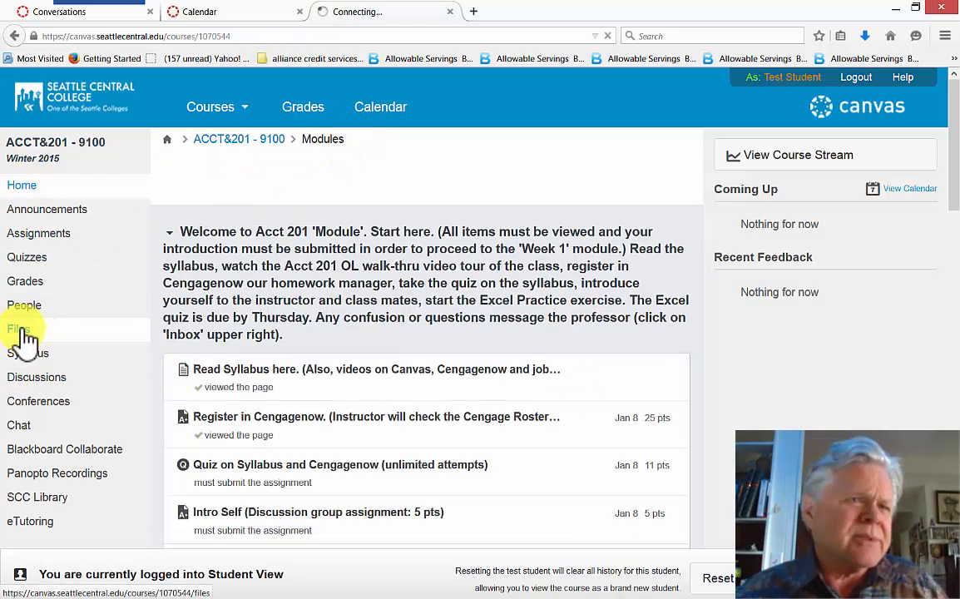
click(17, 328)
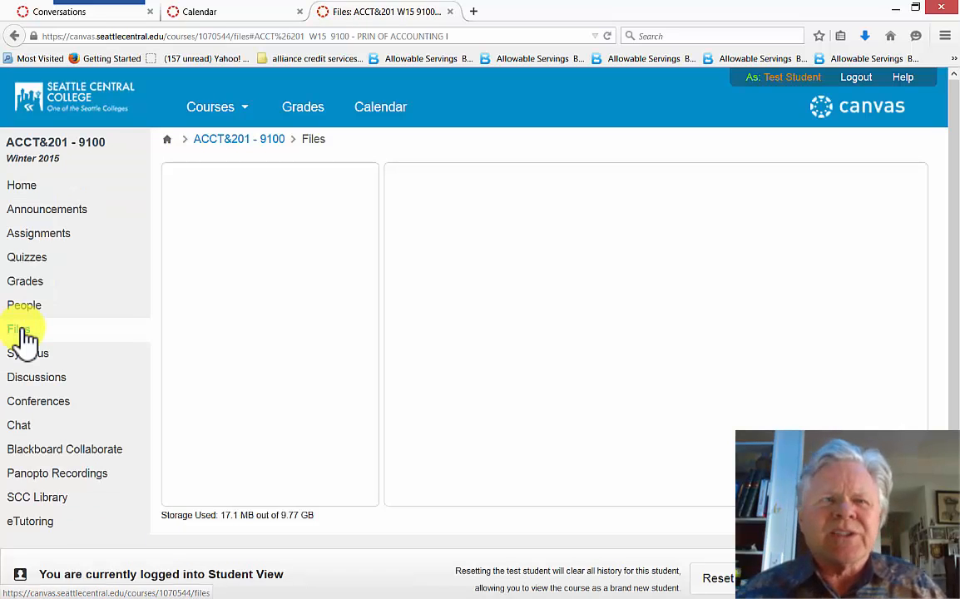
click(18, 329)
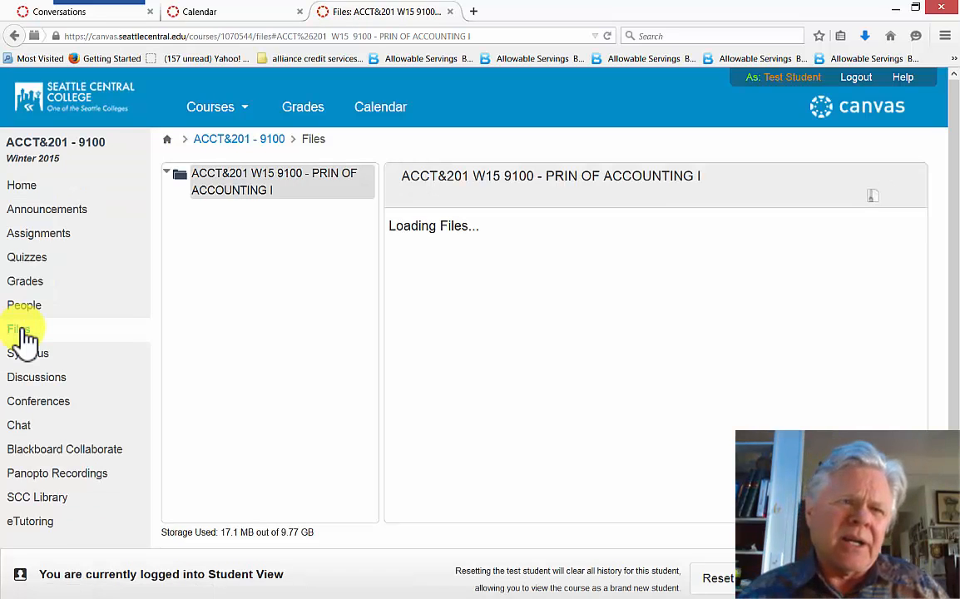
click(18, 329)
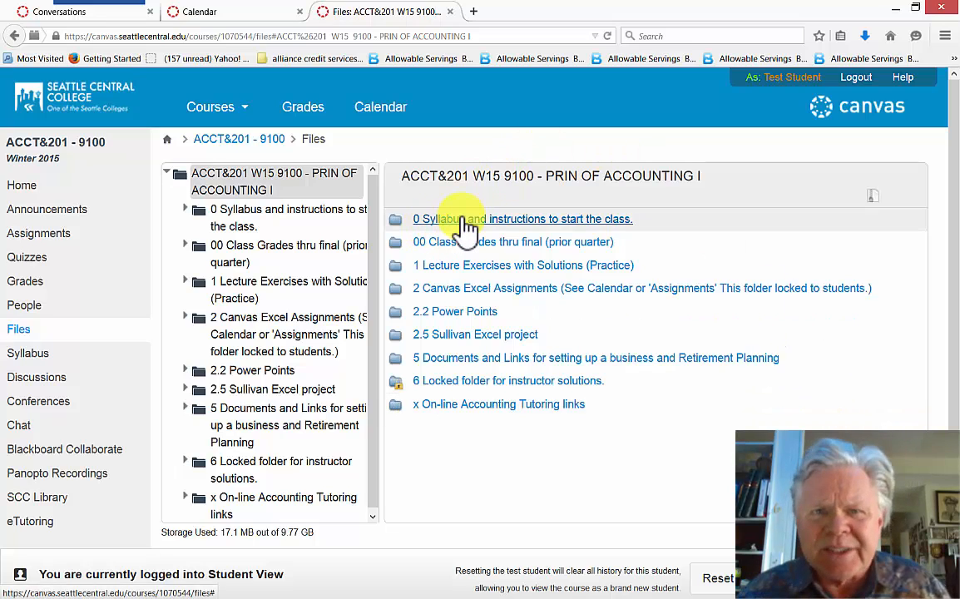
click(522, 219)
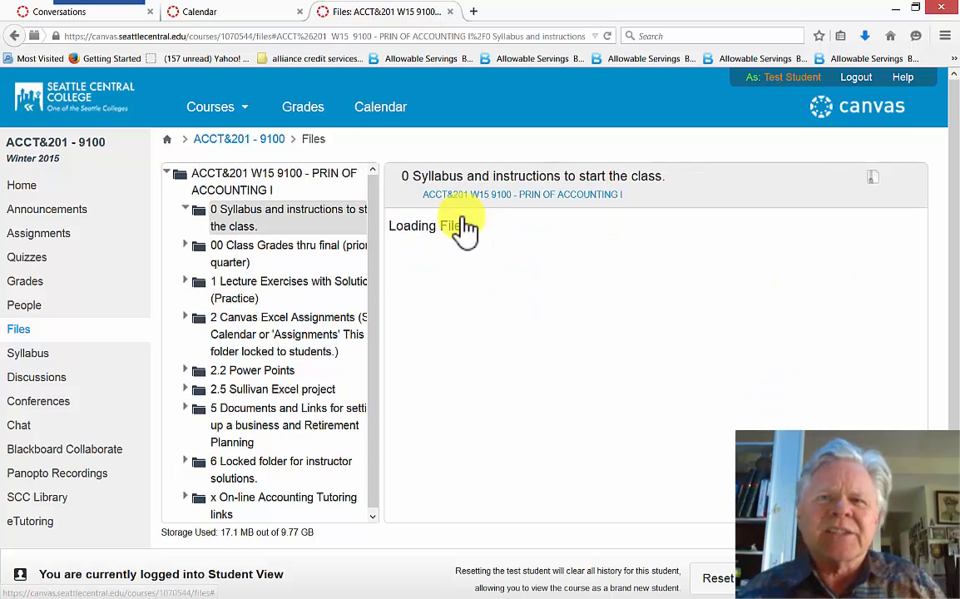
click(287, 217)
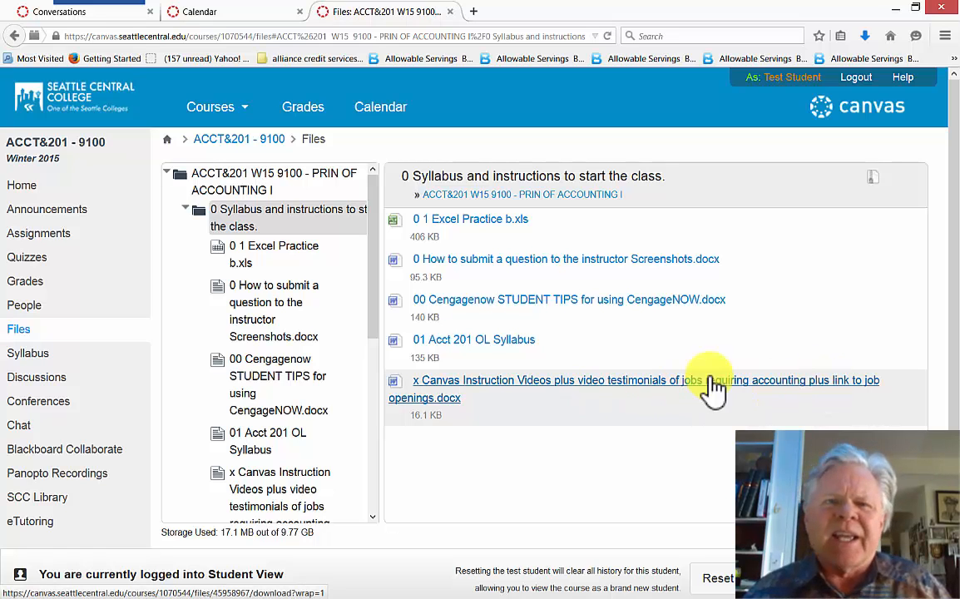
mouse_move(503, 391)
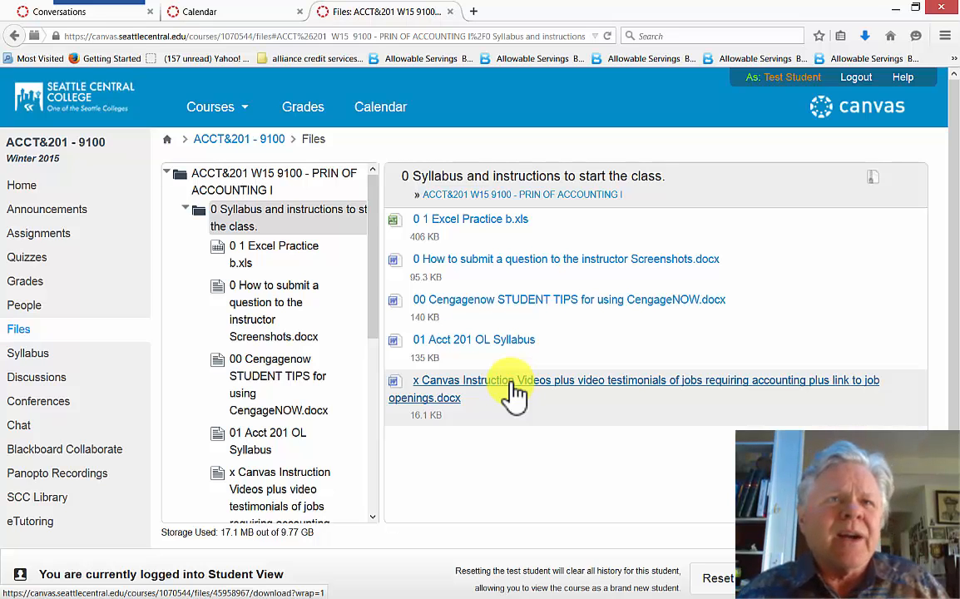
click(238, 180)
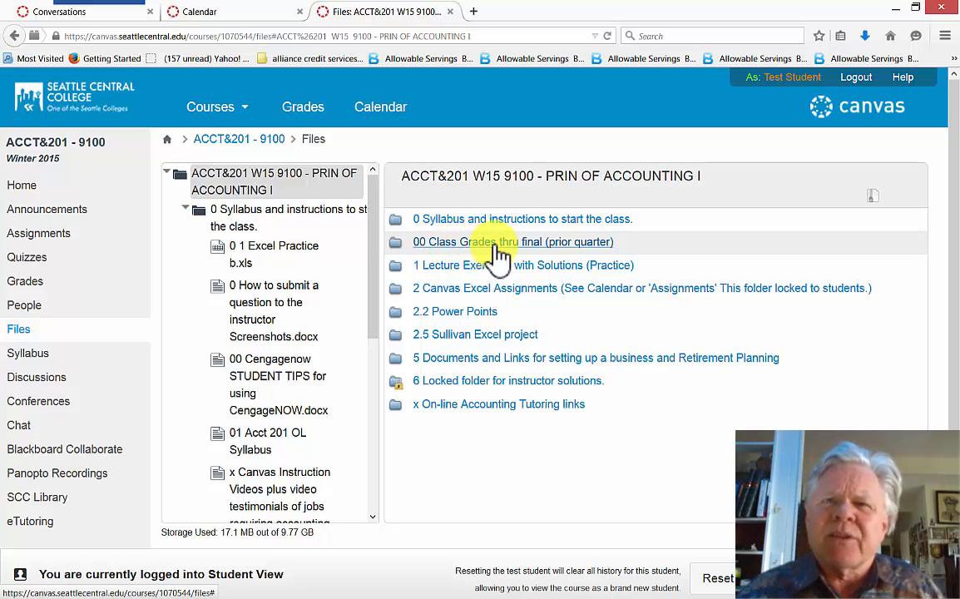
mouse_move(426, 287)
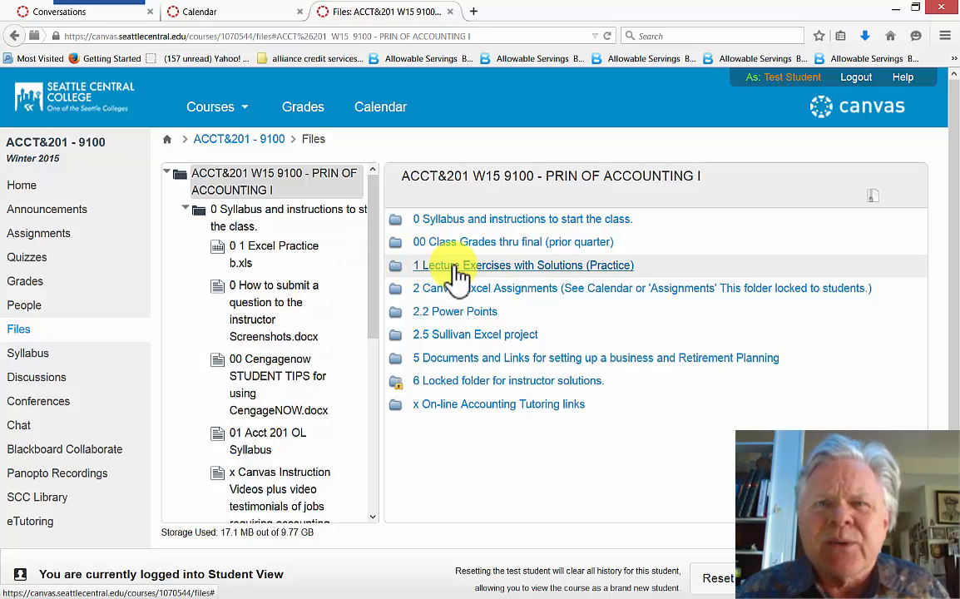
click(523, 264)
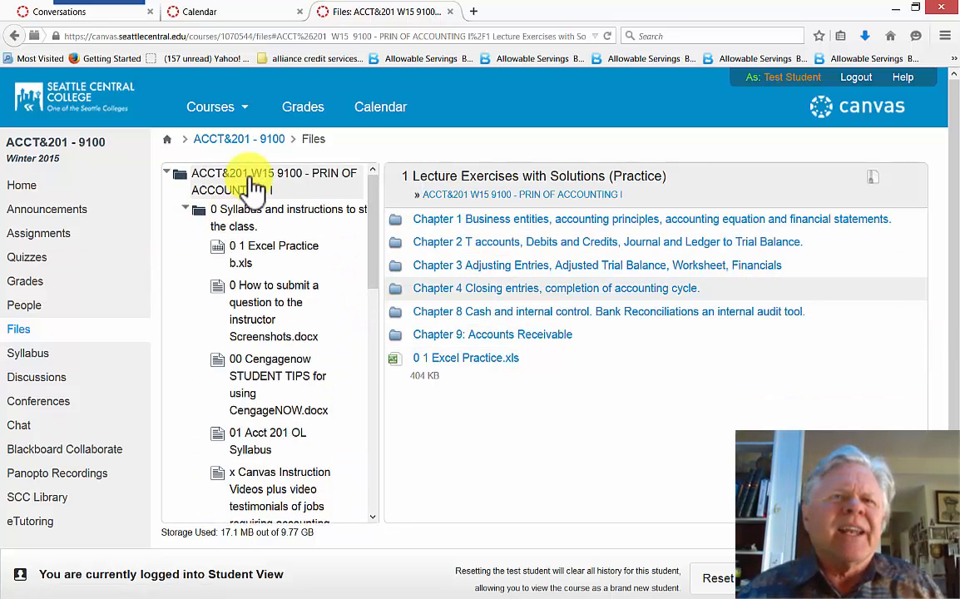
click(249, 181)
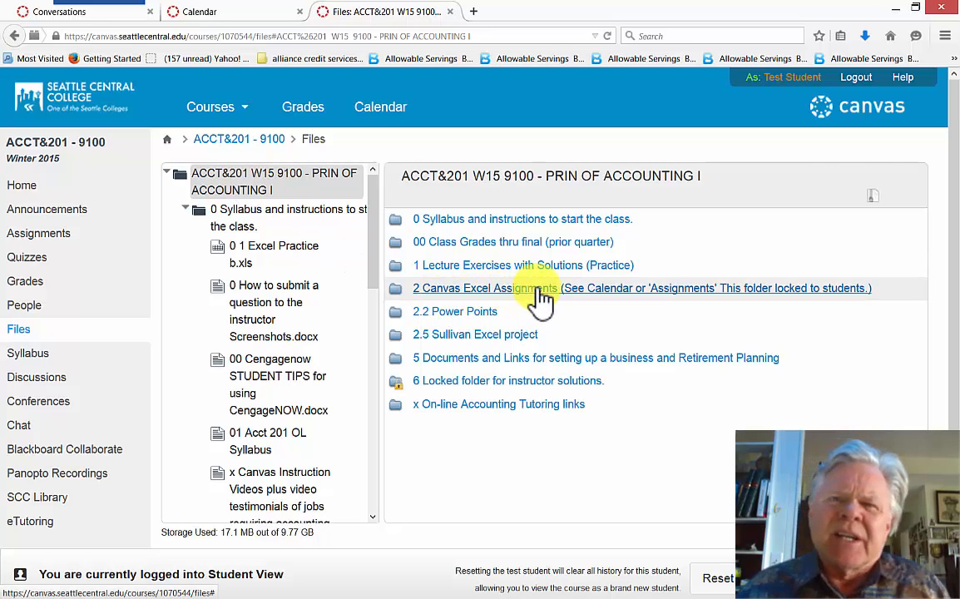
click(484, 287)
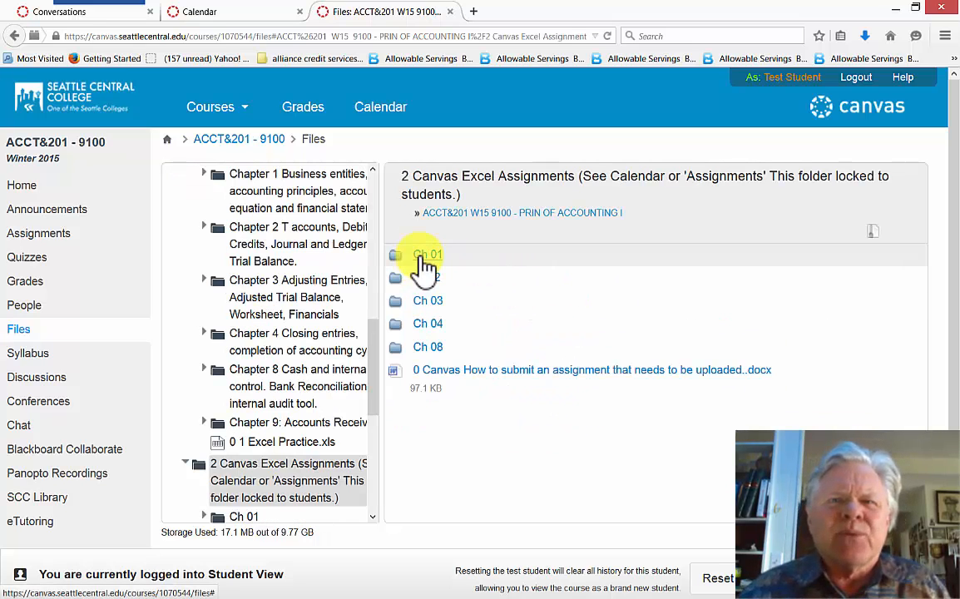
click(426, 254)
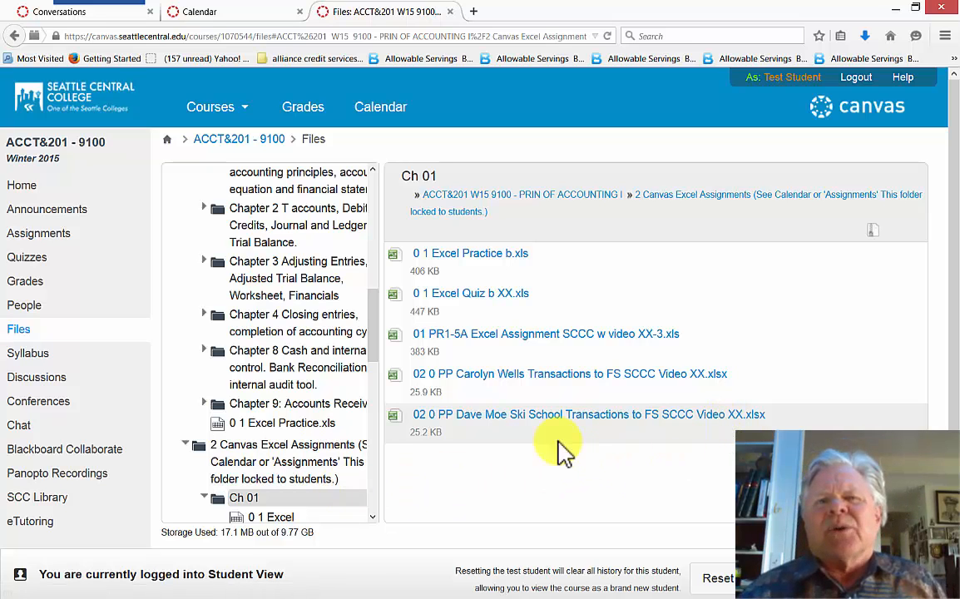
mouse_move(661, 461)
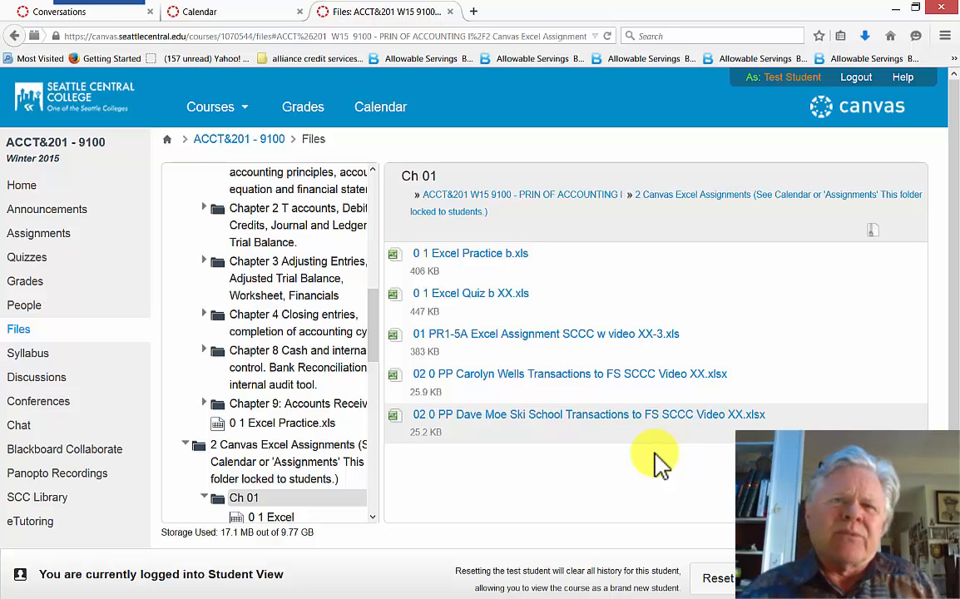
mouse_move(720, 316)
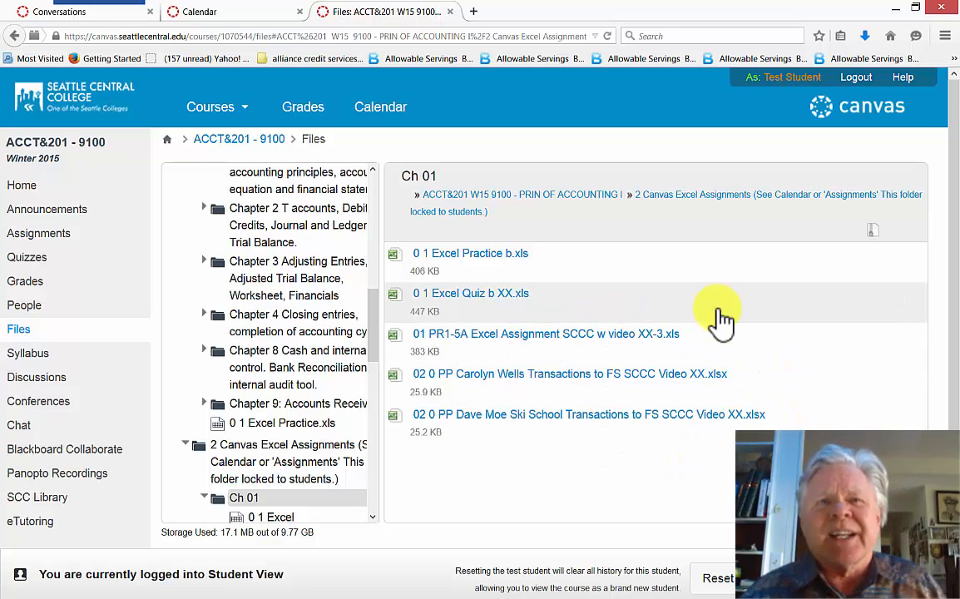
mouse_move(399, 316)
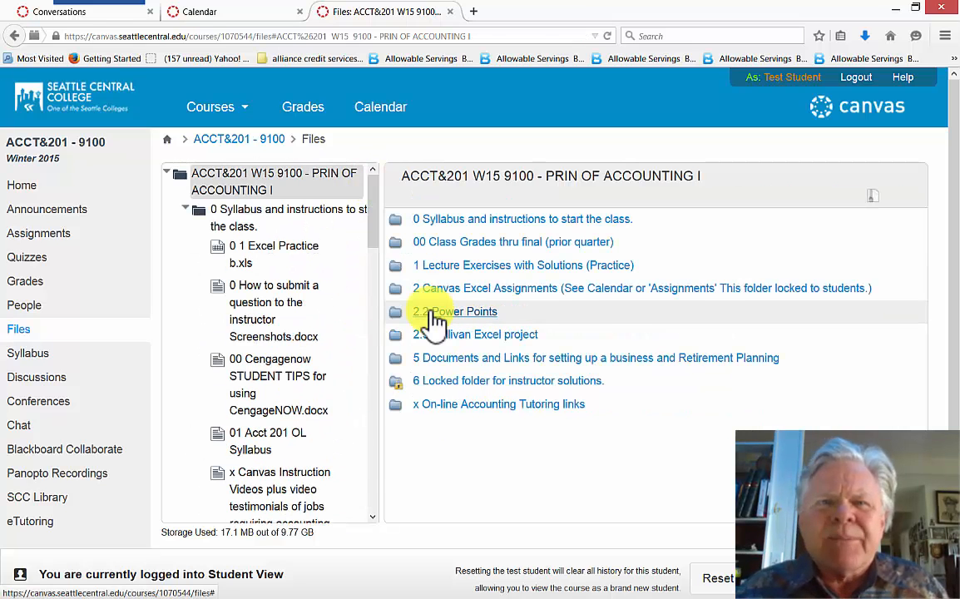
click(454, 311)
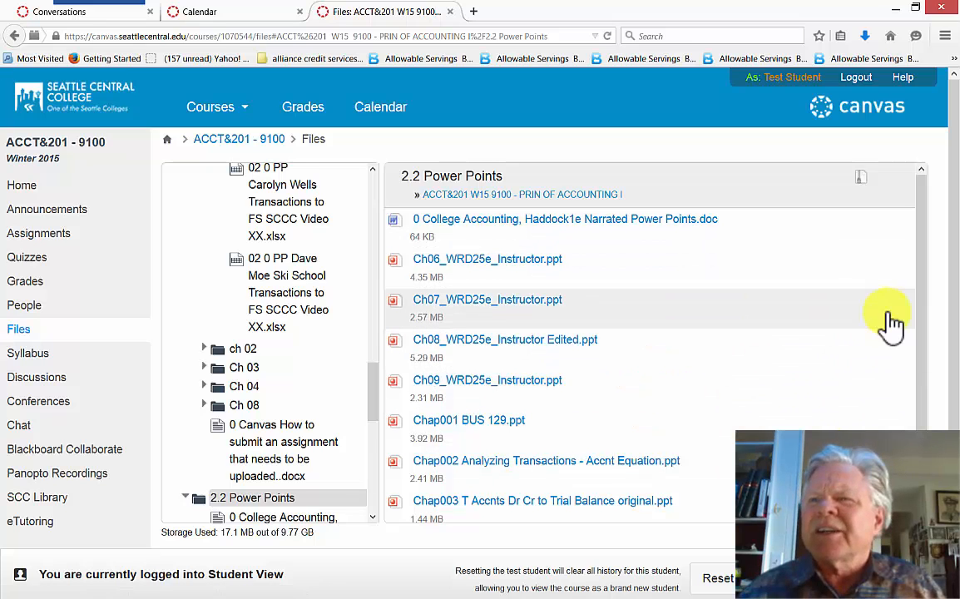
scroll(down, 3)
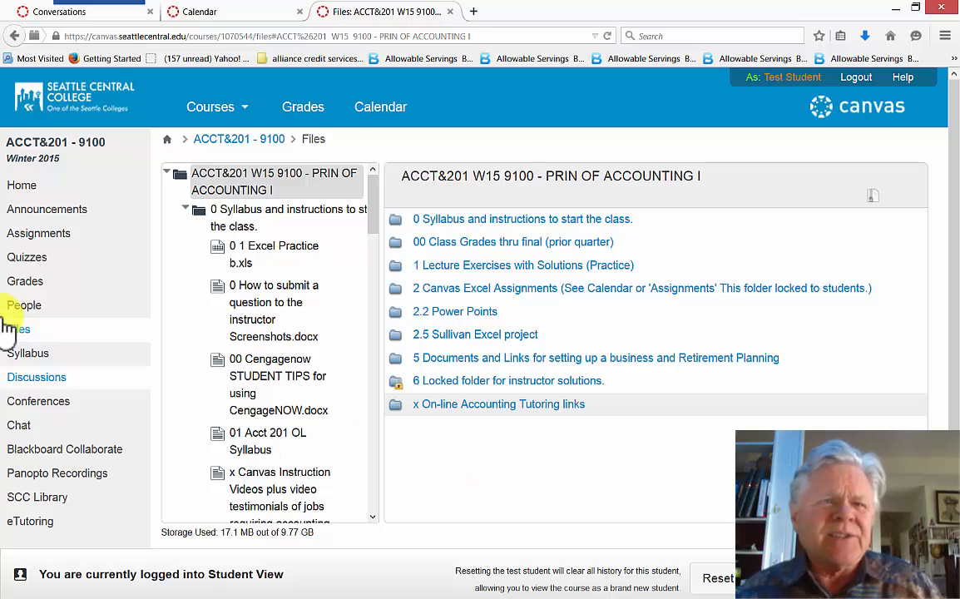
Open the A201 Excel Quiz Submission assignment and scroll to its quiz instructions.
click(21, 184)
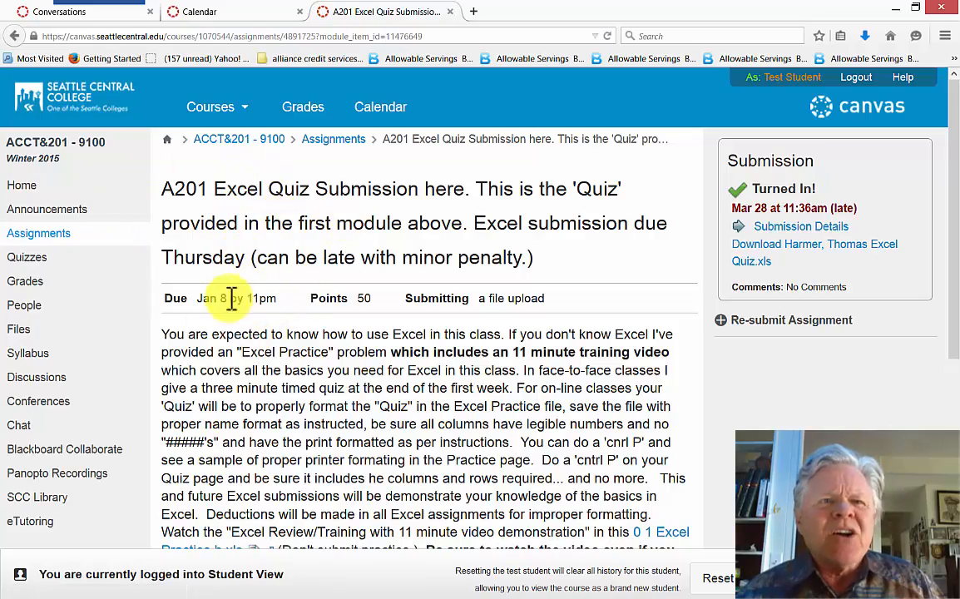
scroll(down, 3)
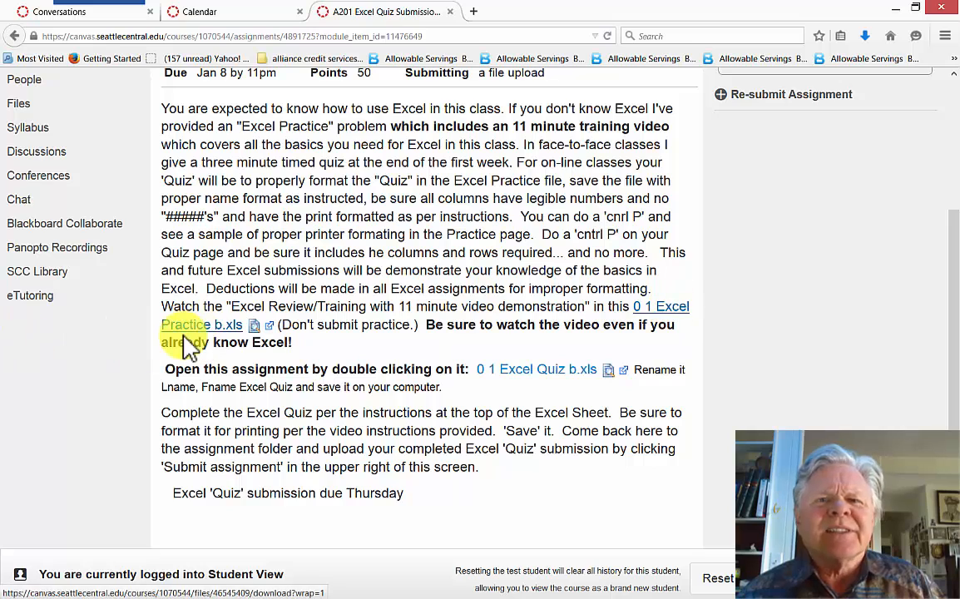
mouse_move(669, 306)
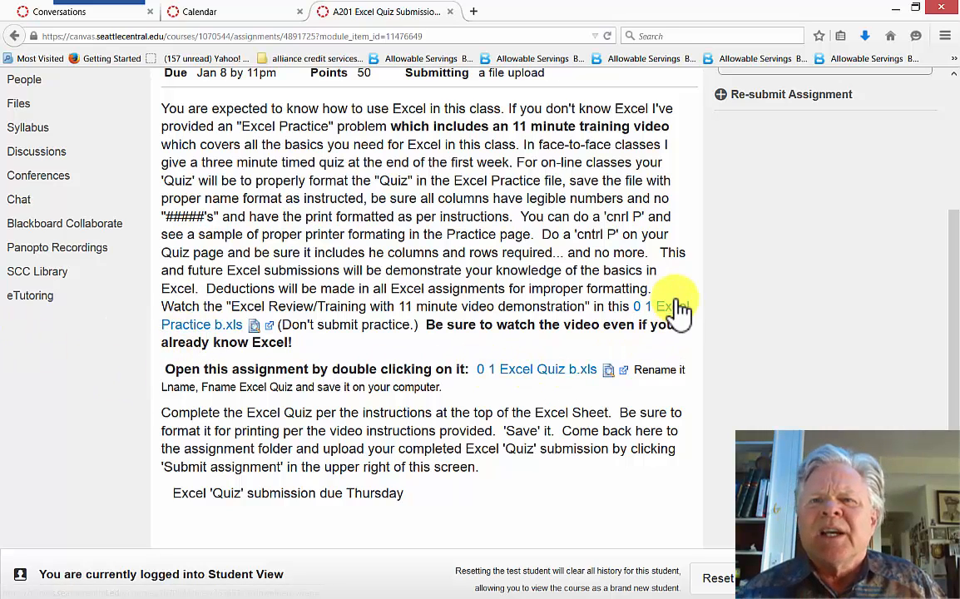
mouse_move(665, 306)
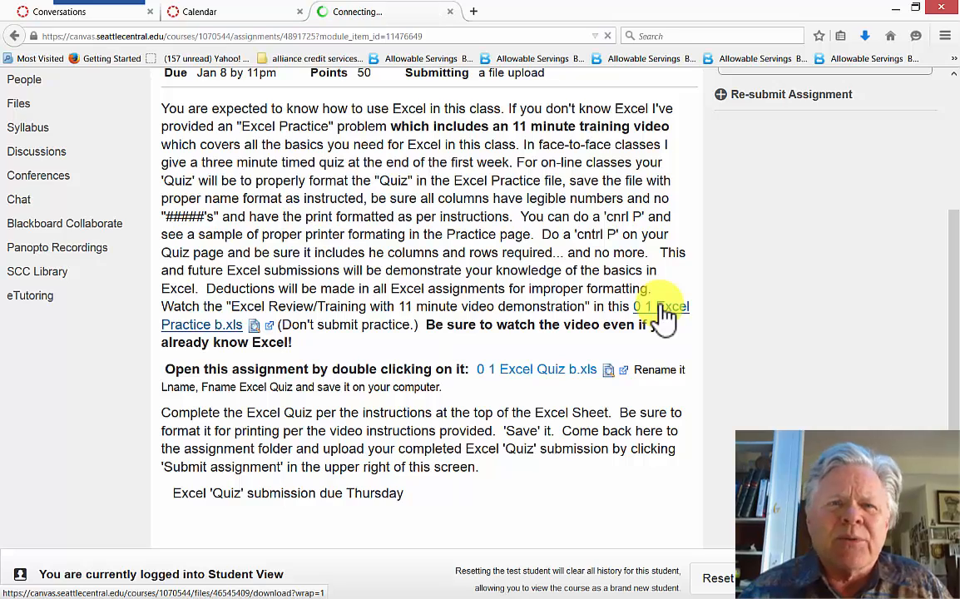
Open the '0 1 Excel Practice b.xls' link in Microsoft Excel.
click(661, 306)
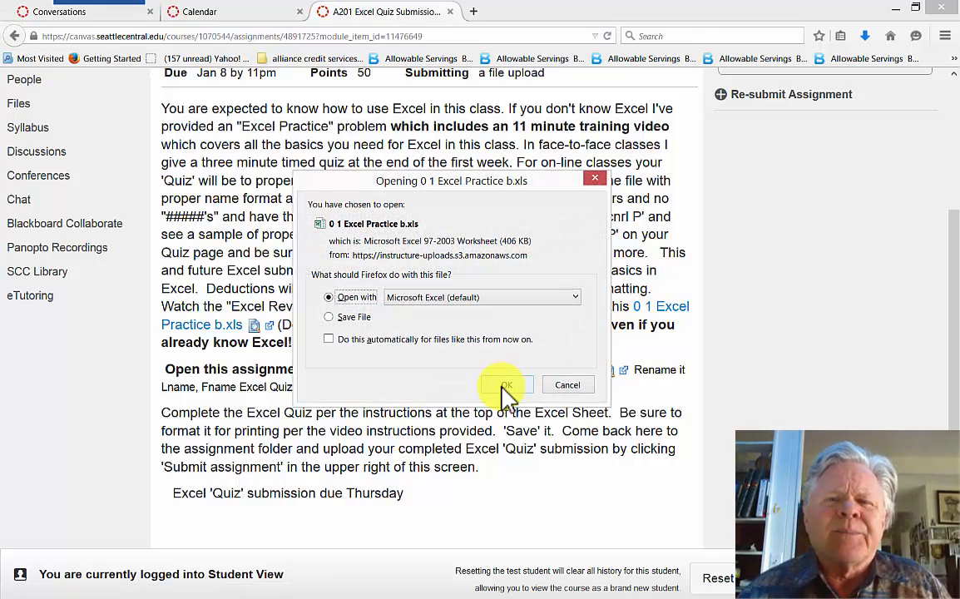
click(506, 384)
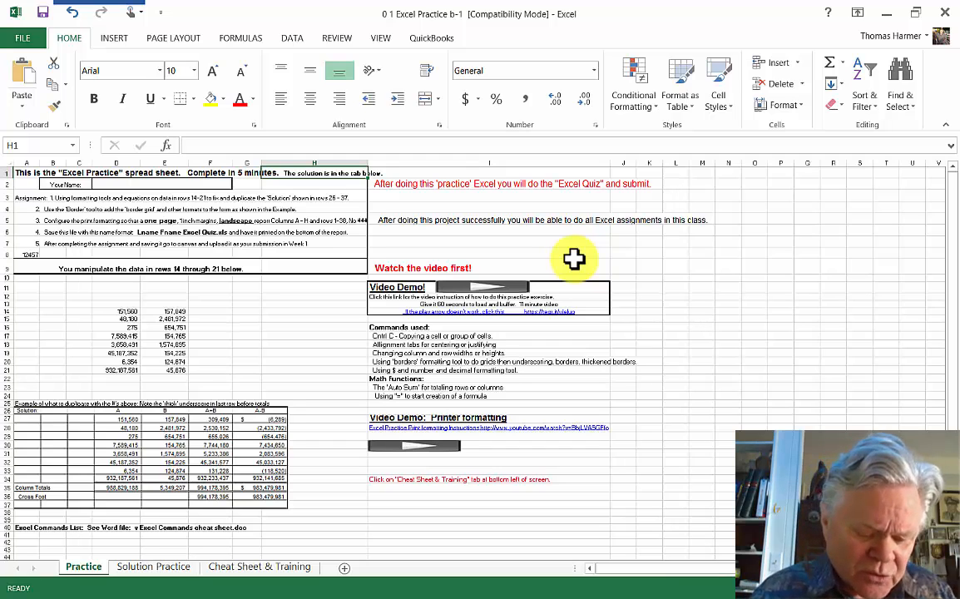
click(23, 38)
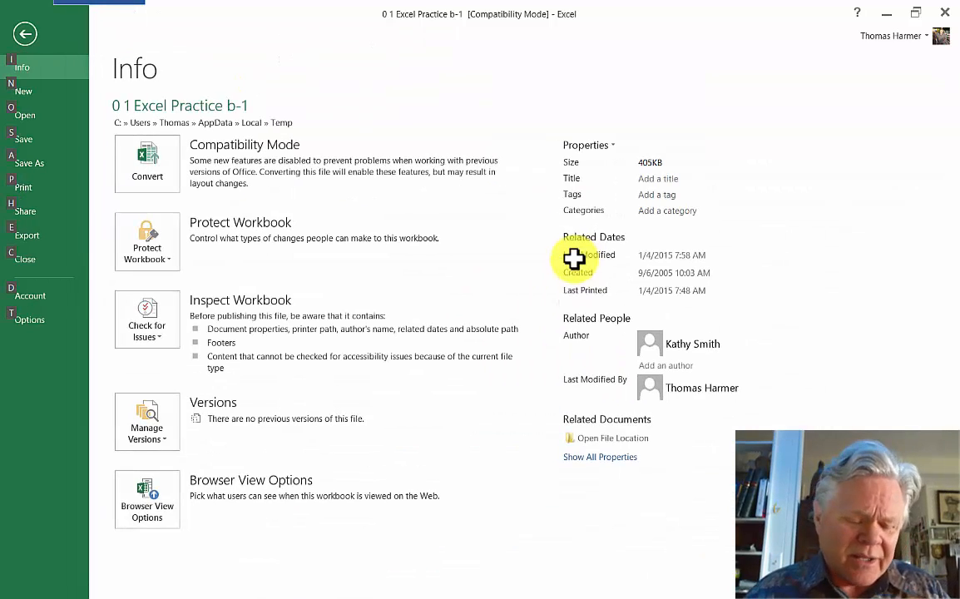
mouse_move(591, 255)
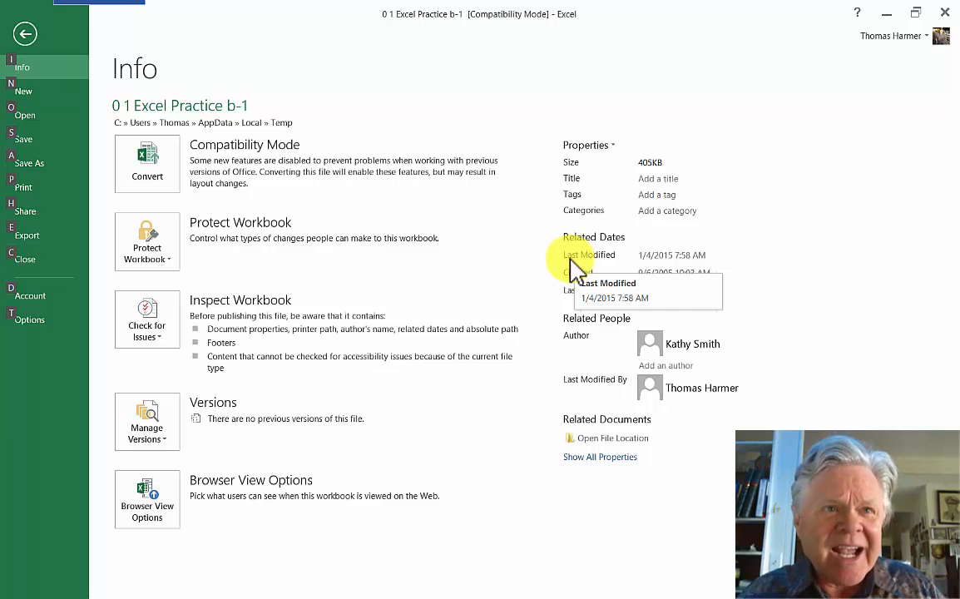
click(29, 163)
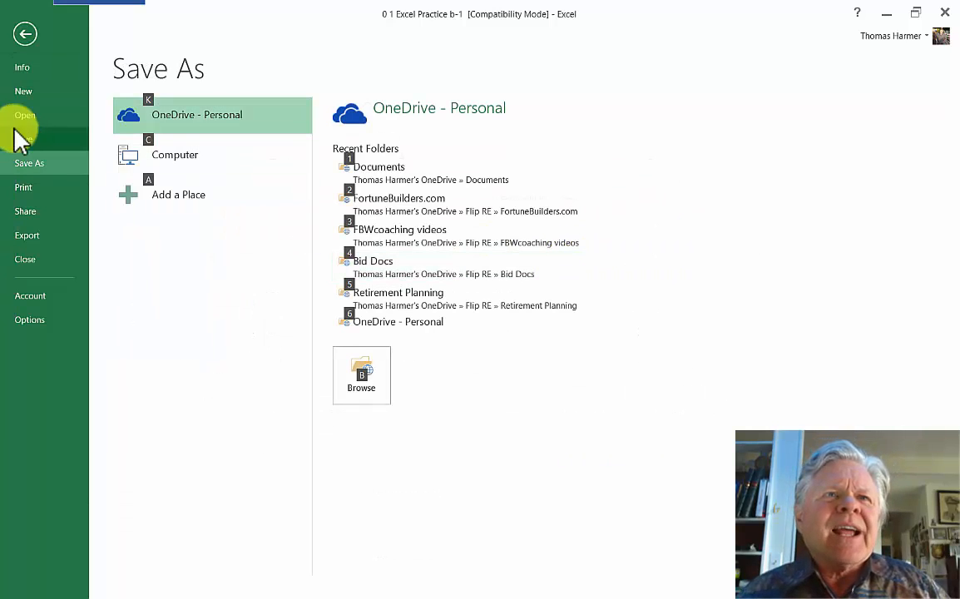
click(175, 154)
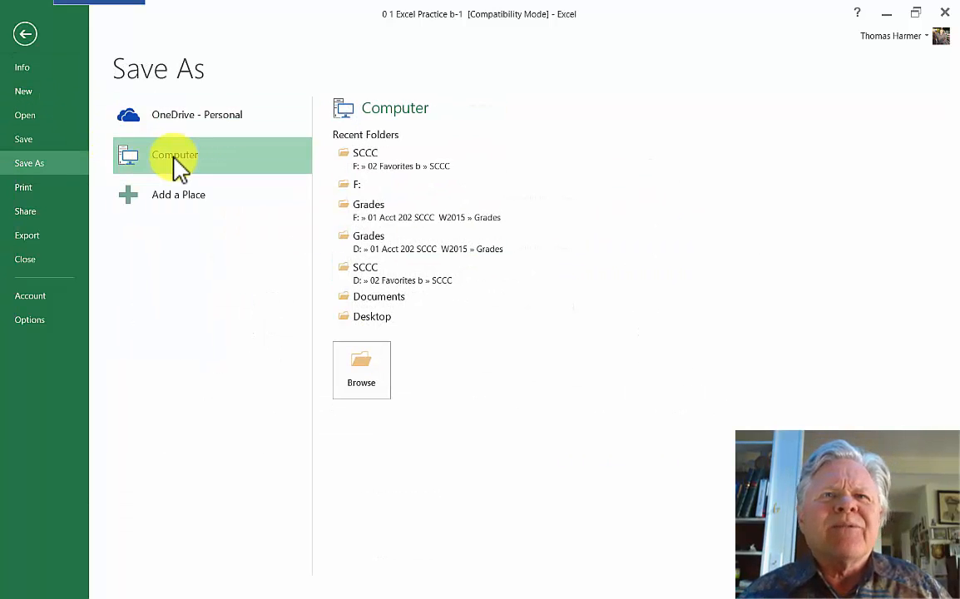
mouse_move(361, 370)
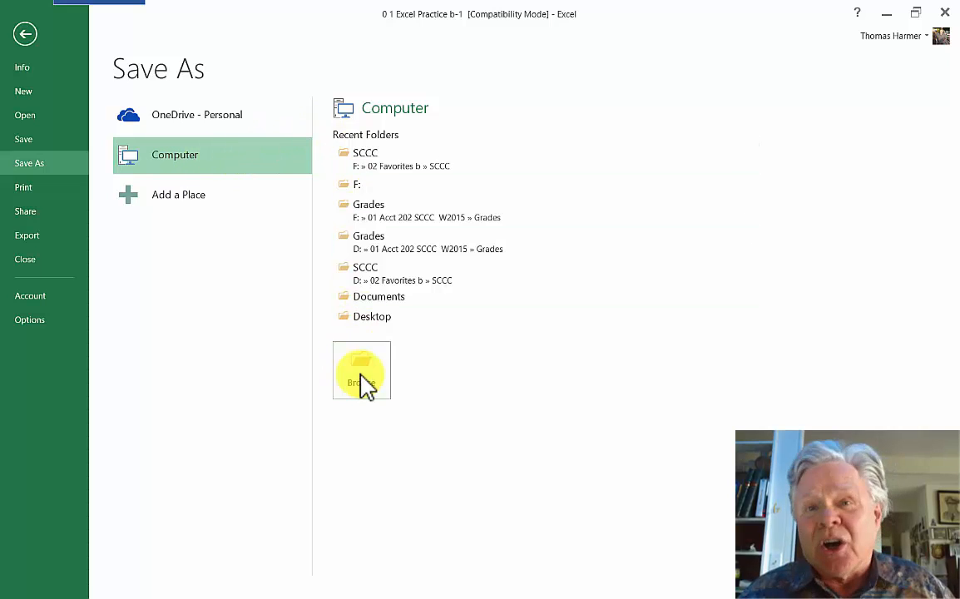
click(361, 370)
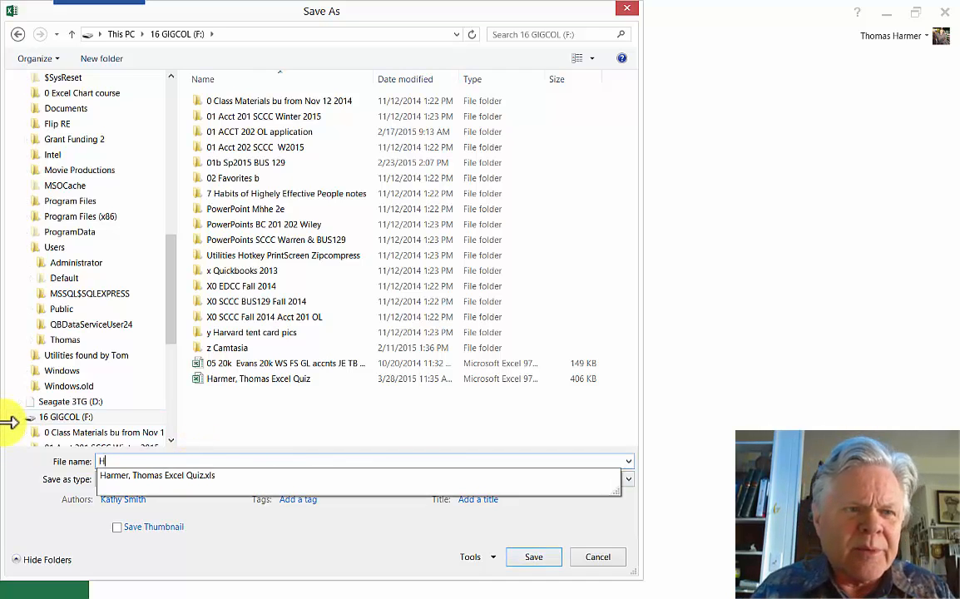
text(Harmer, Thomas AExc)
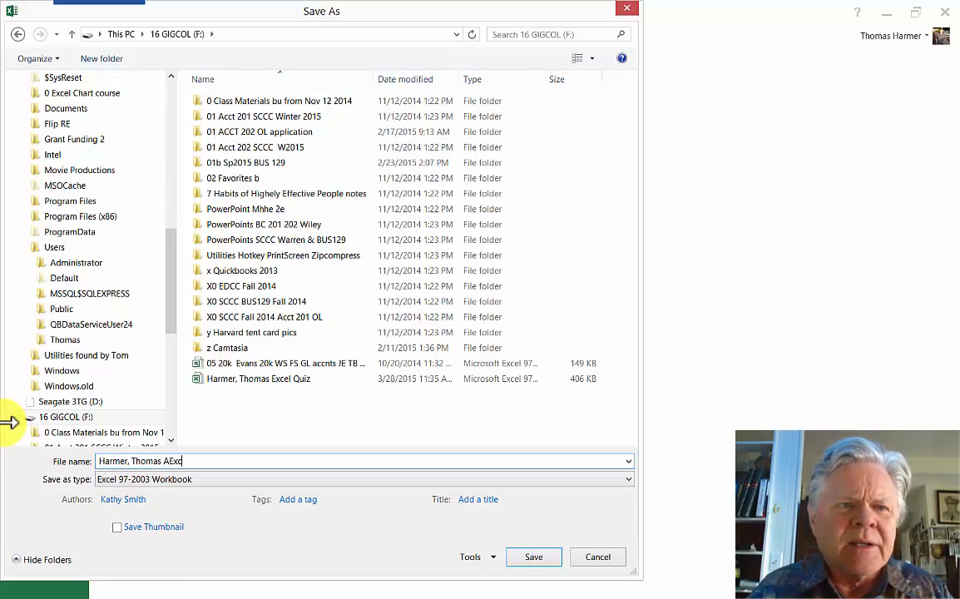
text(#)
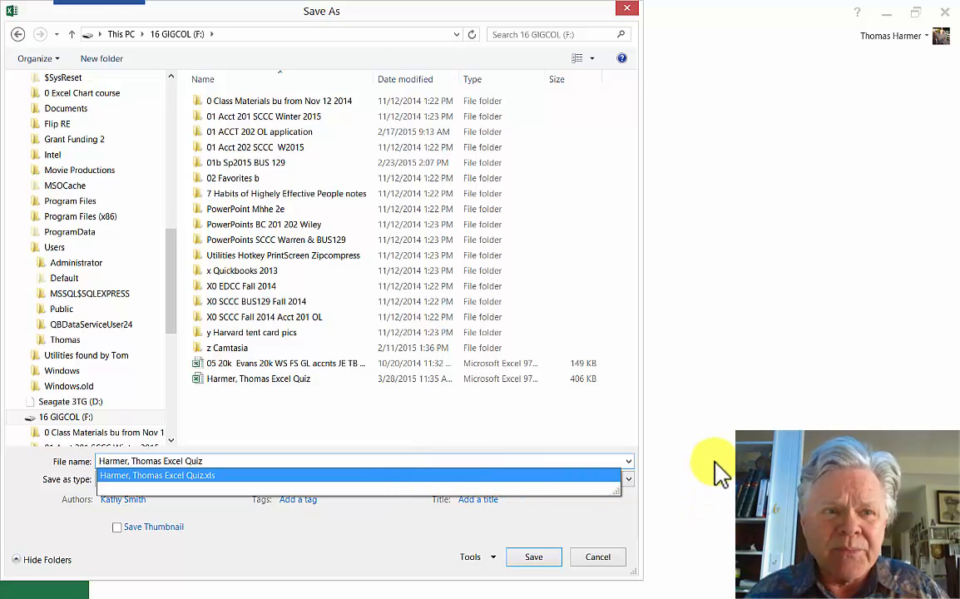
click(533, 556)
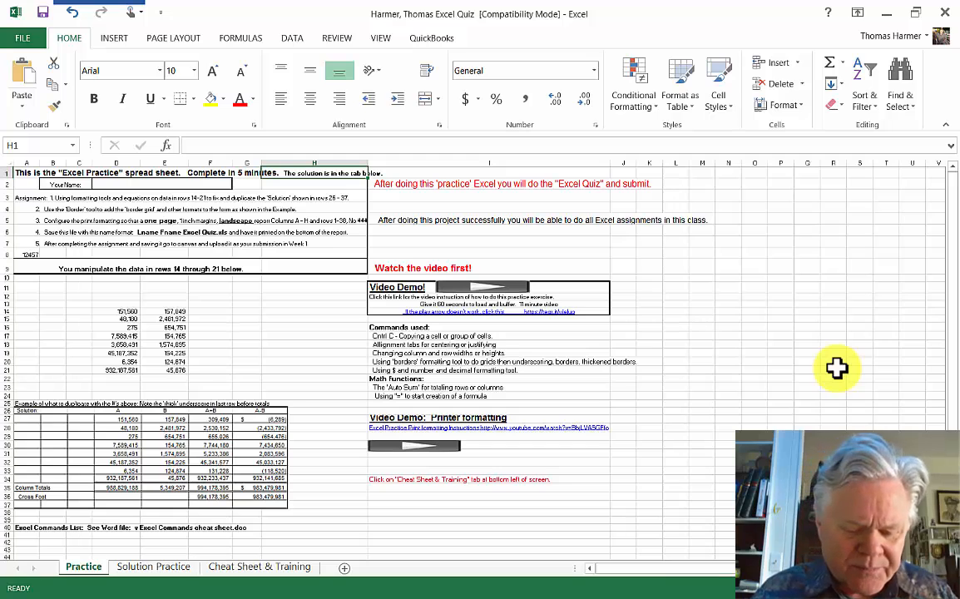
mouse_move(514, 398)
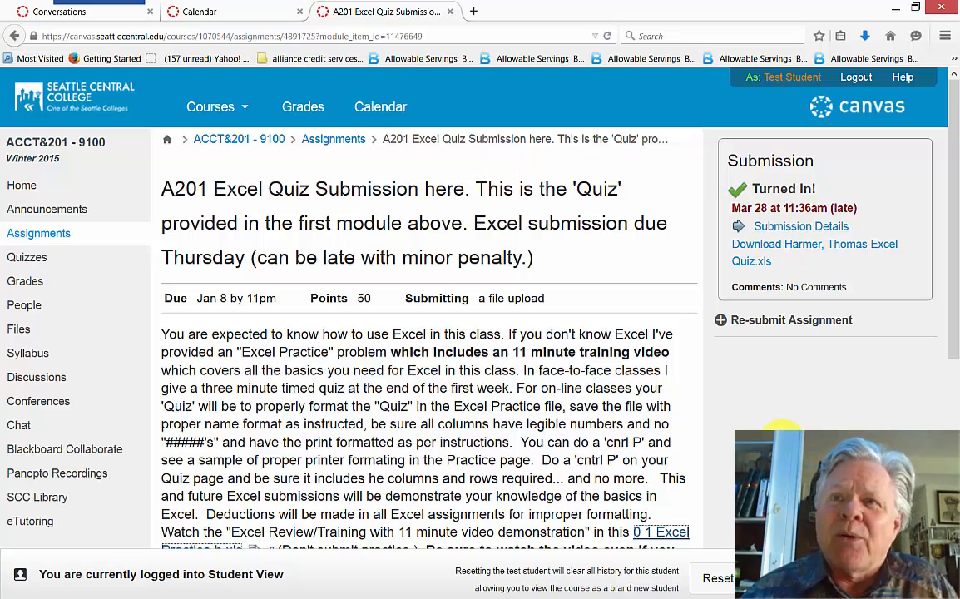
mouse_move(791, 319)
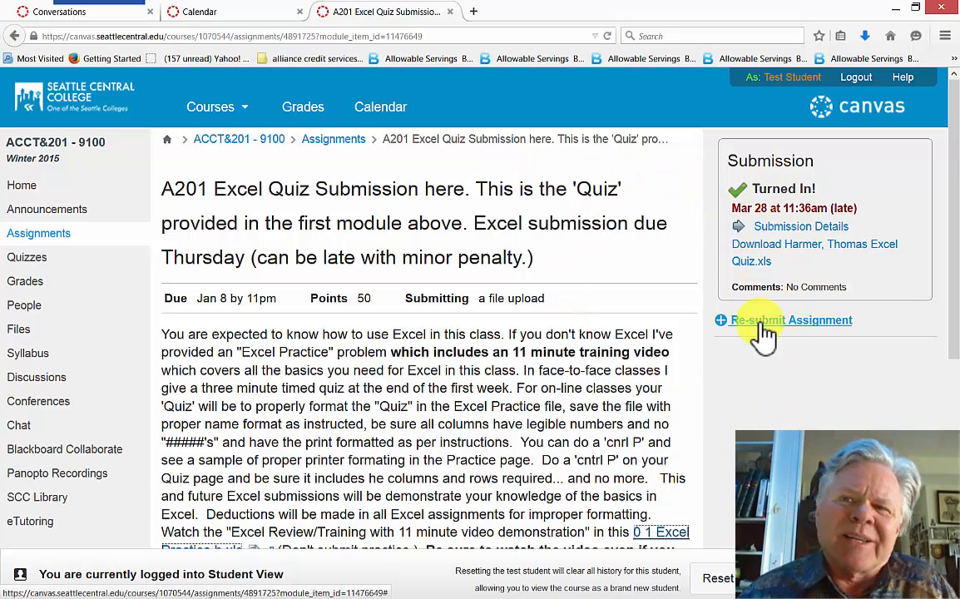
Re-submit the overdue Excel Quiz with the saved quiz .xls workbook and a short comment.
click(791, 320)
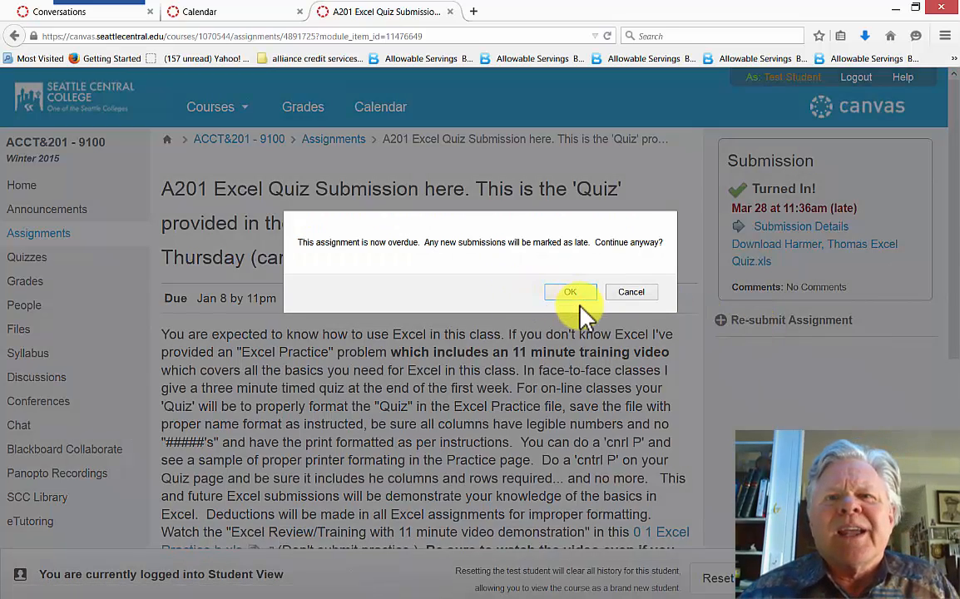
click(569, 292)
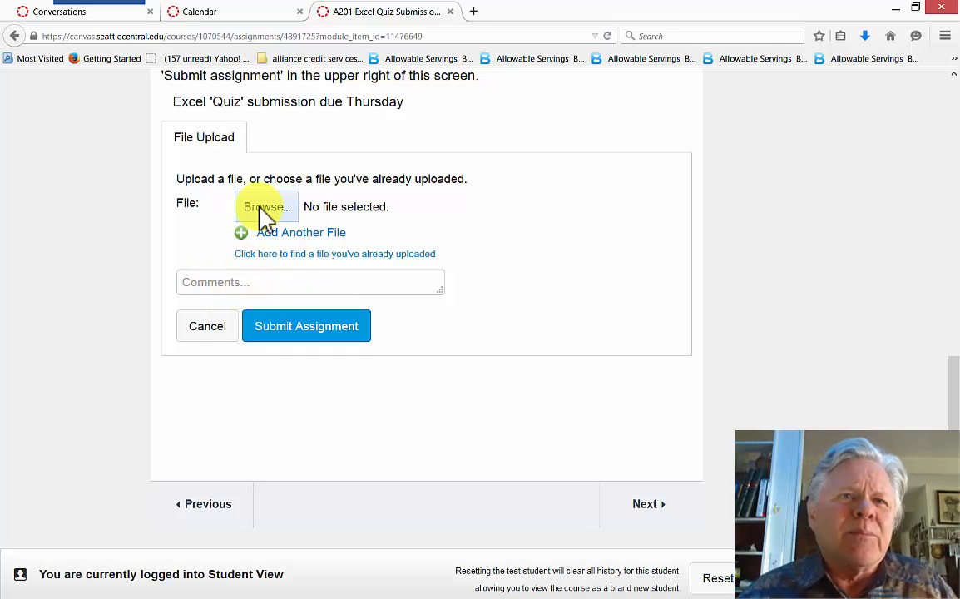
click(265, 206)
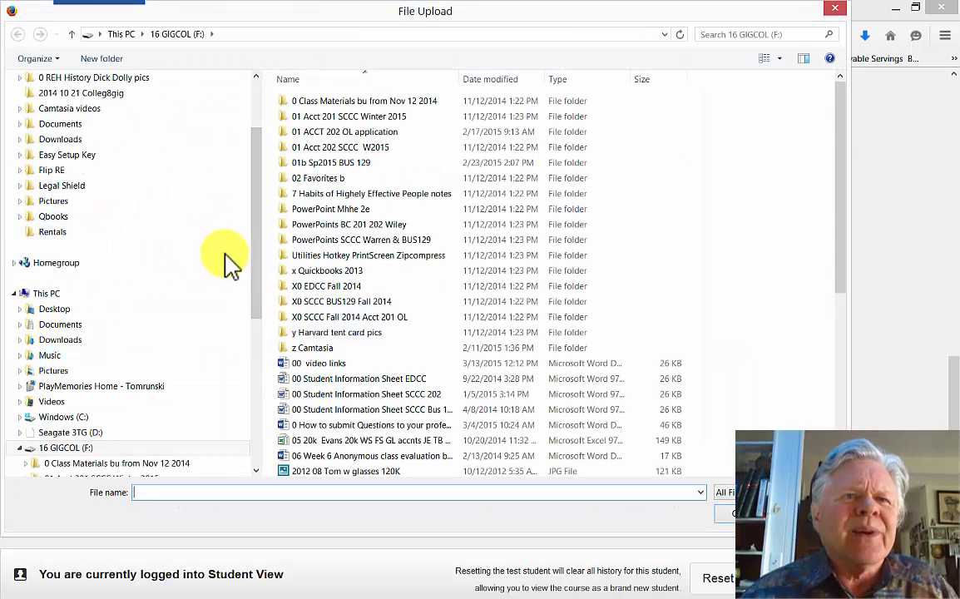
scroll(down, 3)
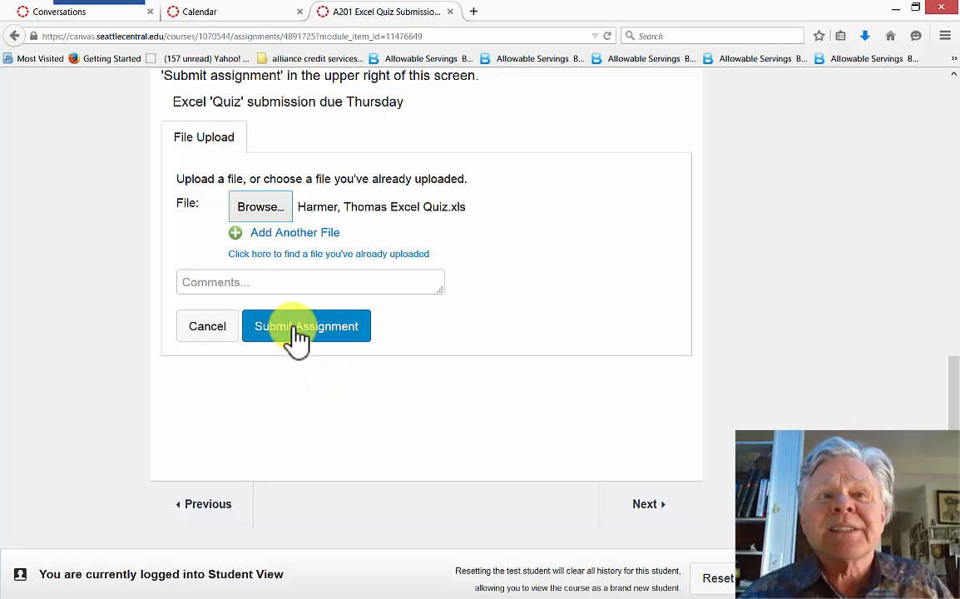
click(306, 325)
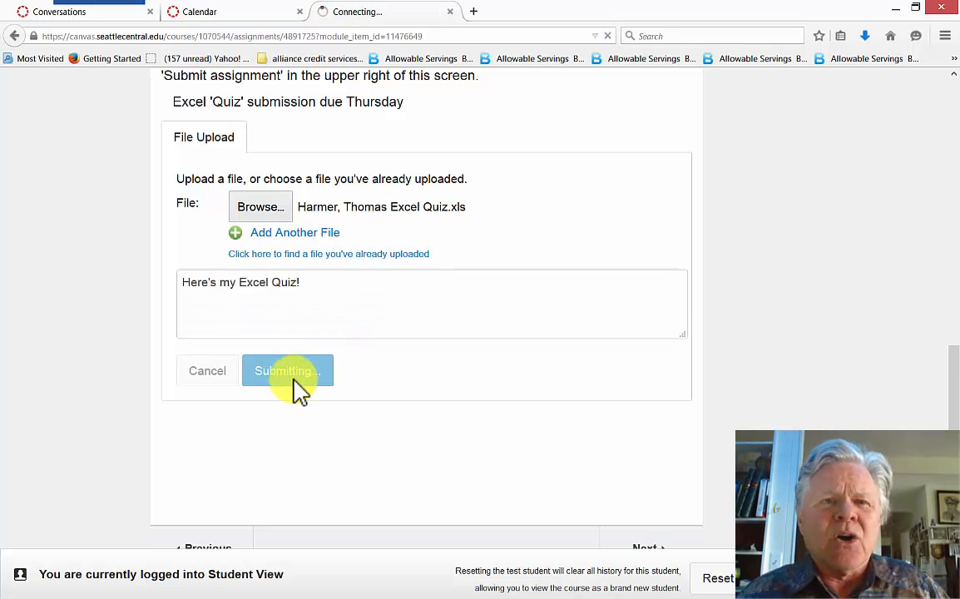
click(287, 370)
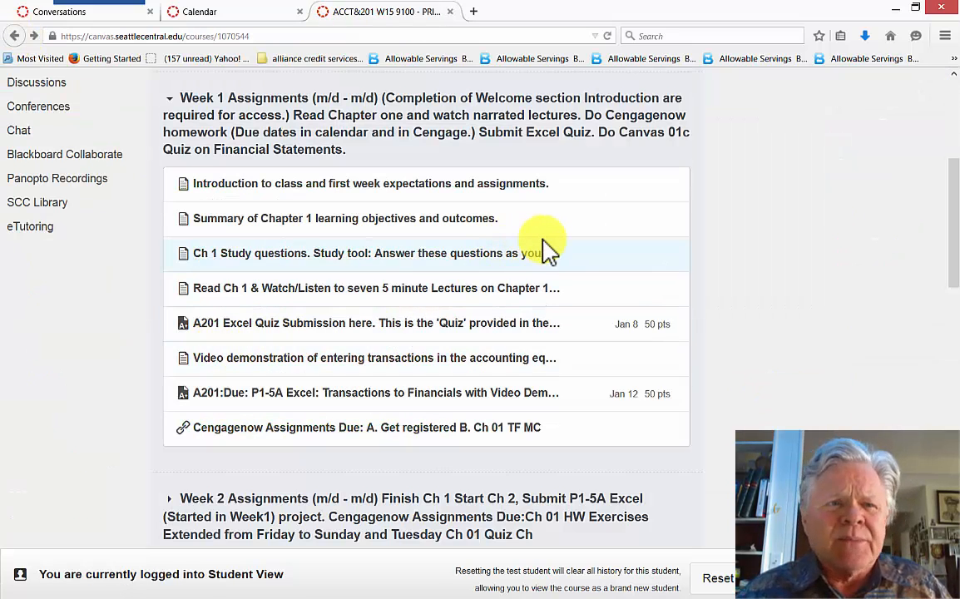
mouse_move(300, 437)
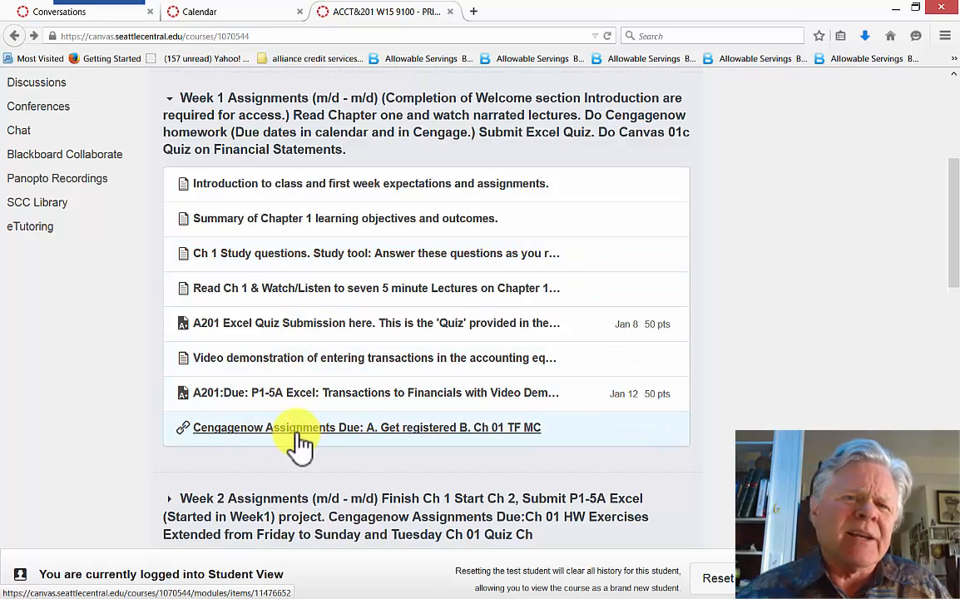
mouse_move(426, 438)
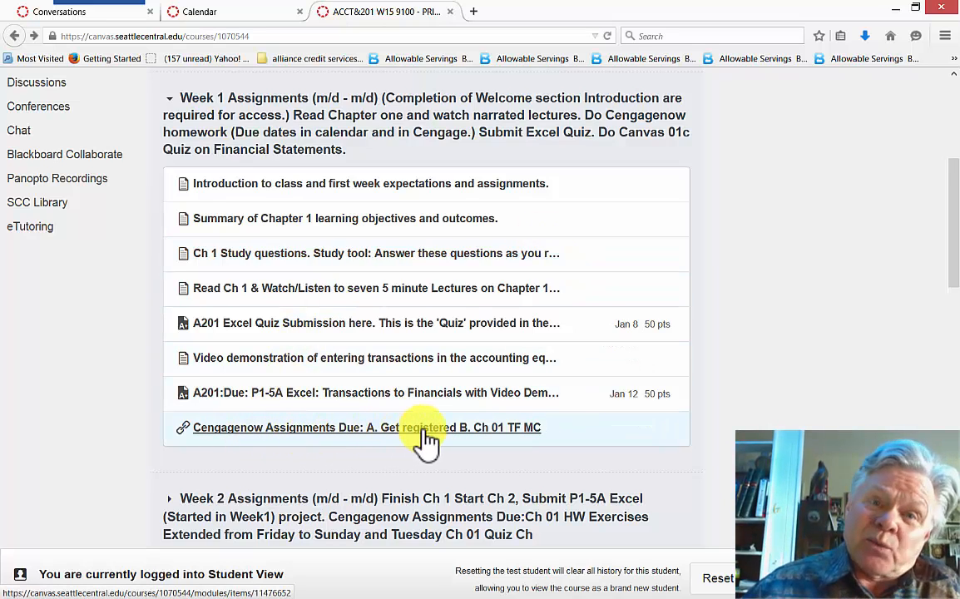
mouse_move(427, 426)
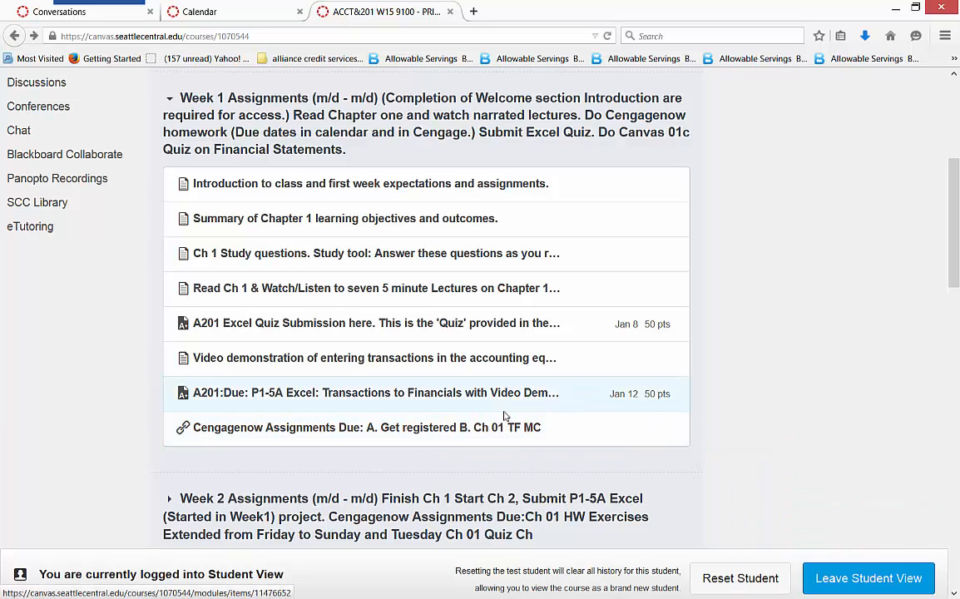
mouse_move(432, 434)
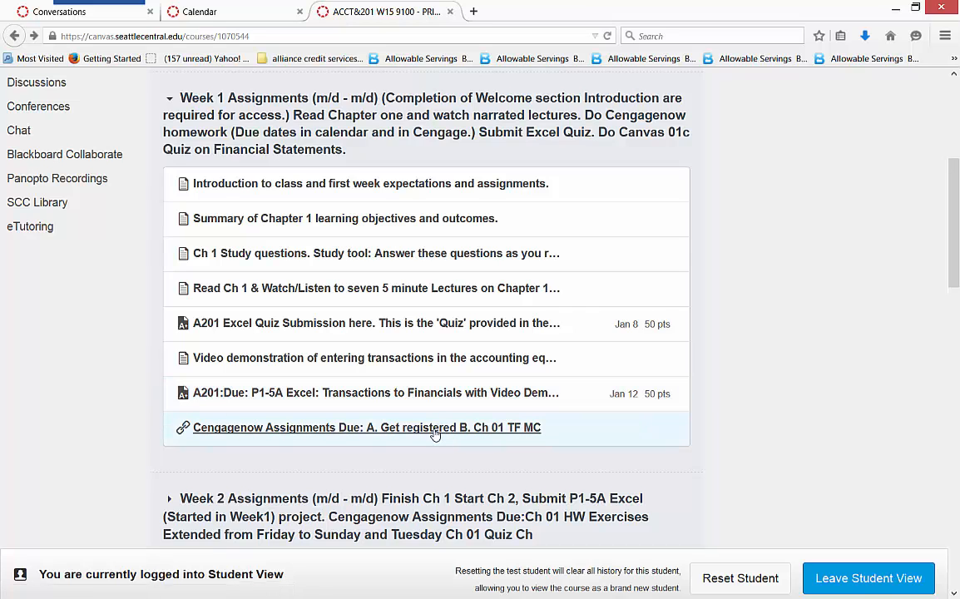
Open the 'Cengagenow Assignments Due' item under Week 1 to reach the Cengage sign-in.
click(366, 427)
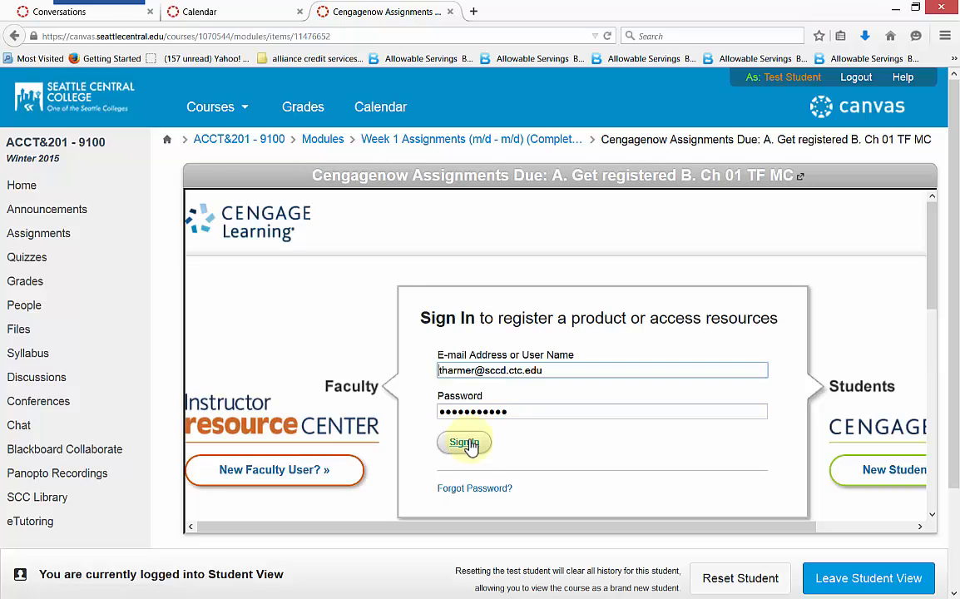
Sign in to Cengage to reach the Acct 201 Assignments I Can Take Now list.
click(463, 442)
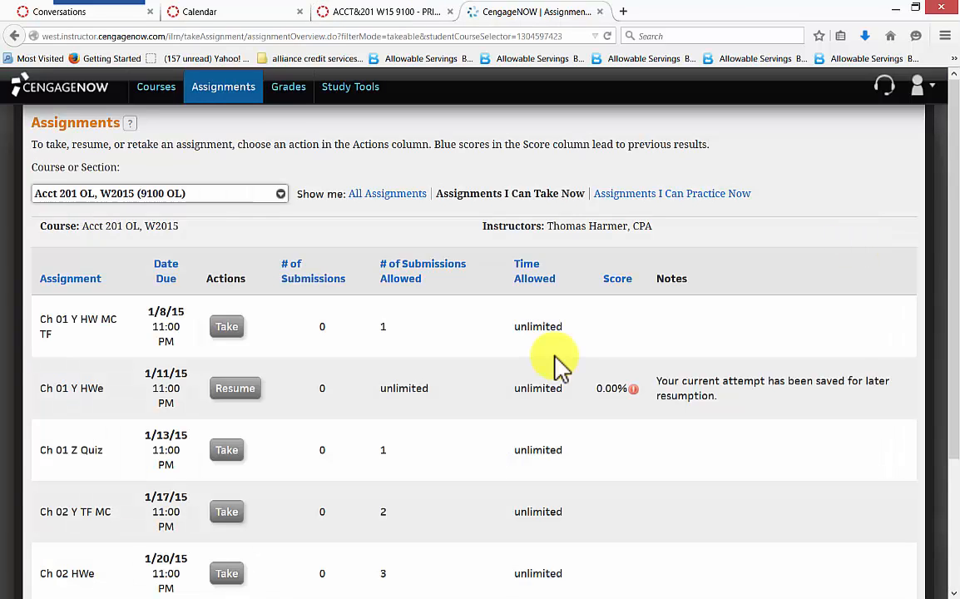
mouse_move(765, 345)
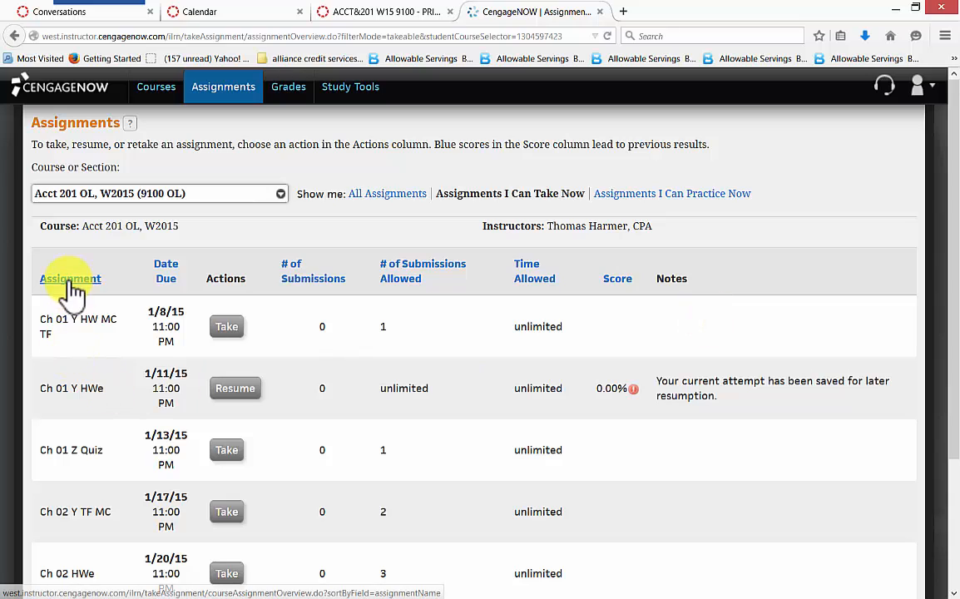
mouse_move(66, 533)
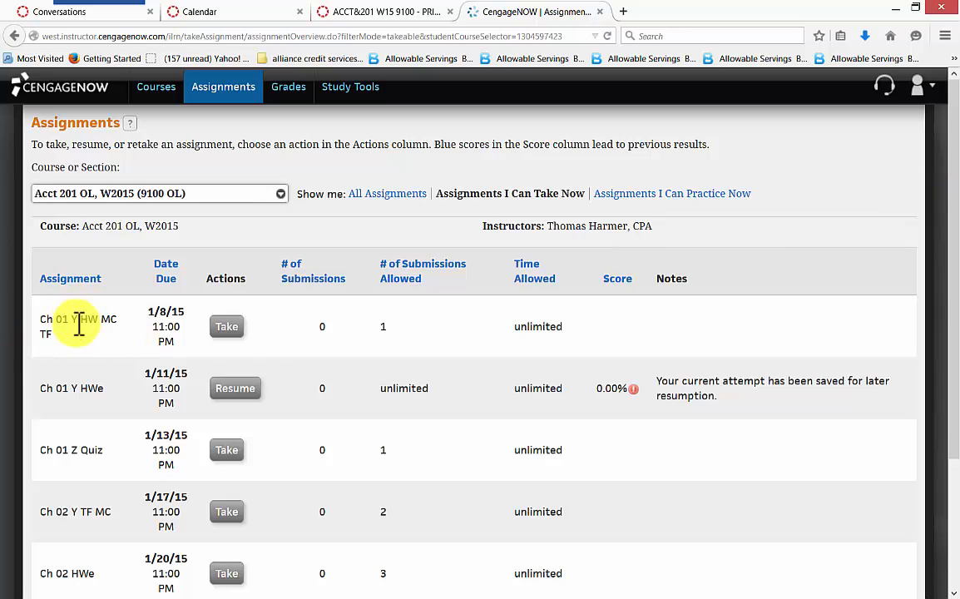
mouse_move(79, 389)
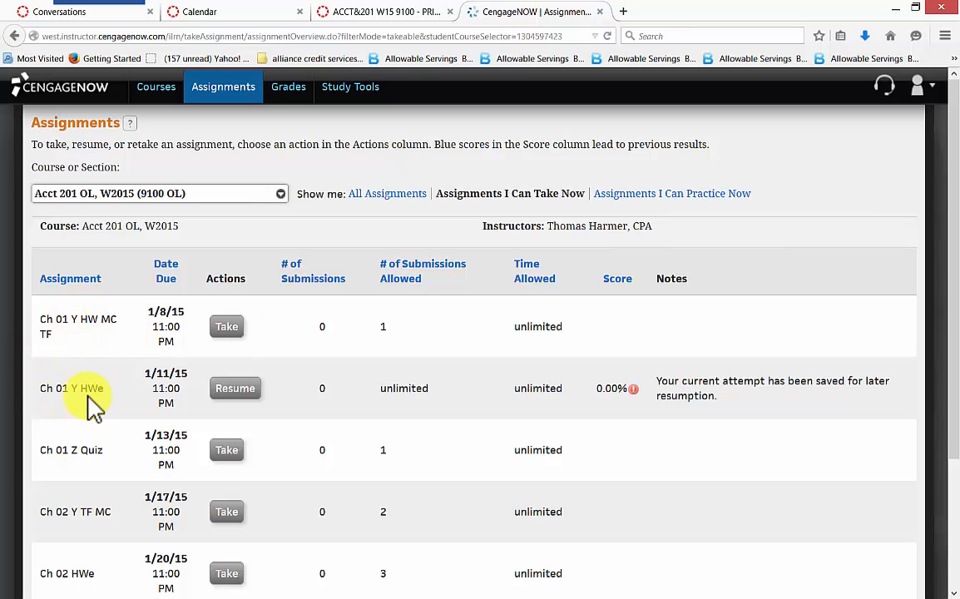
mouse_move(104, 457)
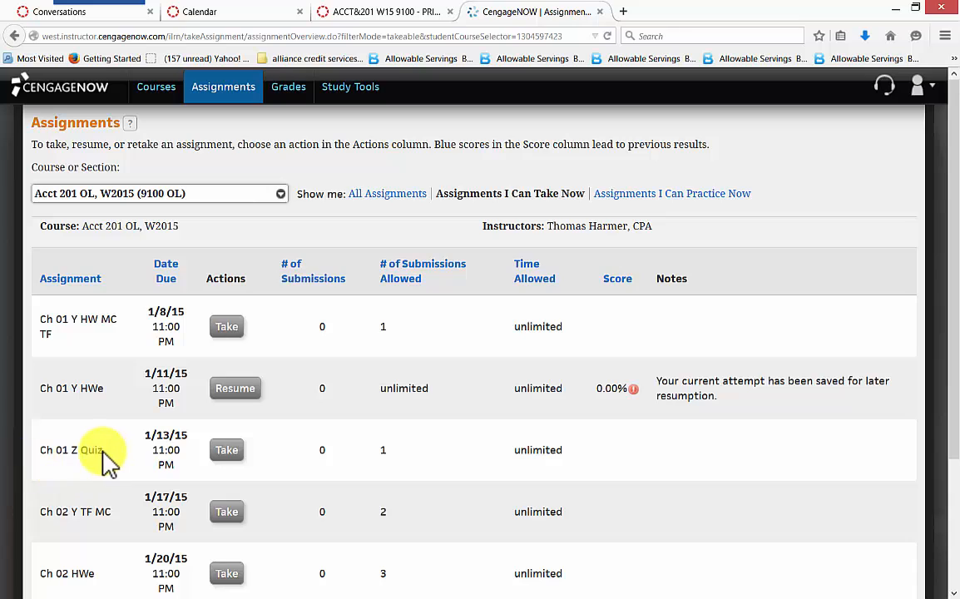
mouse_move(235, 388)
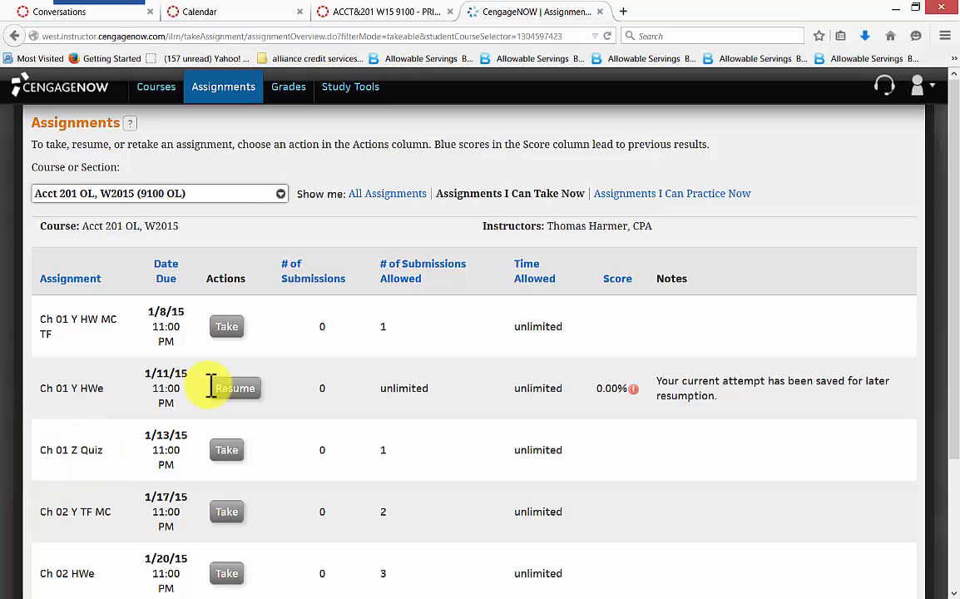
mouse_move(91, 428)
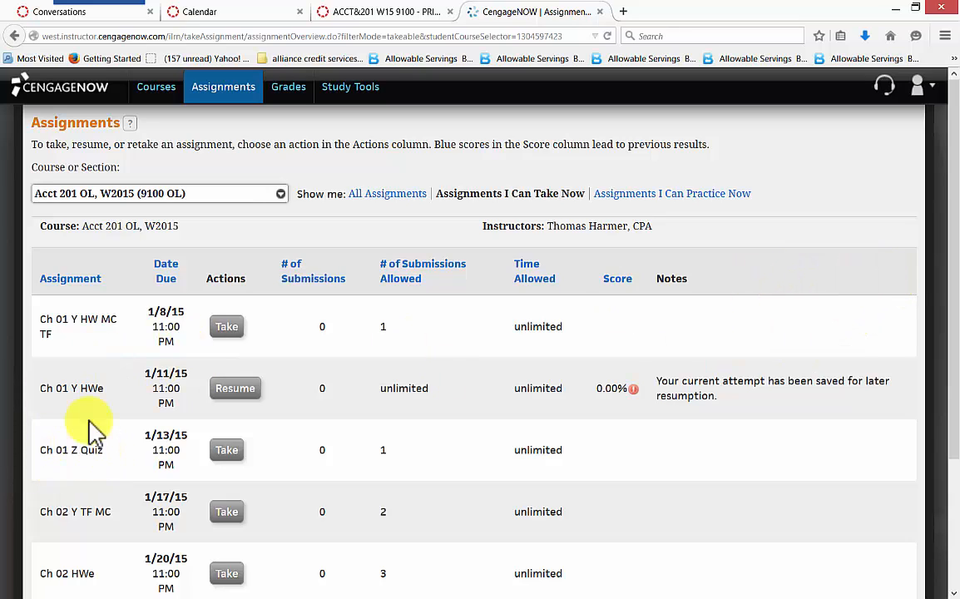
mouse_move(852, 255)
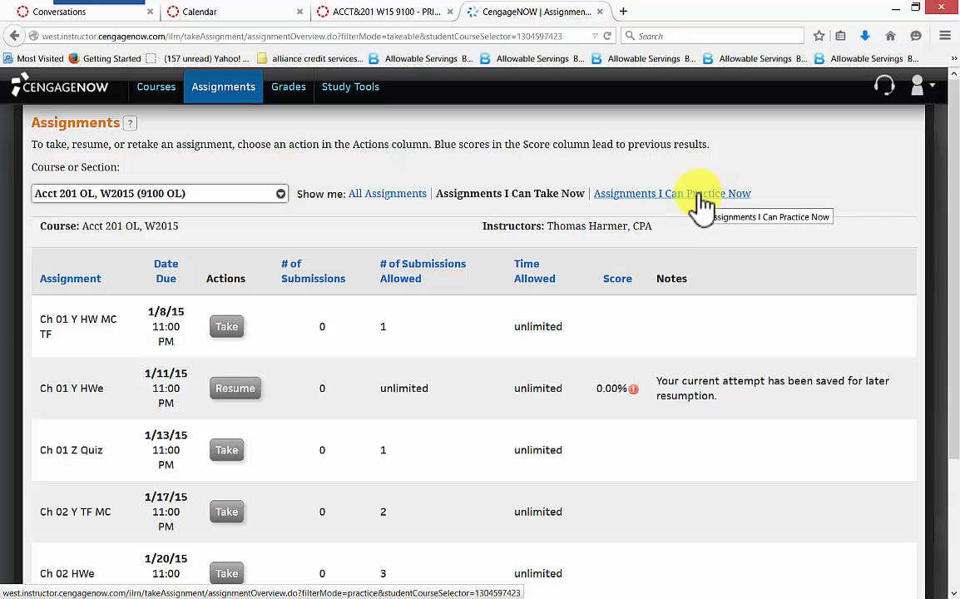
Switch the Assignments view to 'Assignments I Can Practice Now' showing ungraded Chapter 1–3 sets.
click(671, 193)
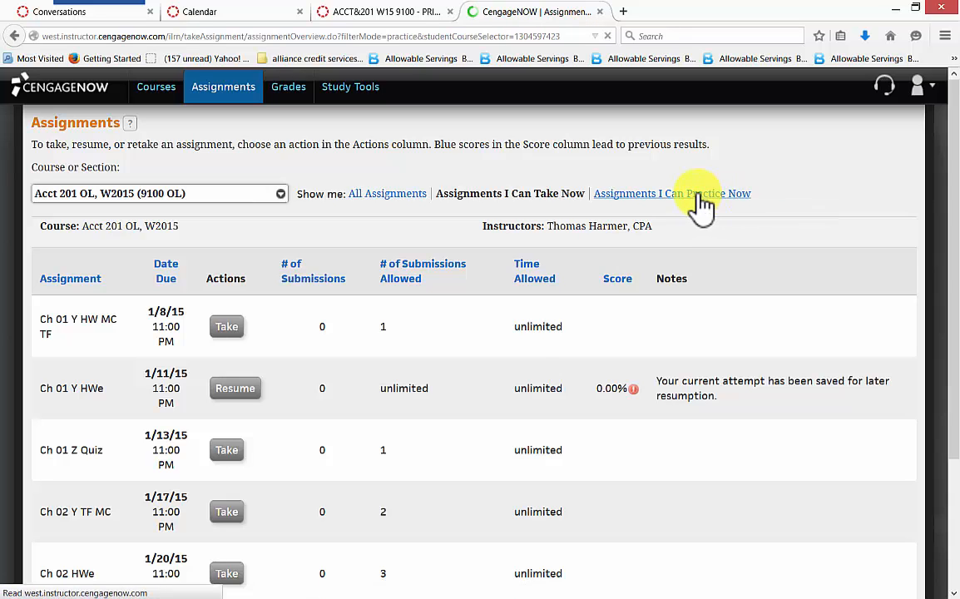
click(671, 193)
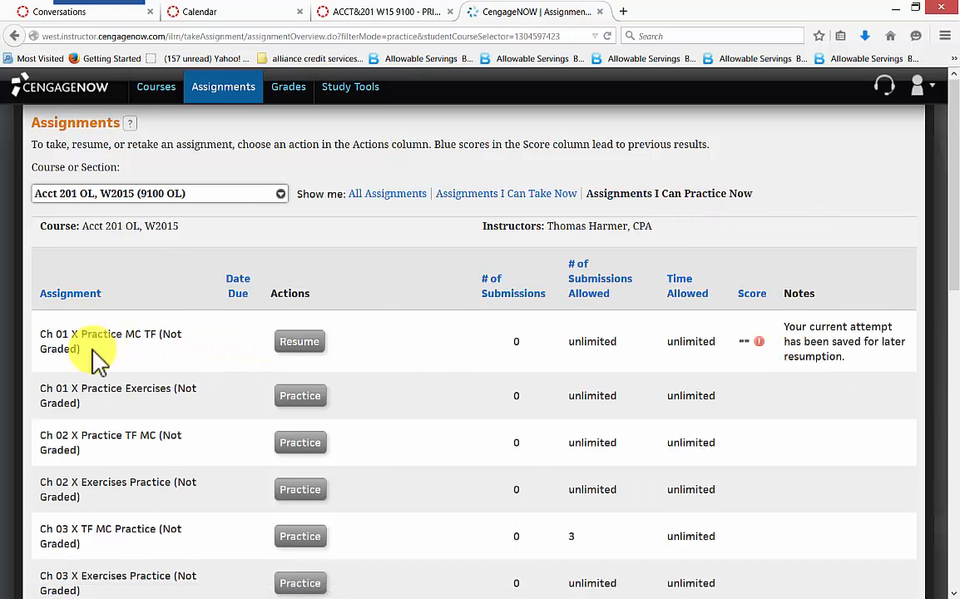
mouse_move(163, 362)
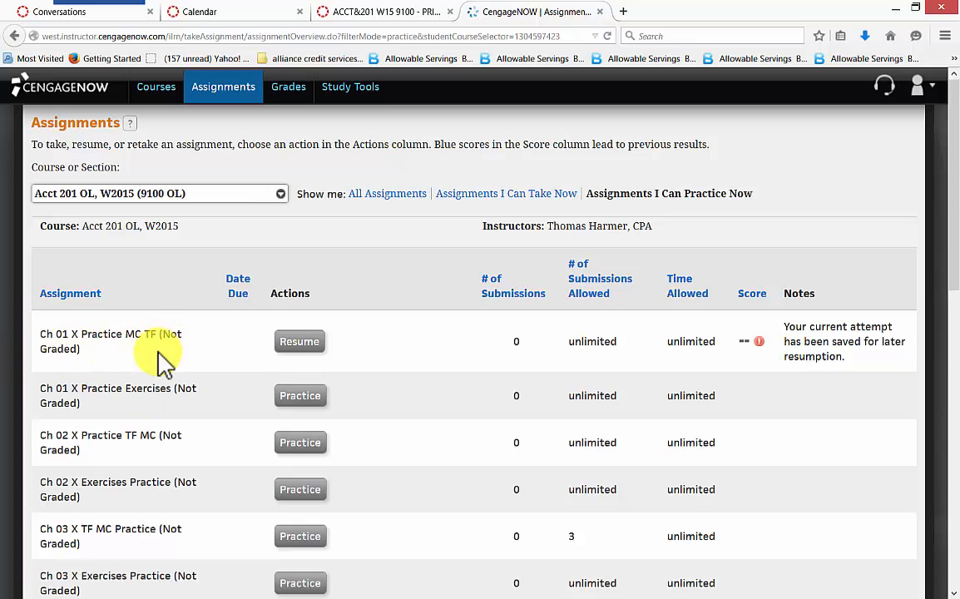
mouse_move(137, 416)
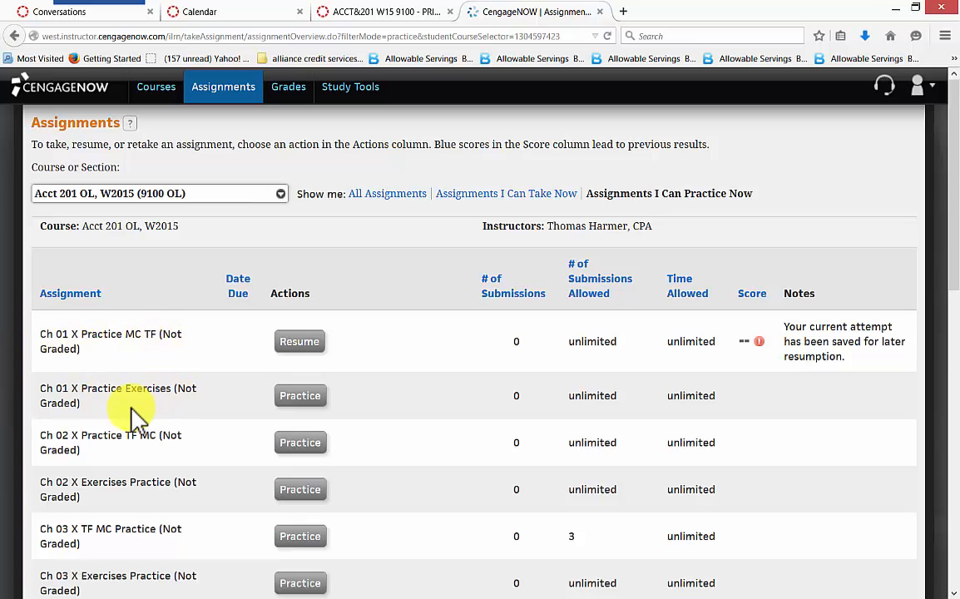
mouse_move(890, 196)
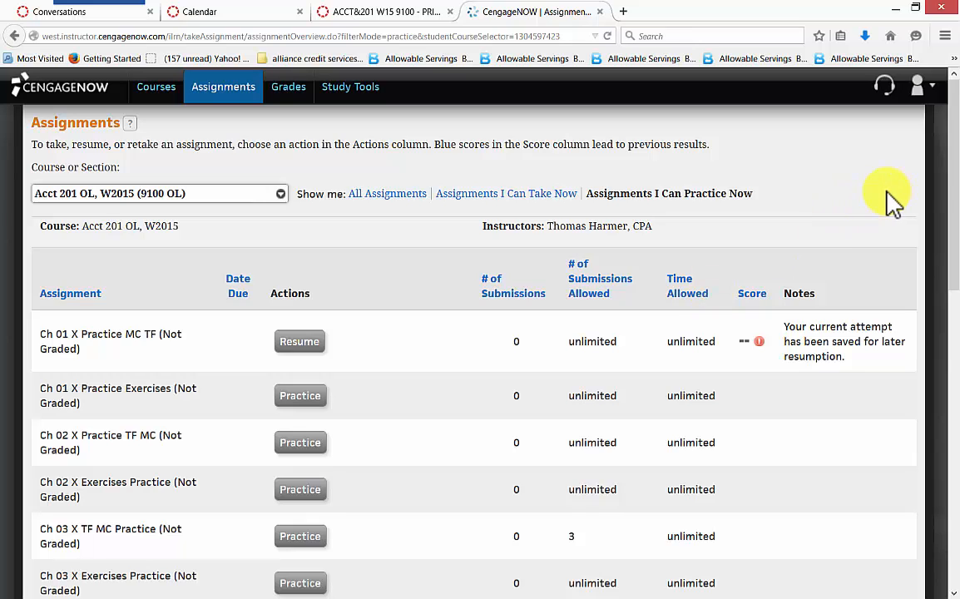
mouse_move(338, 304)
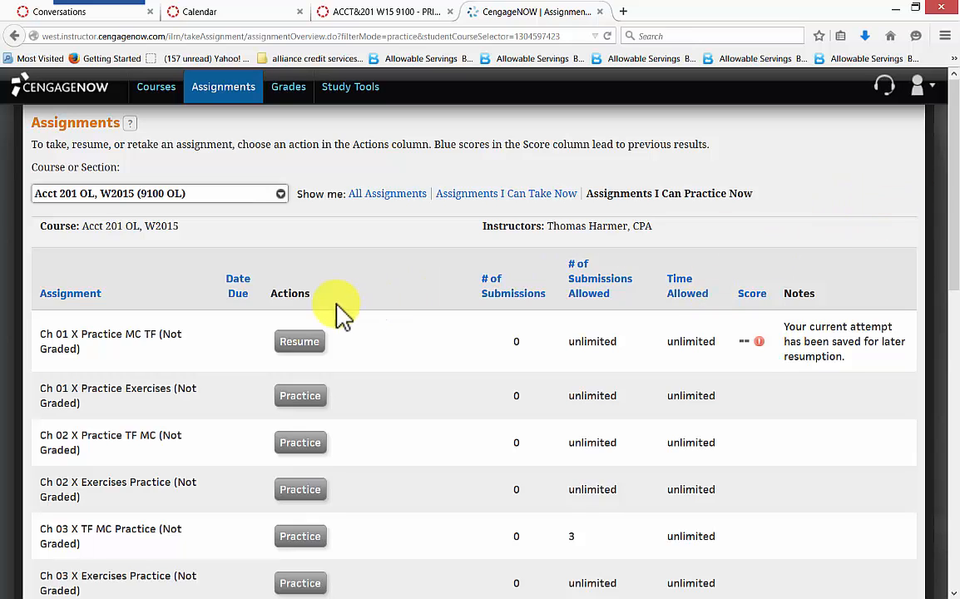
mouse_move(114, 341)
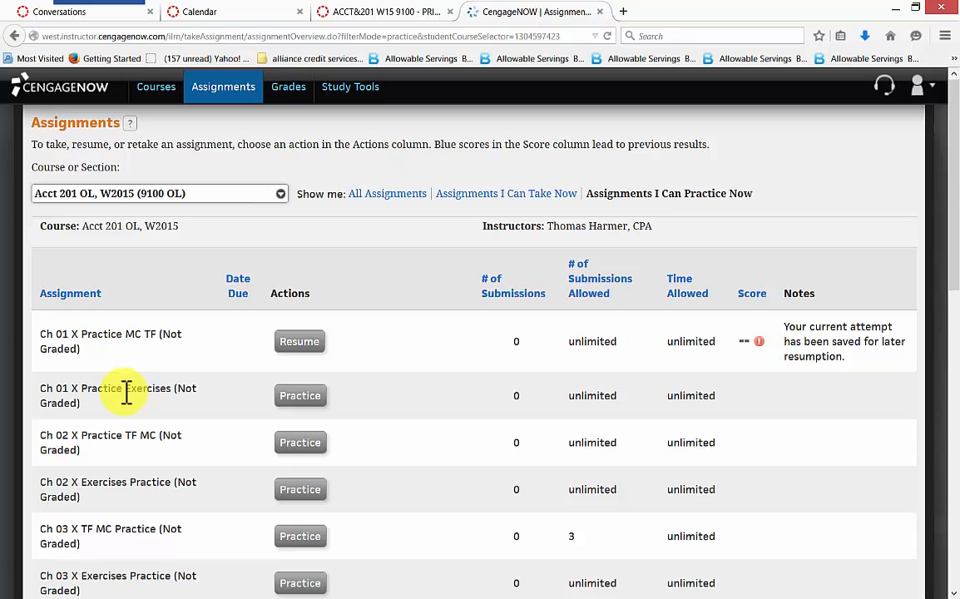
mouse_move(168, 420)
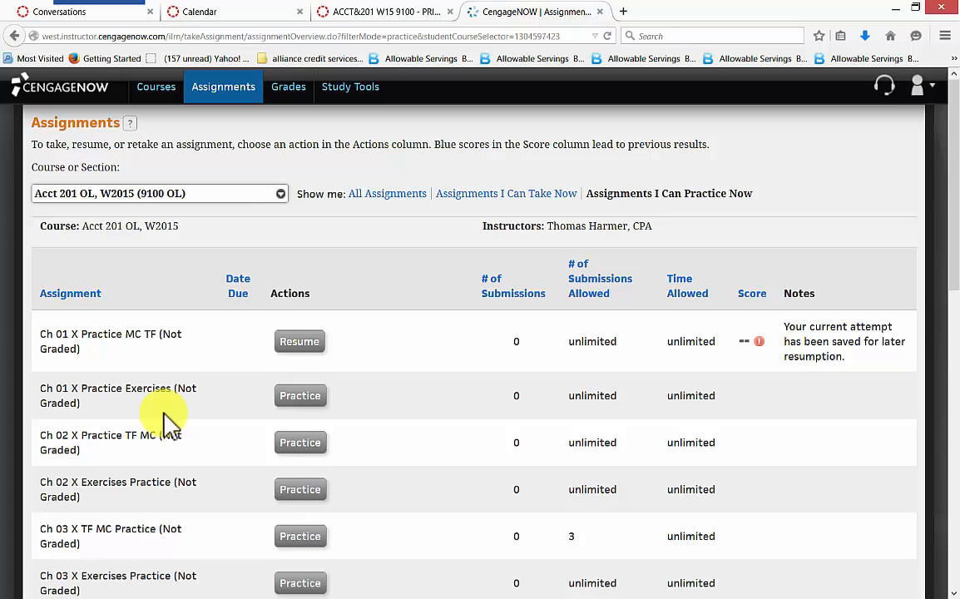
mouse_move(455, 183)
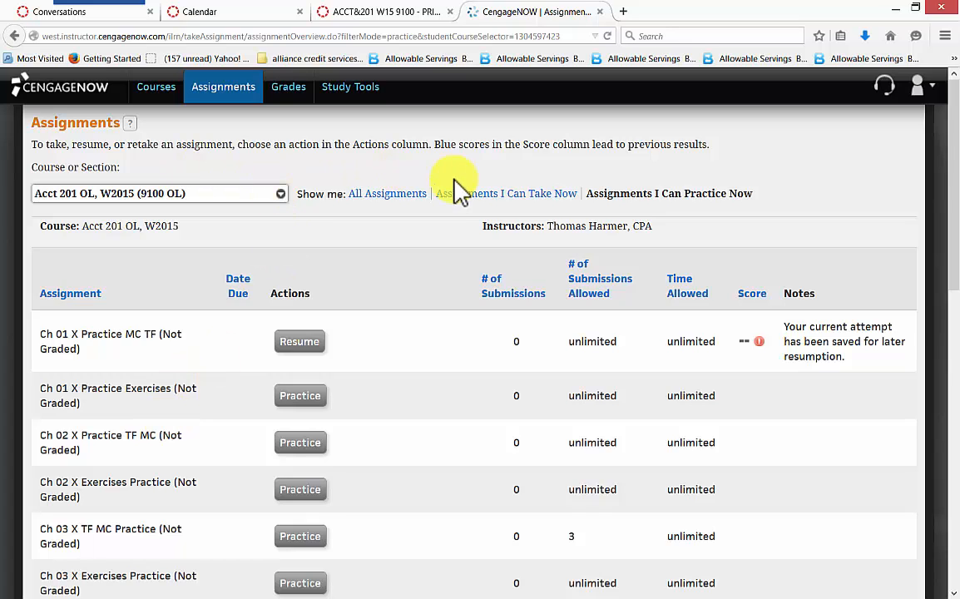
Return to 'Assignments I Can Take Now' and resume Ch 01 Y HWe despite the 5% late penalty.
click(507, 193)
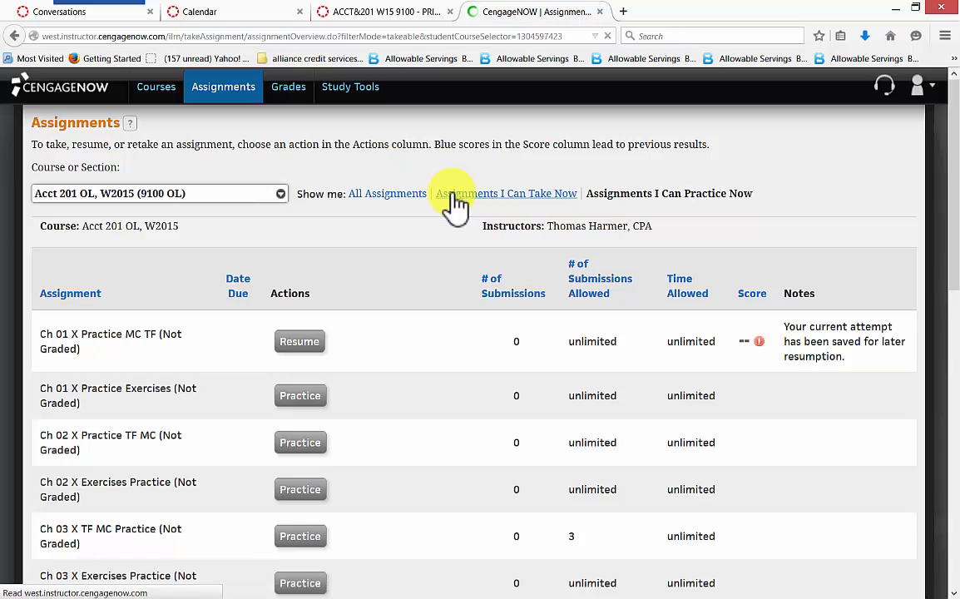
click(505, 193)
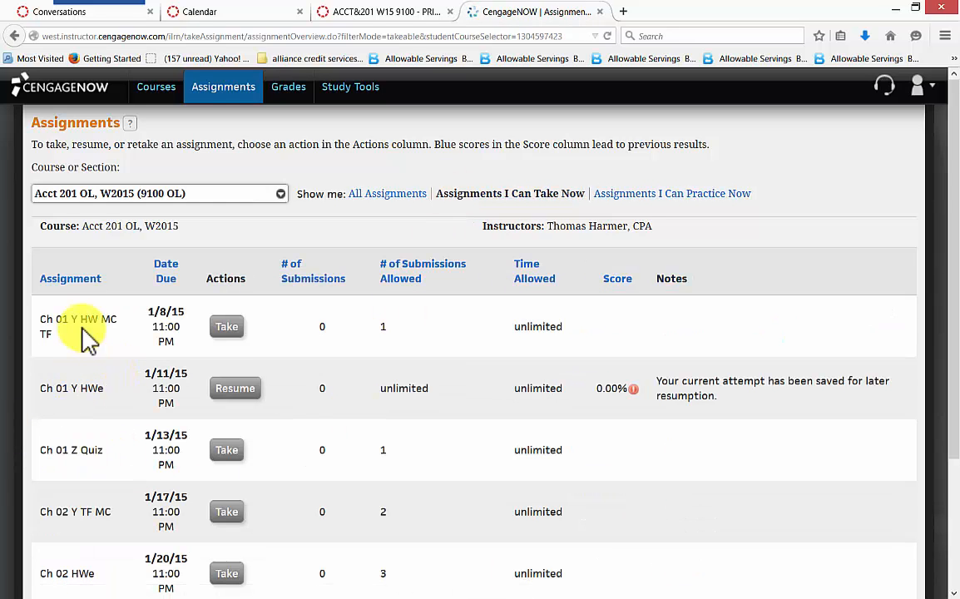
mouse_move(95, 388)
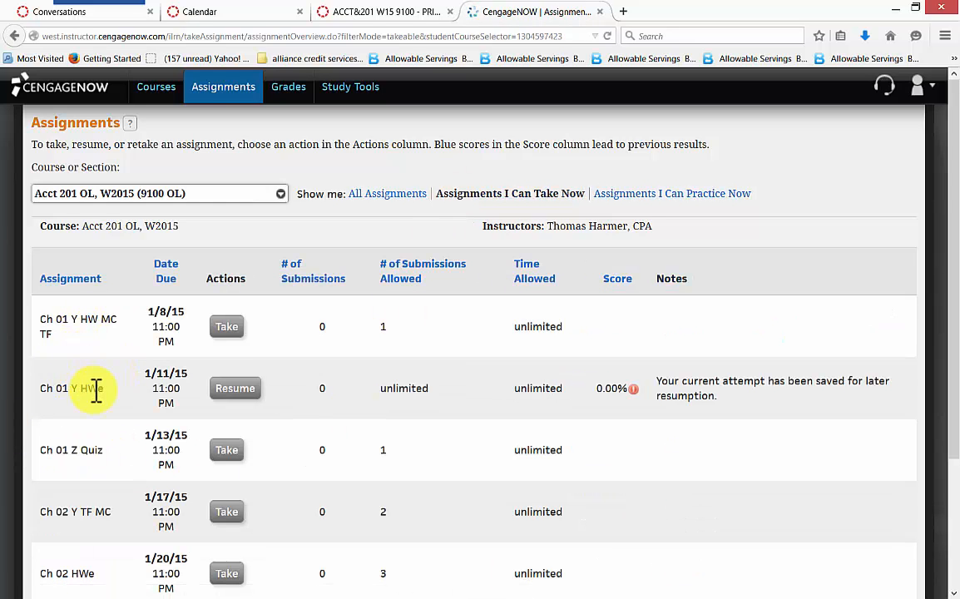
mouse_move(91, 341)
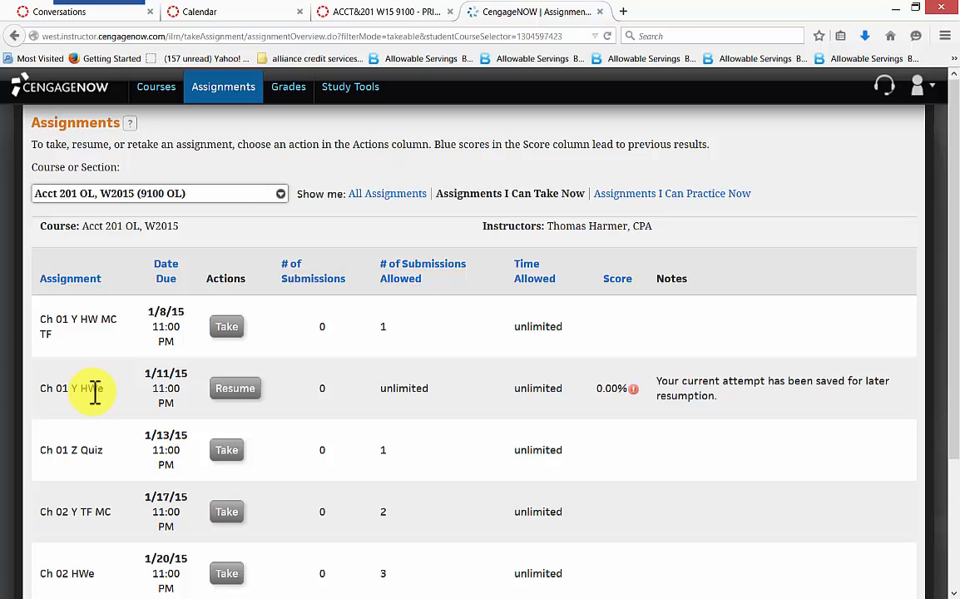
mouse_move(209, 409)
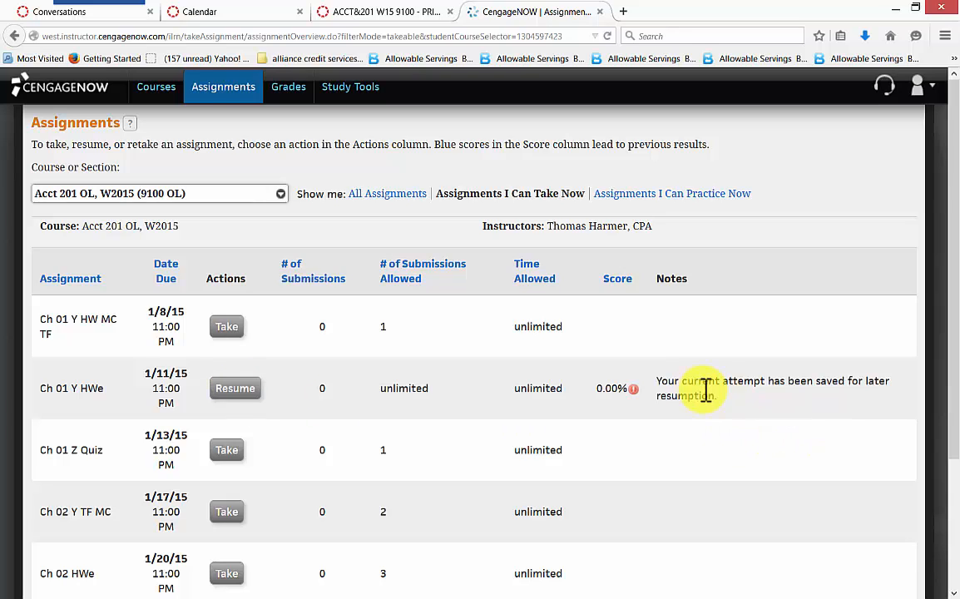
mouse_move(753, 407)
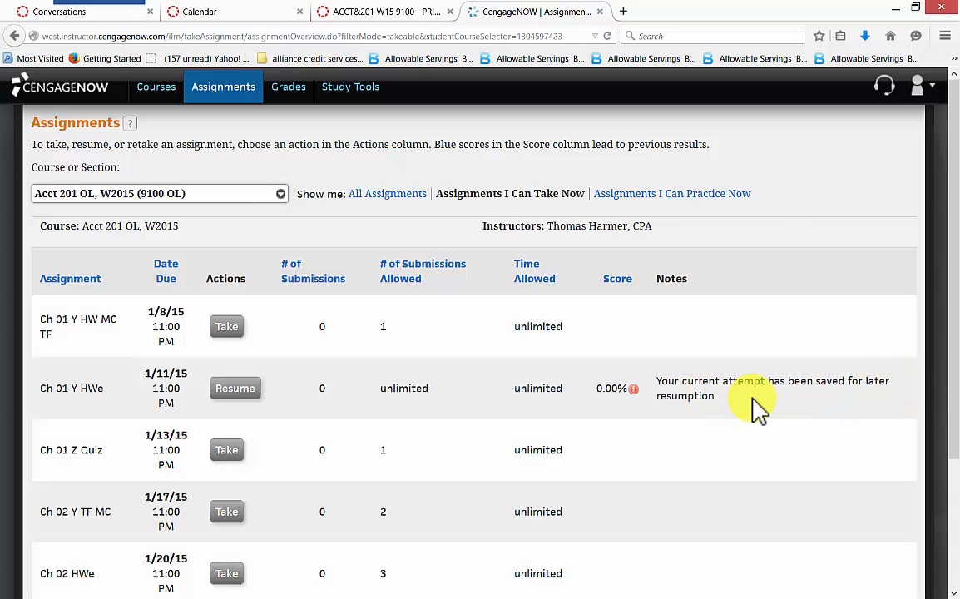
click(234, 387)
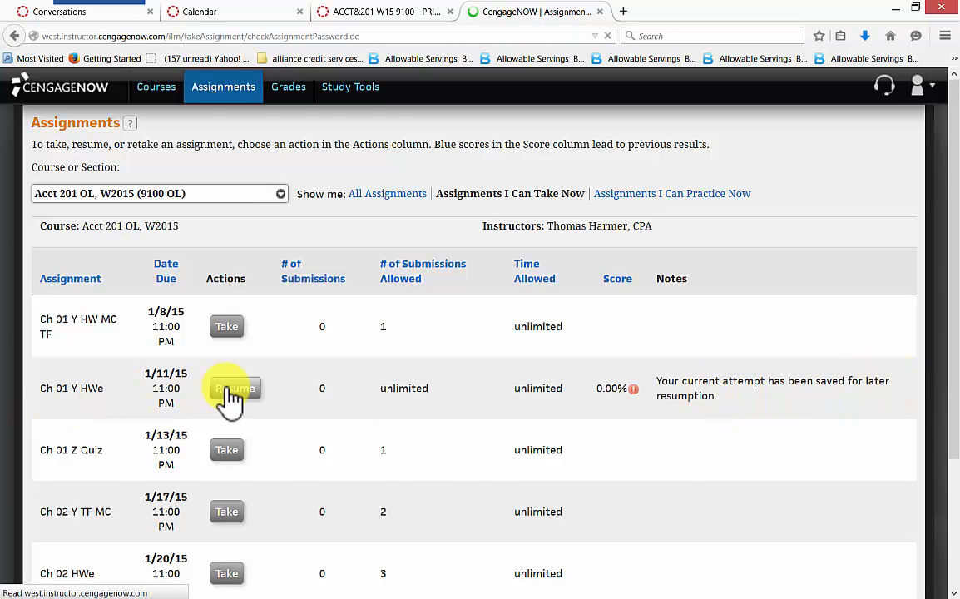
click(235, 388)
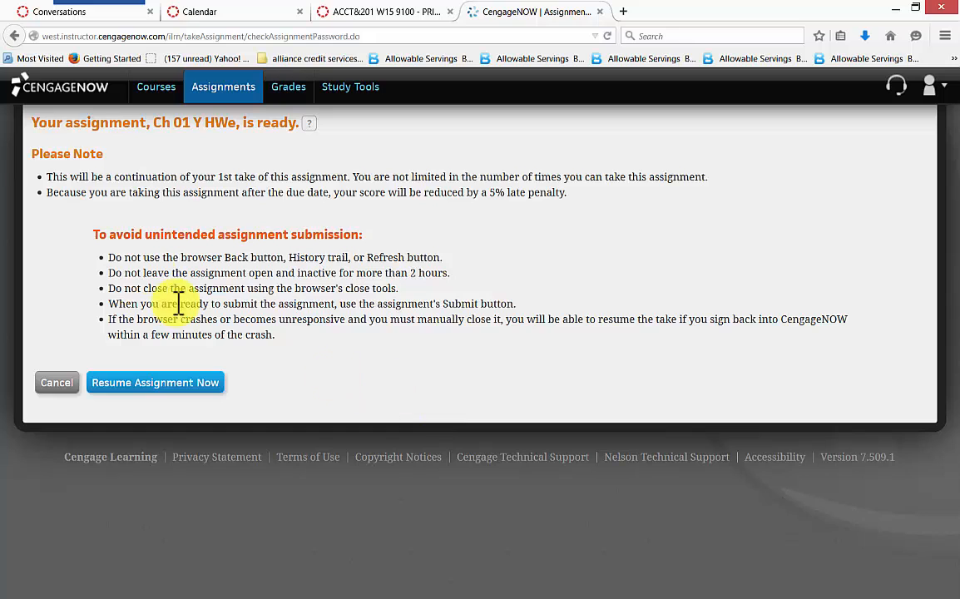
click(155, 381)
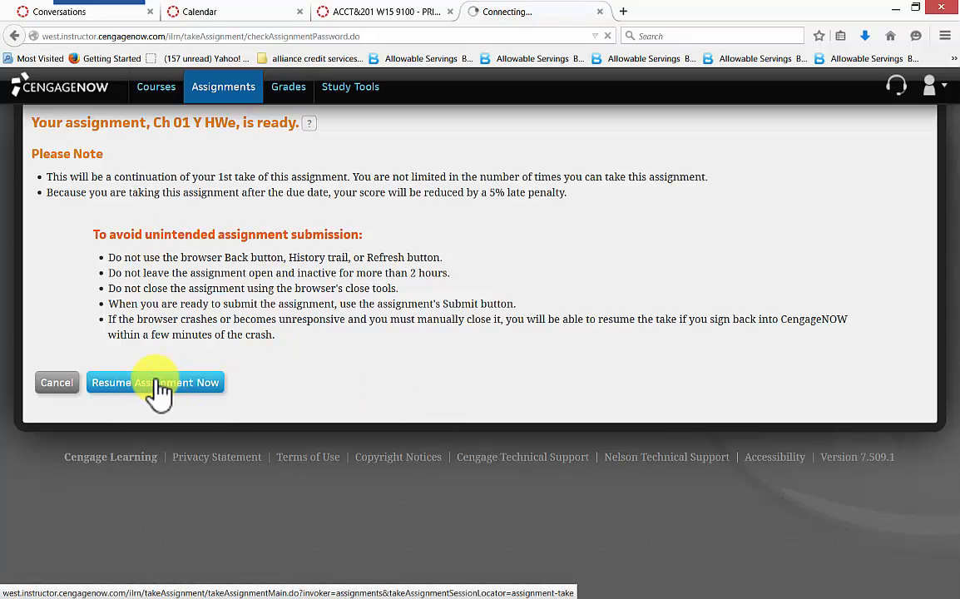
Load Ch 01 Y HWe at question 1 and scroll through its exercises.
click(154, 382)
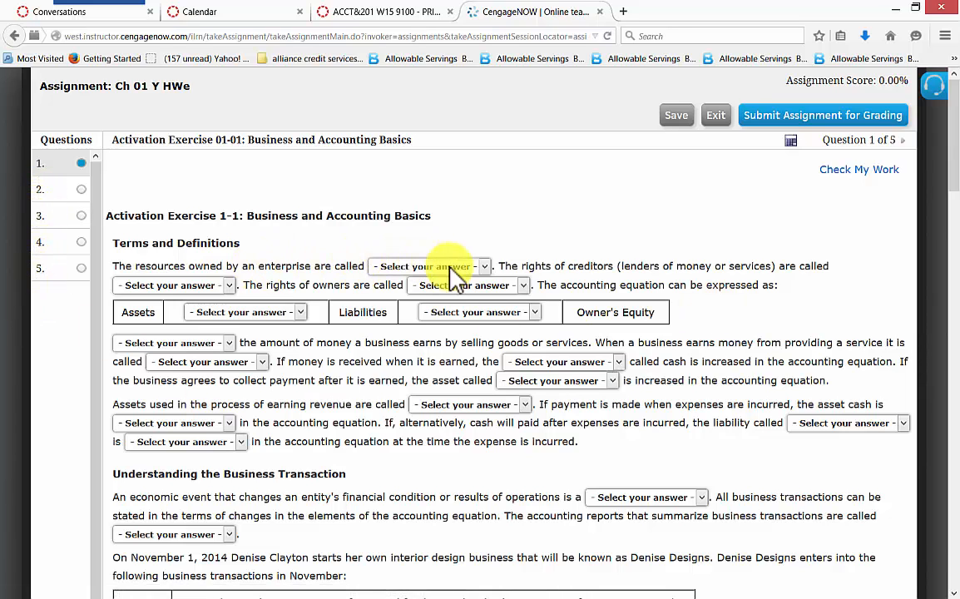
mouse_move(505, 266)
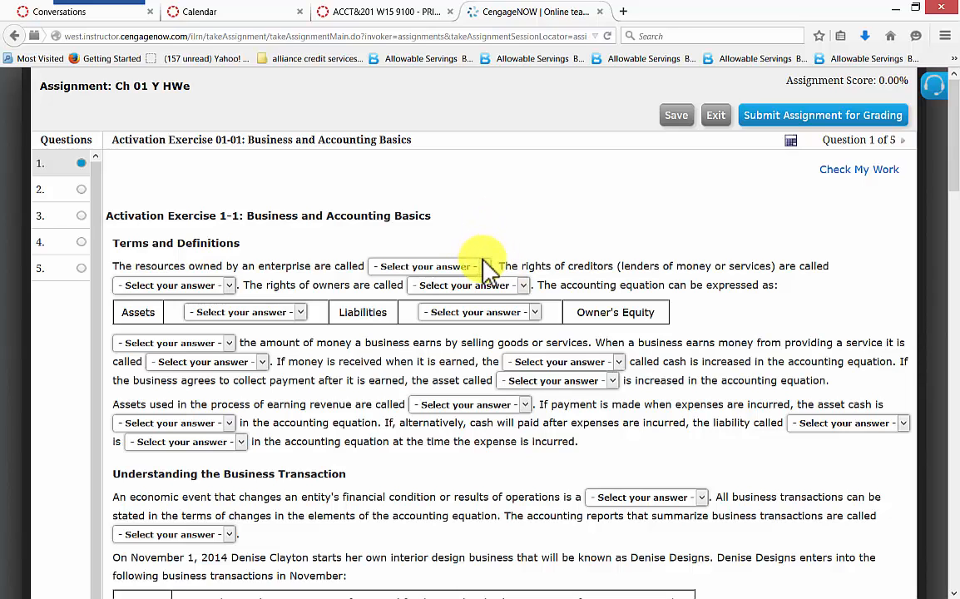
click(428, 266)
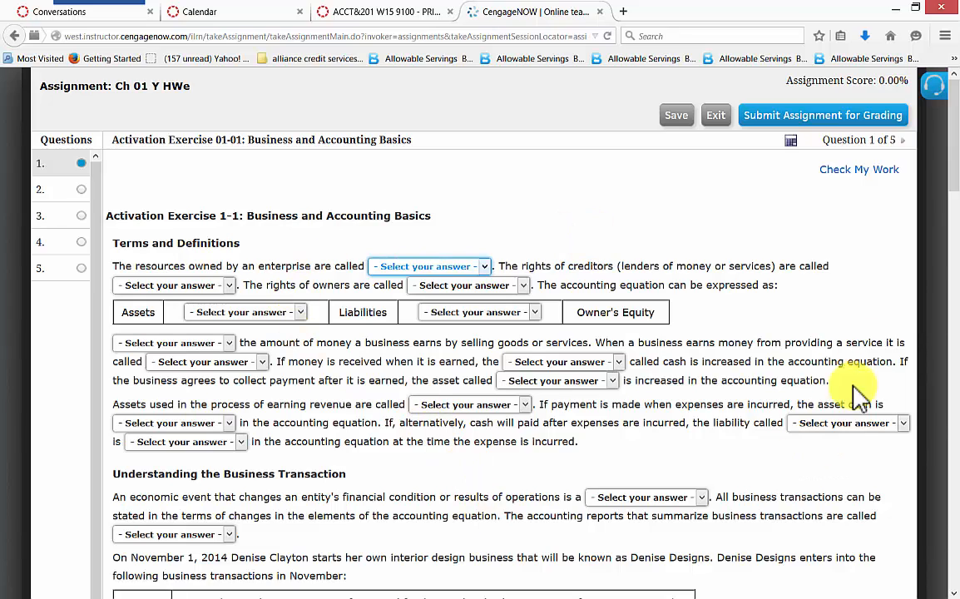
scroll(down, 3)
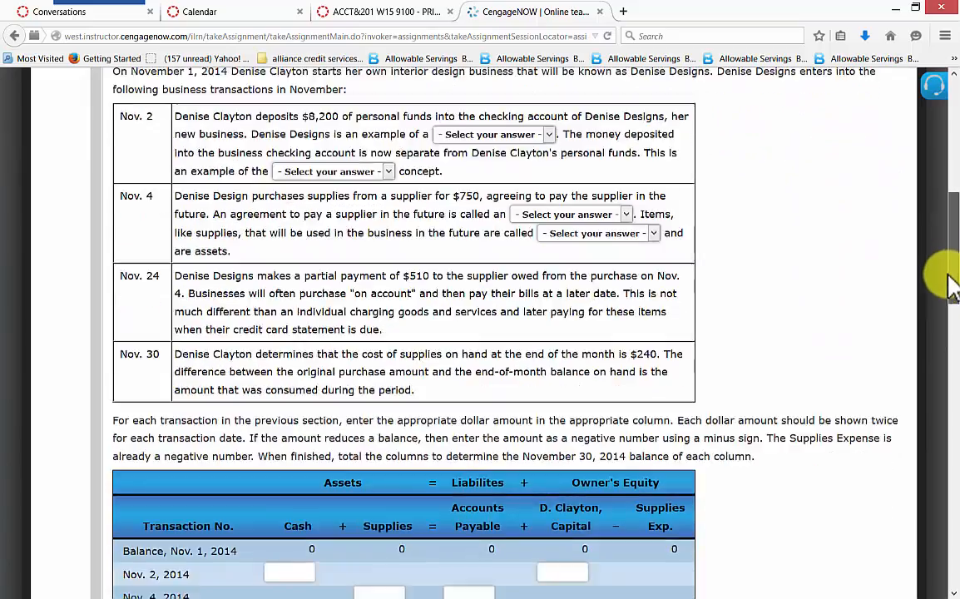
scroll(down, 3)
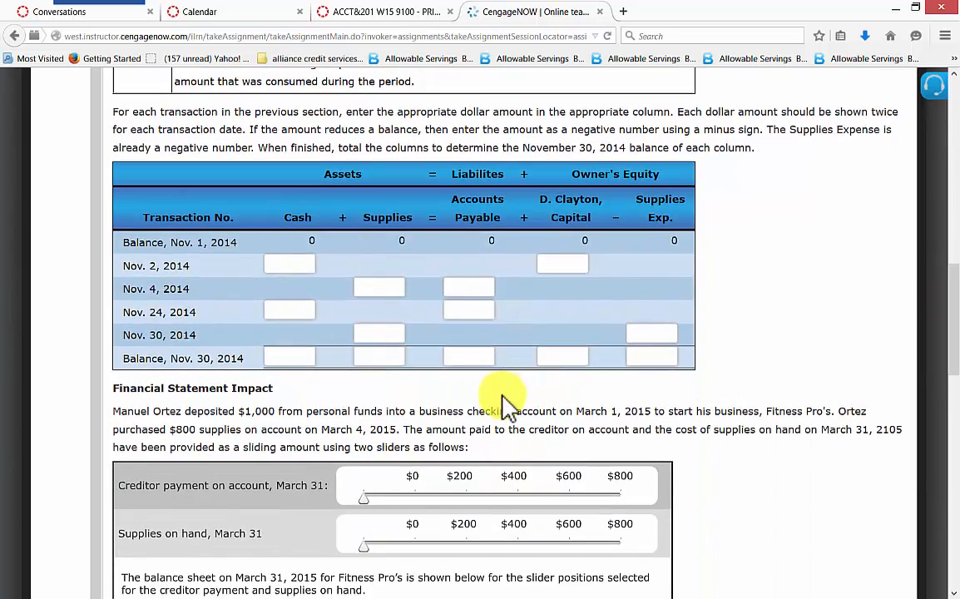
scroll(down, 3)
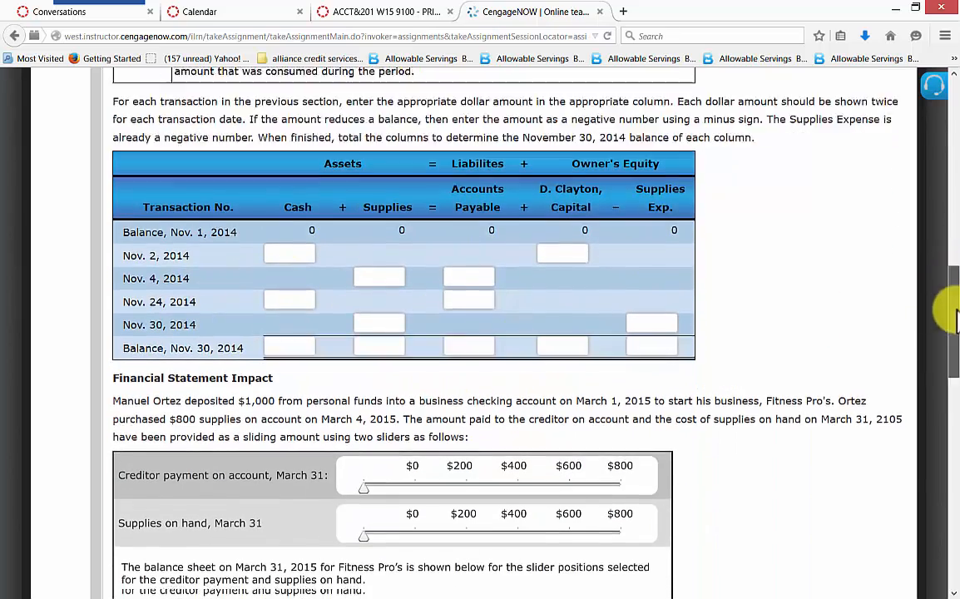
scroll(down, 3)
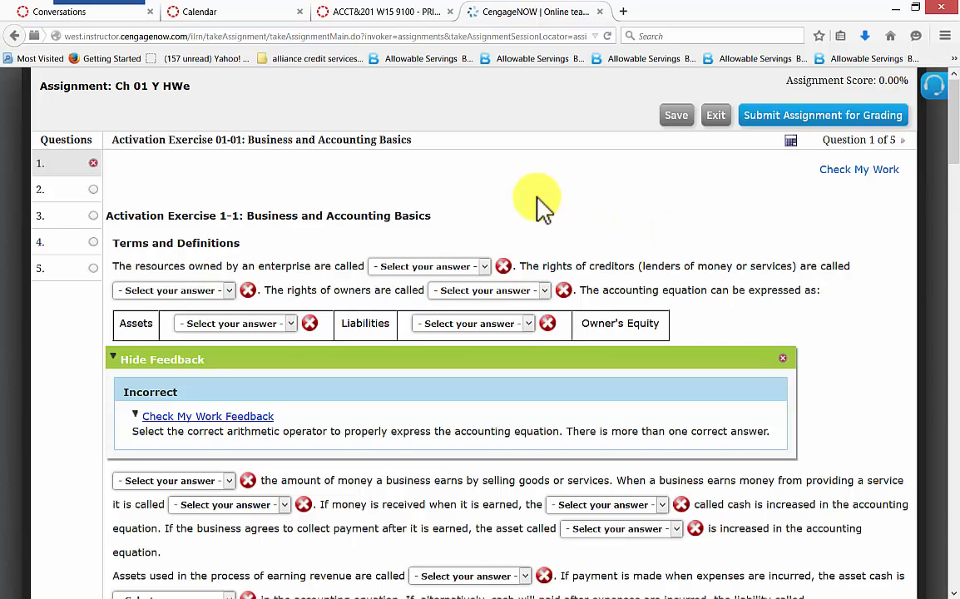
mouse_move(570, 221)
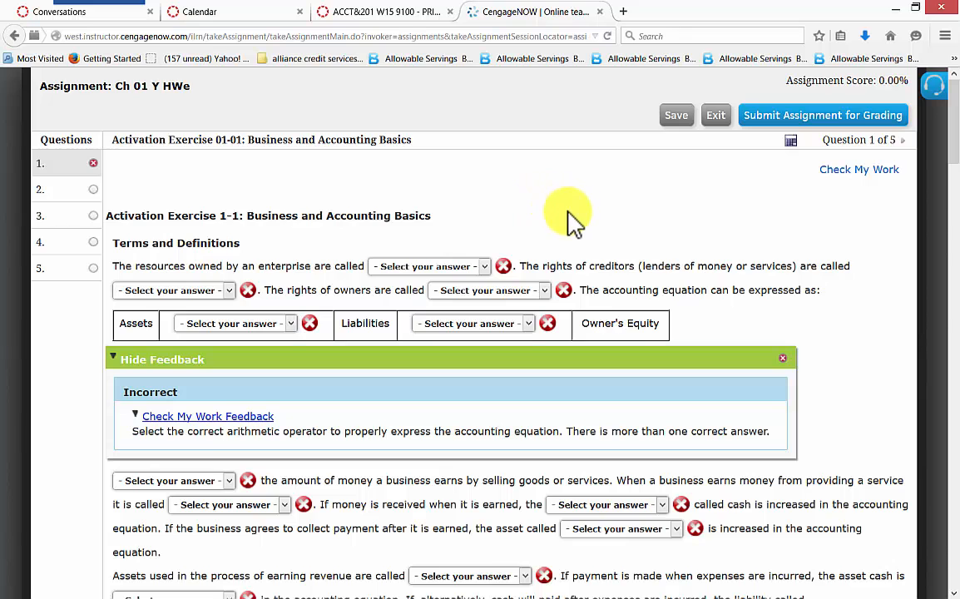
mouse_move(878, 120)
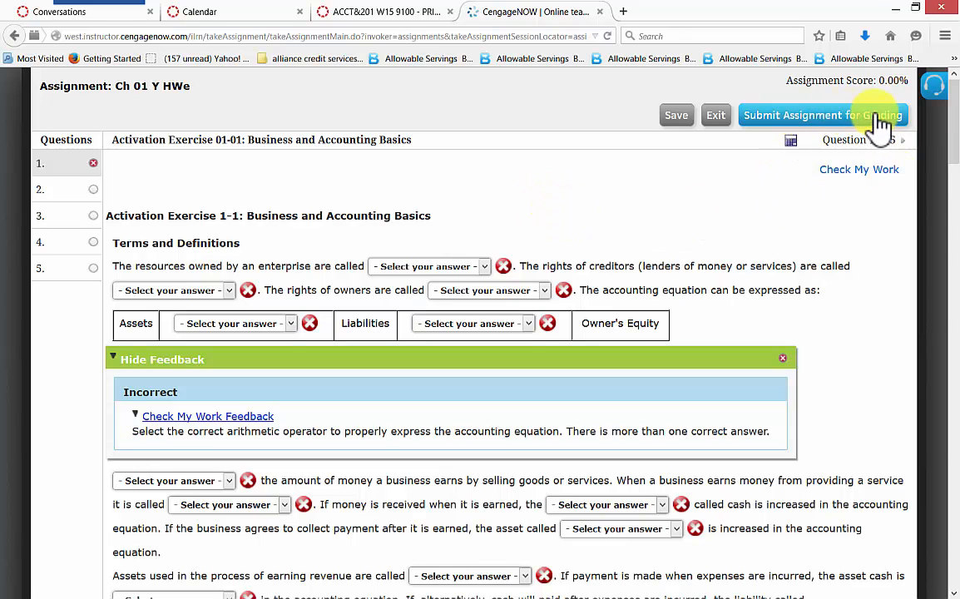
Submit Ch 01 Y HWe for grading and view the Assignment Finished score summary.
click(819, 115)
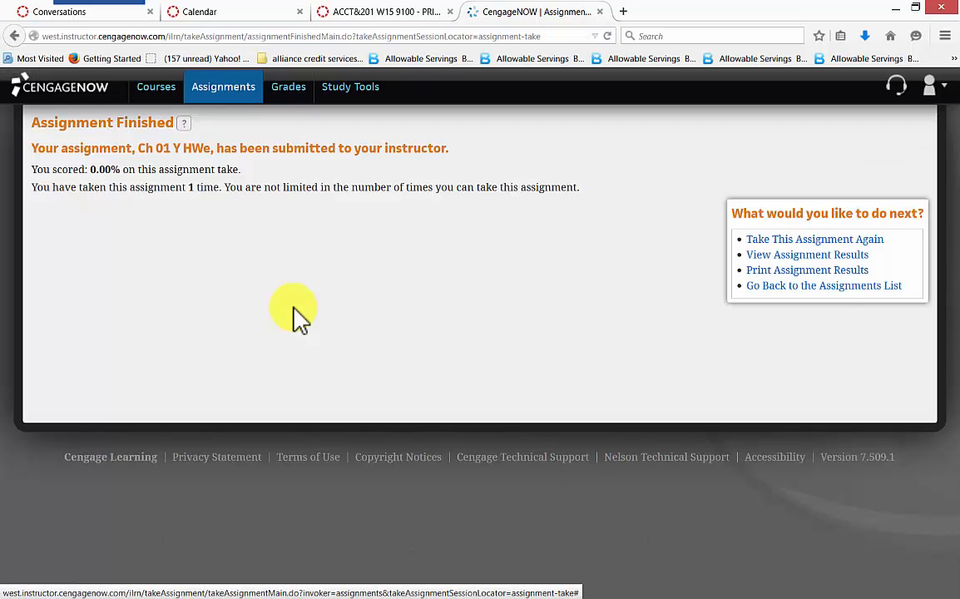
mouse_move(285, 325)
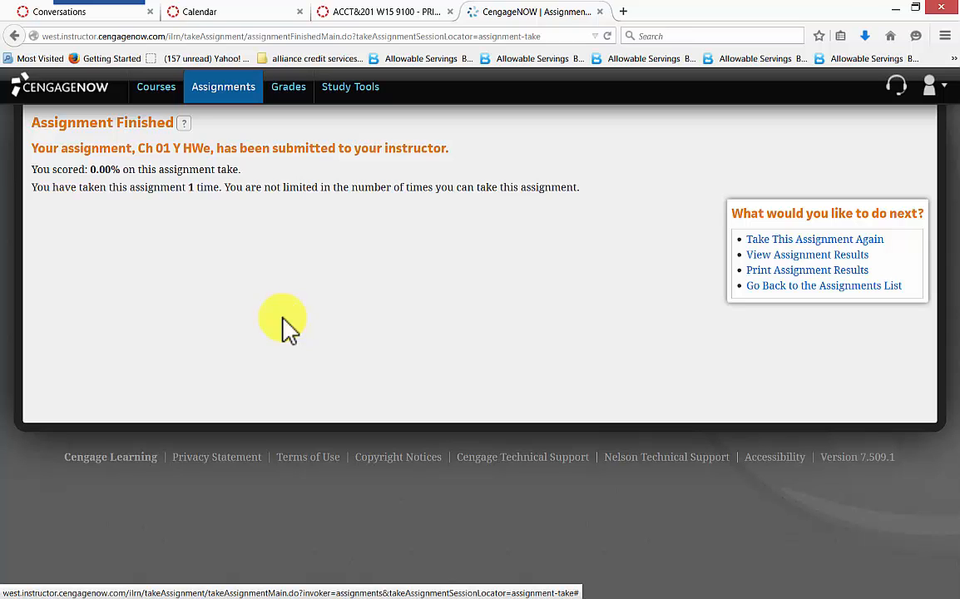
mouse_move(207, 299)
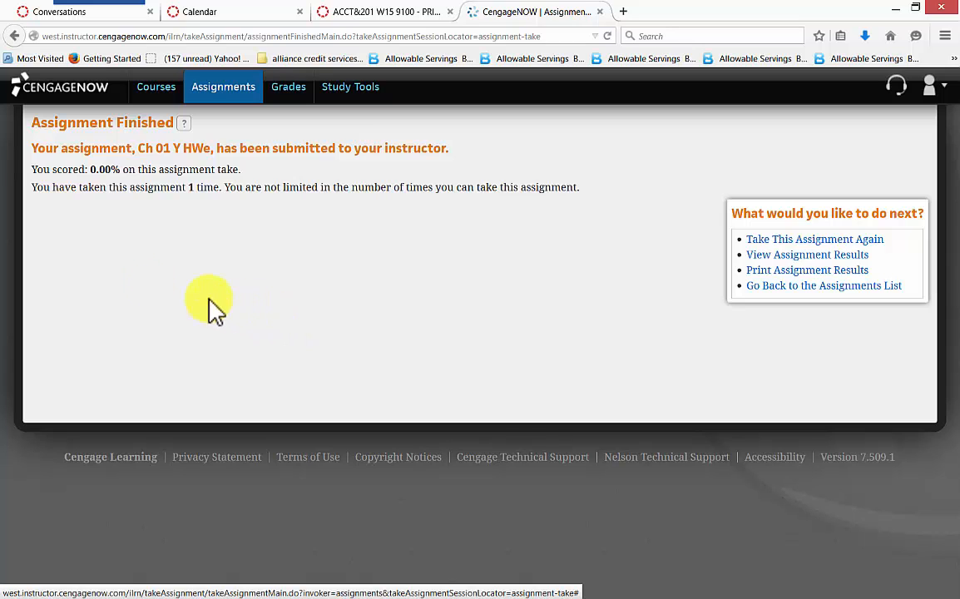
mouse_move(385, 276)
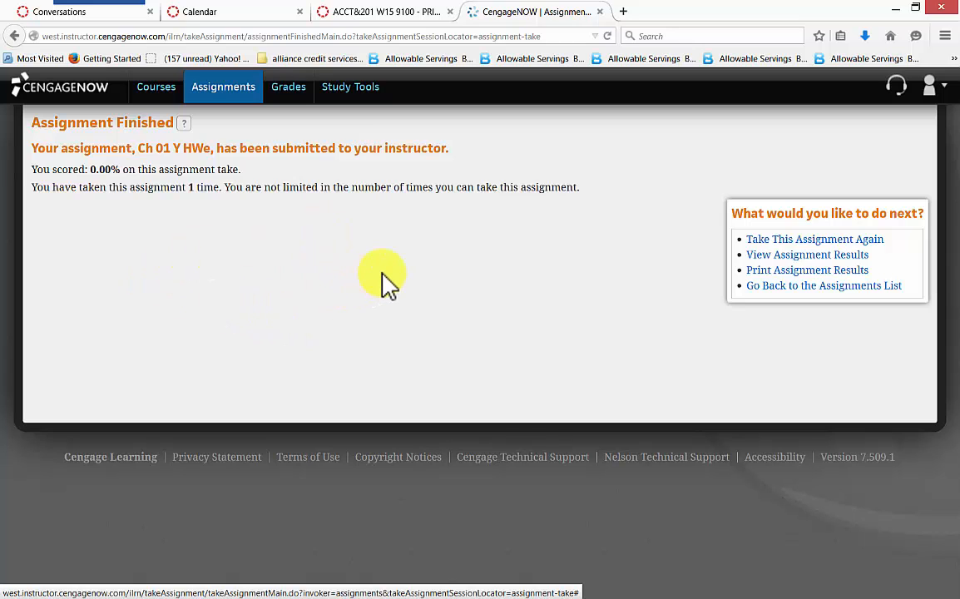
mouse_move(288, 87)
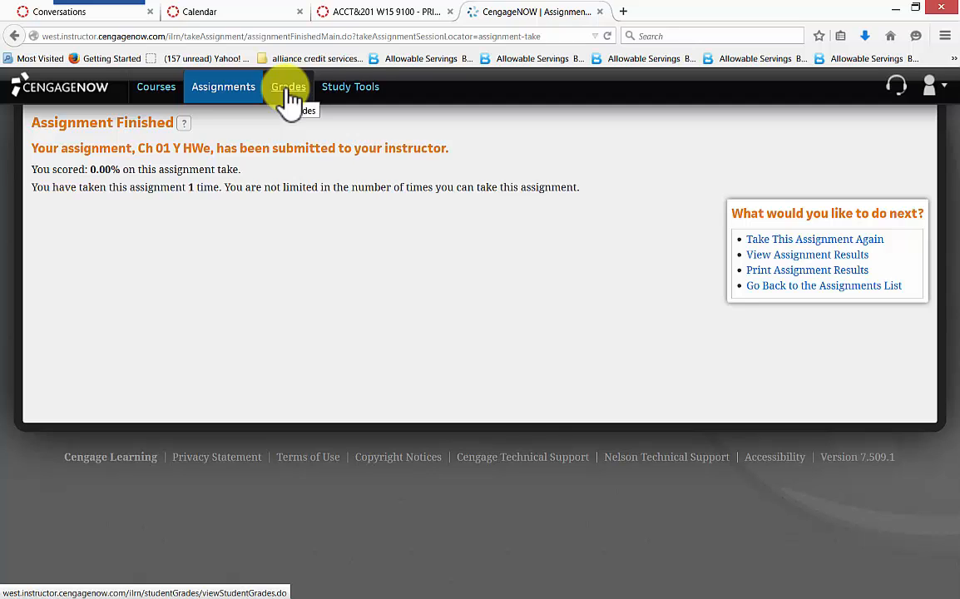
mouse_move(350, 86)
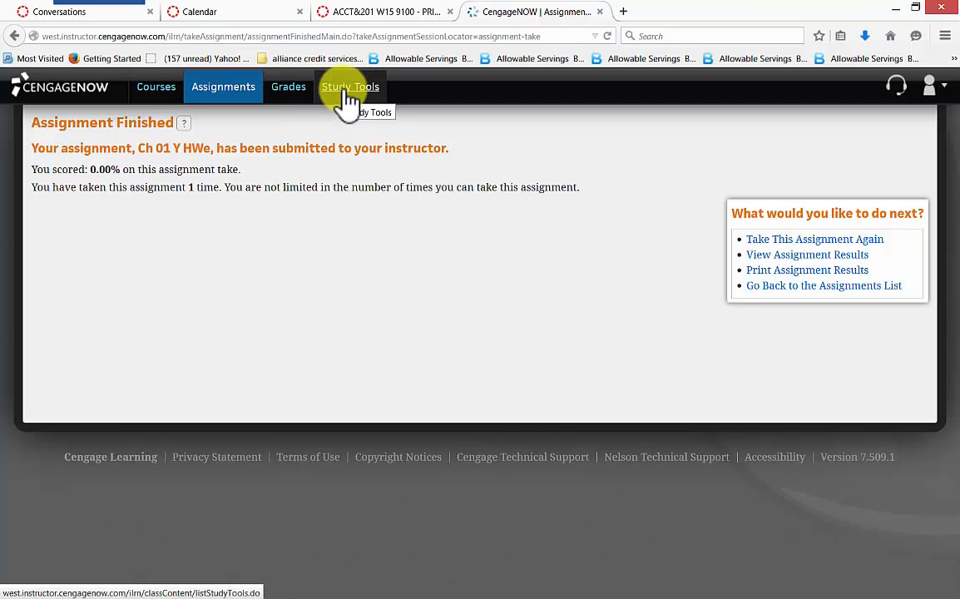
Browse the Chapter 1 eBook, eLecture and flashcard Study Tools, then return to Canvas.
click(349, 87)
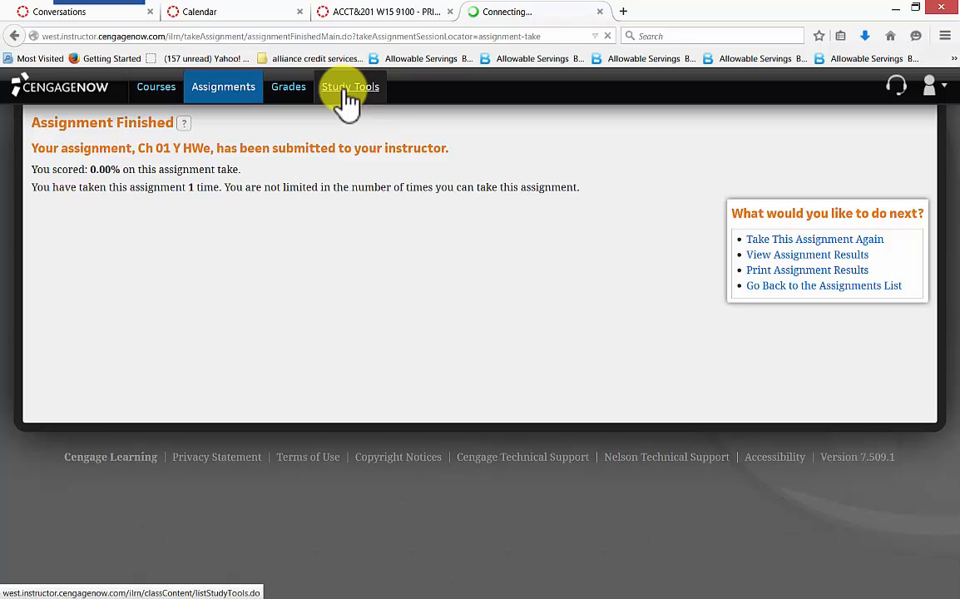
click(350, 86)
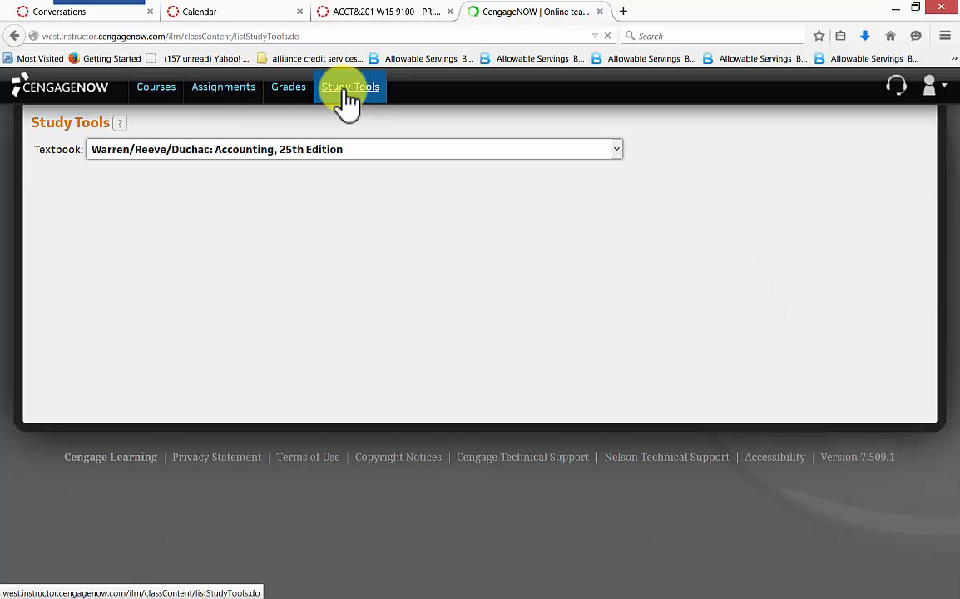
click(349, 86)
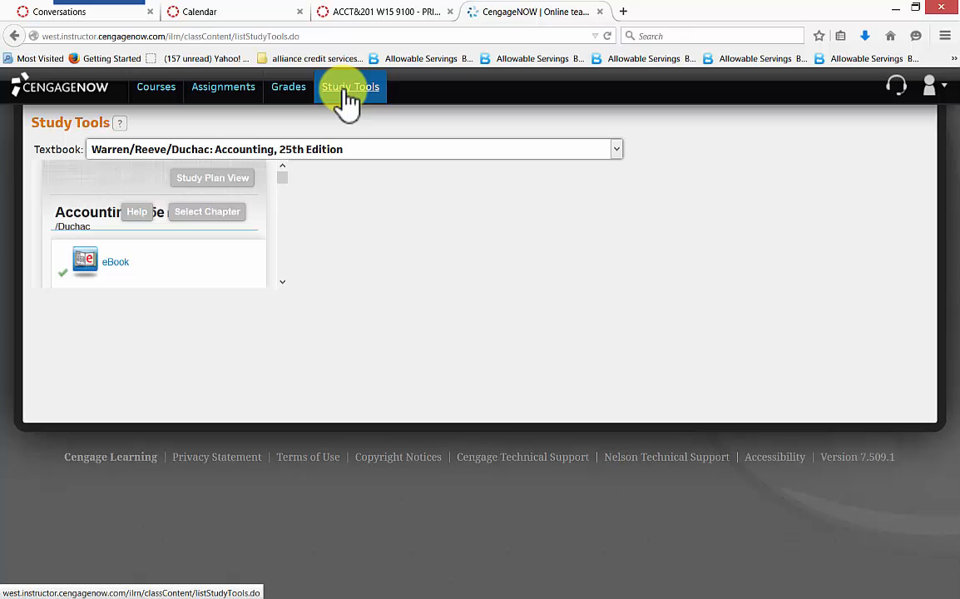
click(349, 86)
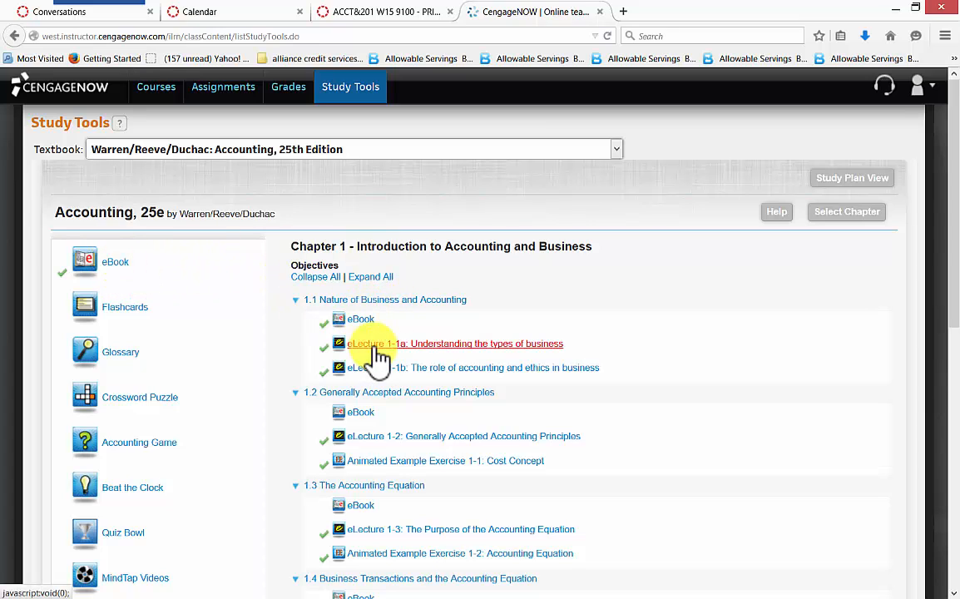
mouse_move(657, 327)
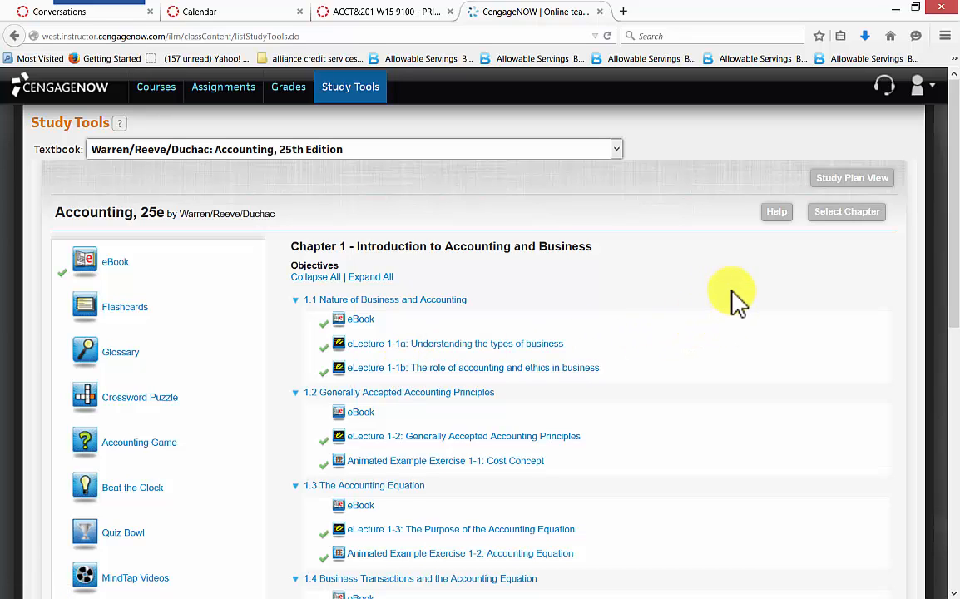
scroll(down, 3)
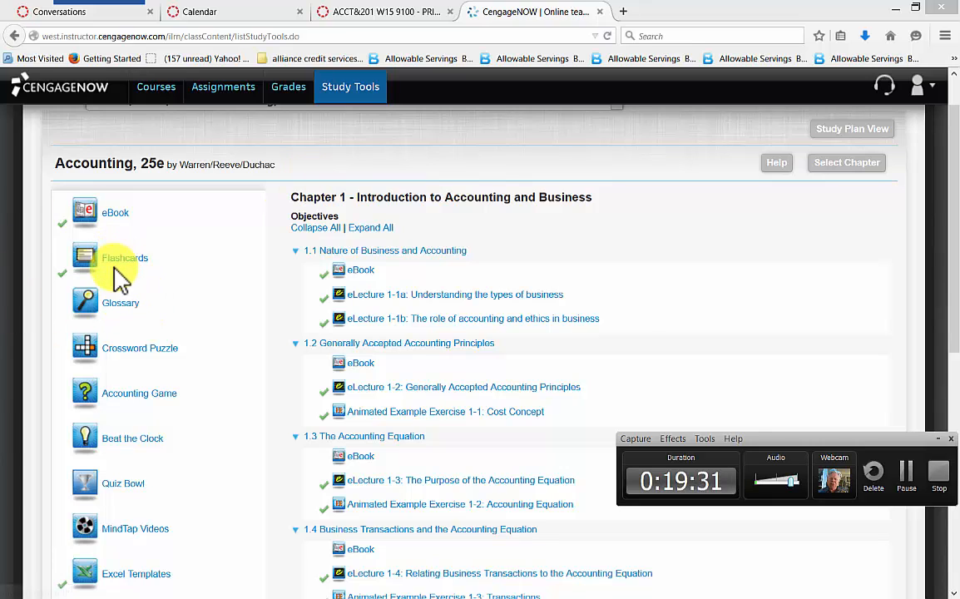
mouse_move(201, 328)
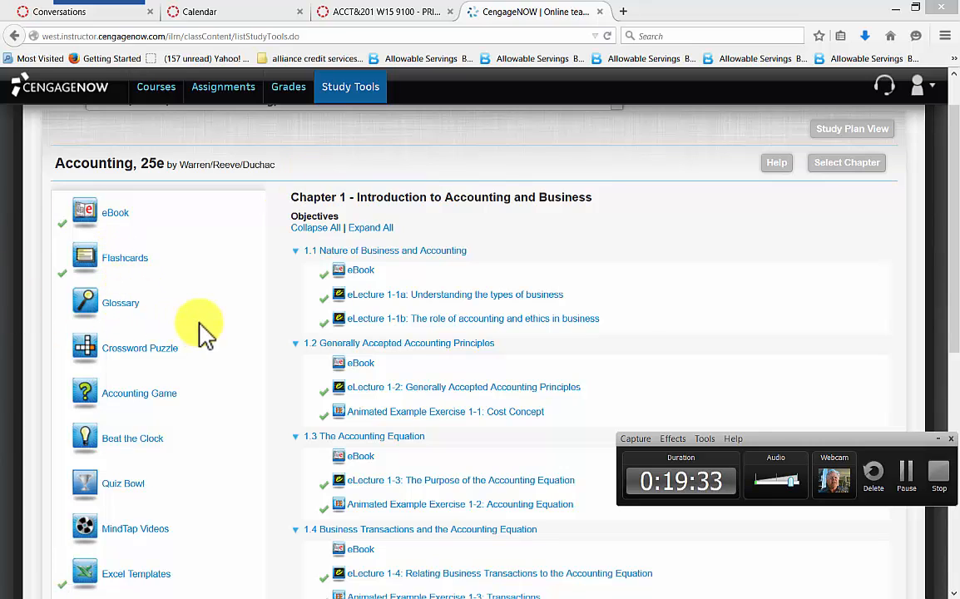
click(100, 11)
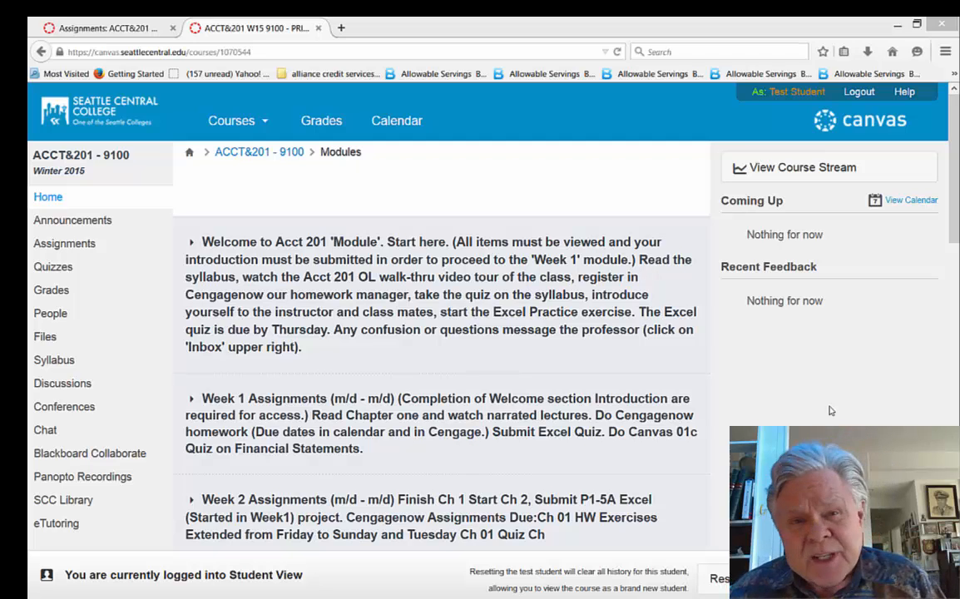
Open the ACCT&201 Assignments list and scroll down to the Undated Assignments section.
click(64, 243)
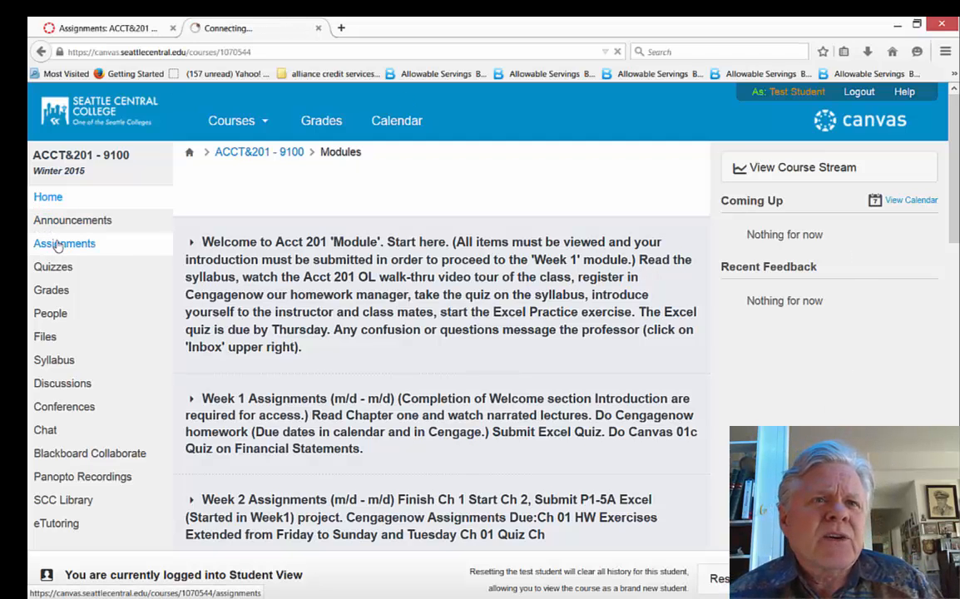
click(64, 243)
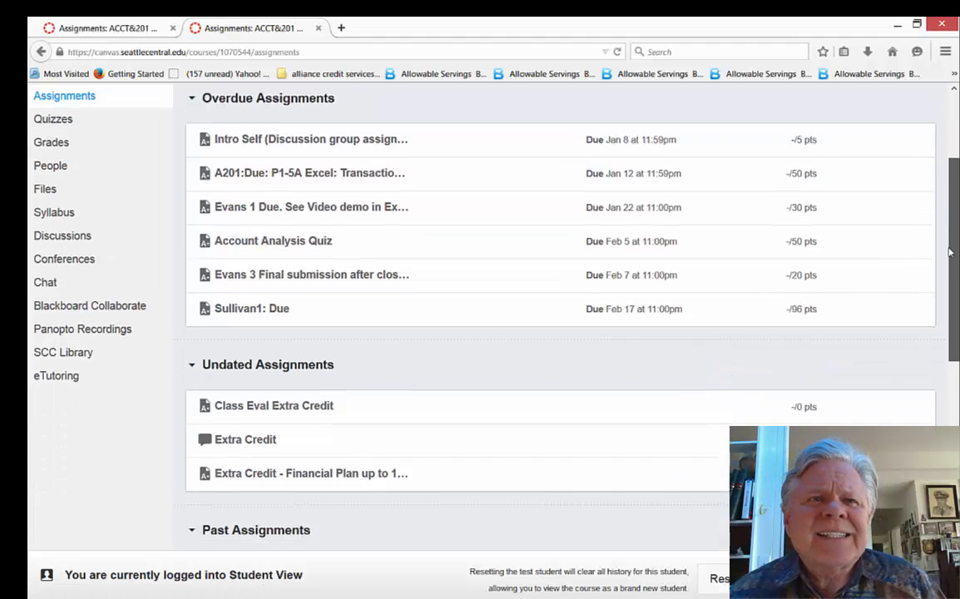
scroll(down, 3)
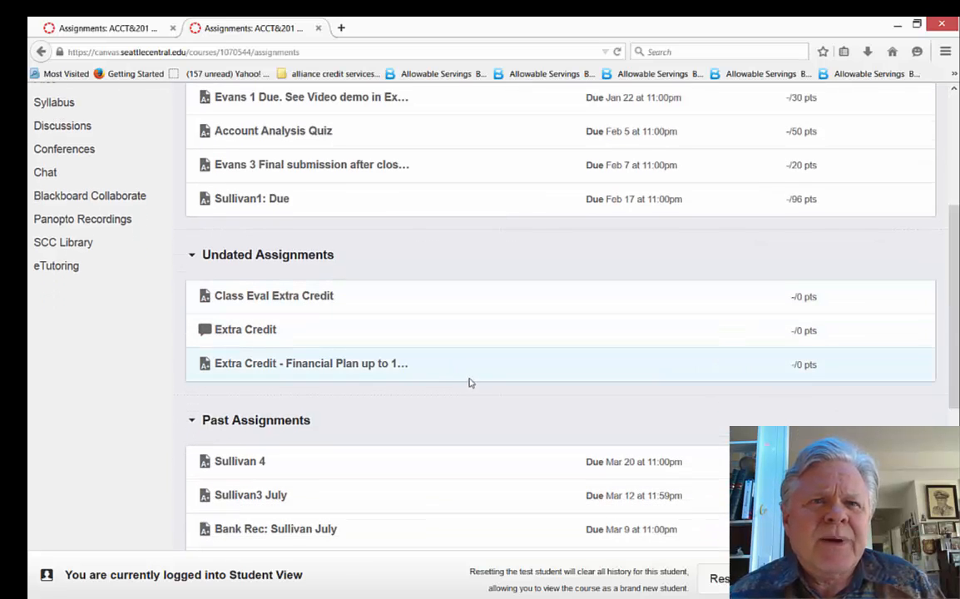
mouse_move(290, 300)
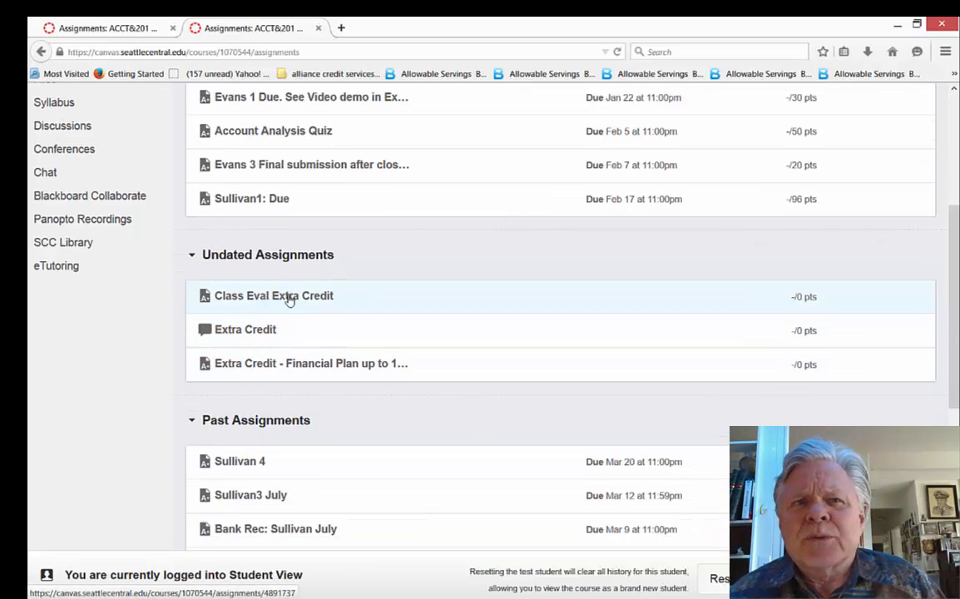
mouse_move(359, 297)
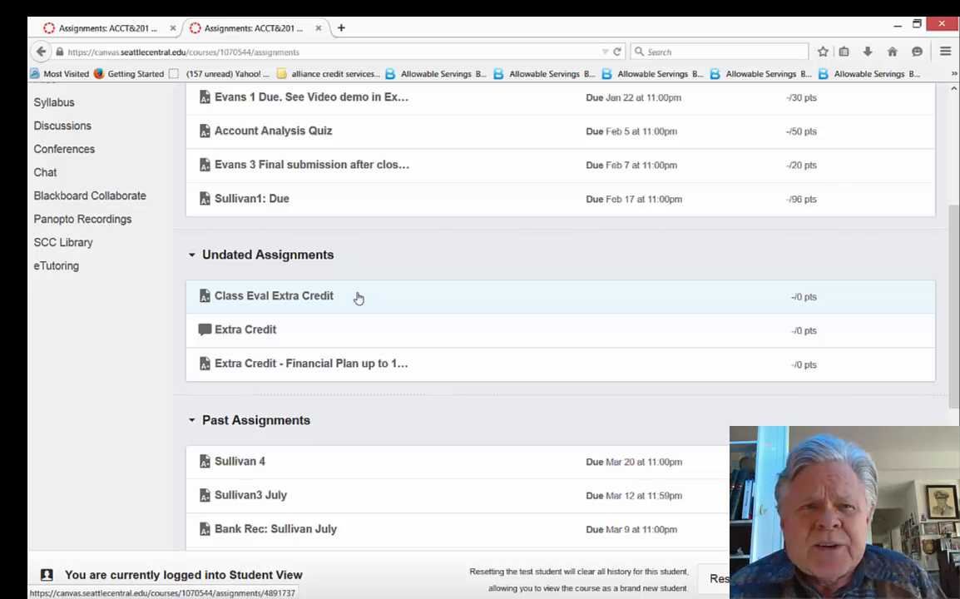
mouse_move(260, 333)
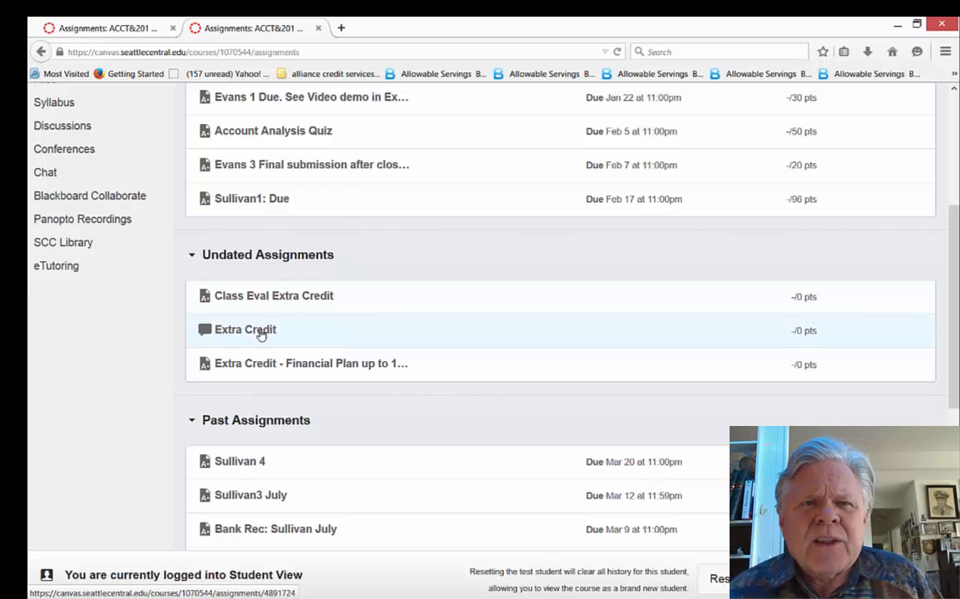
Open the Extra Credit discussion listed under Undated Assignments.
click(245, 330)
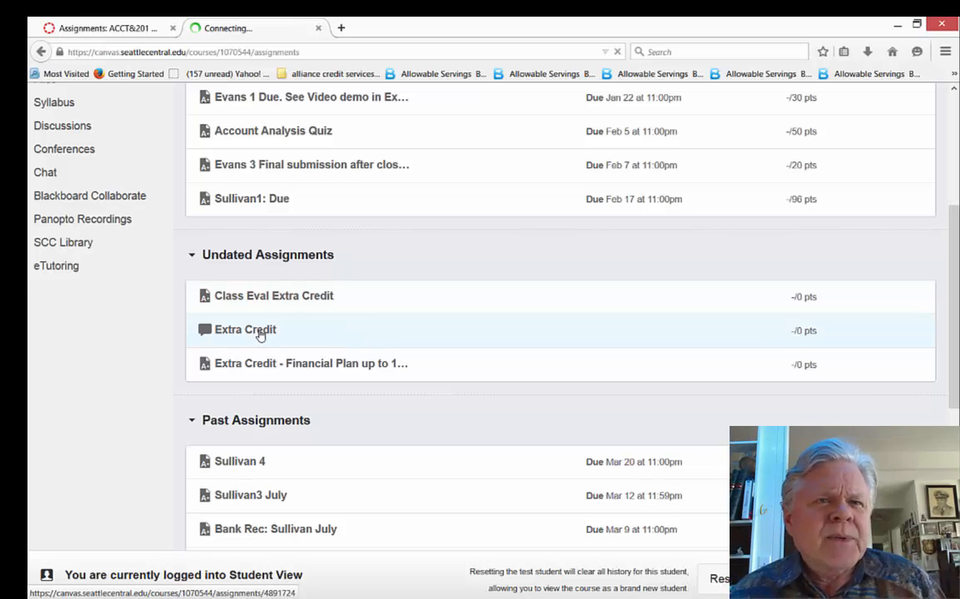
click(245, 329)
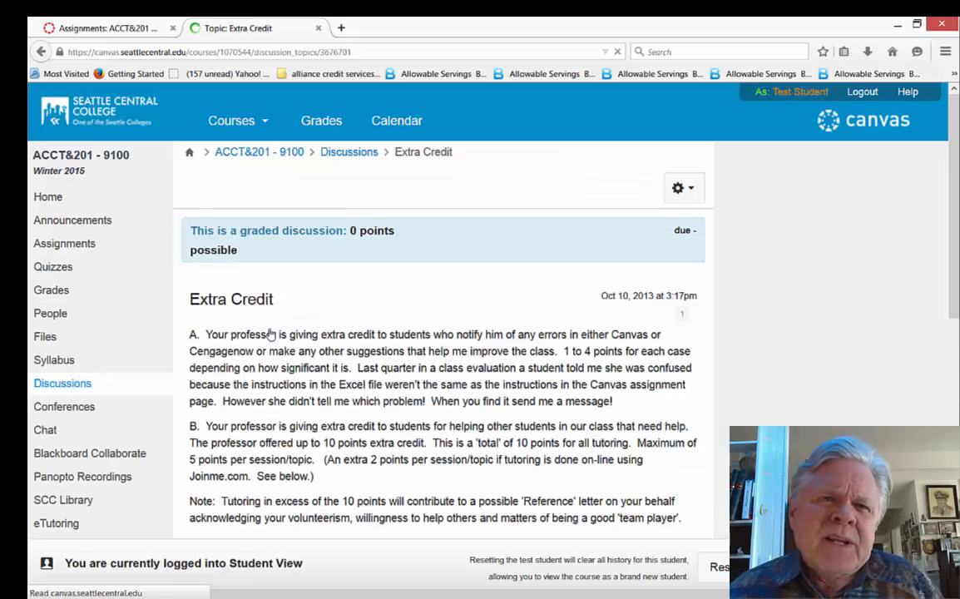
mouse_move(348, 299)
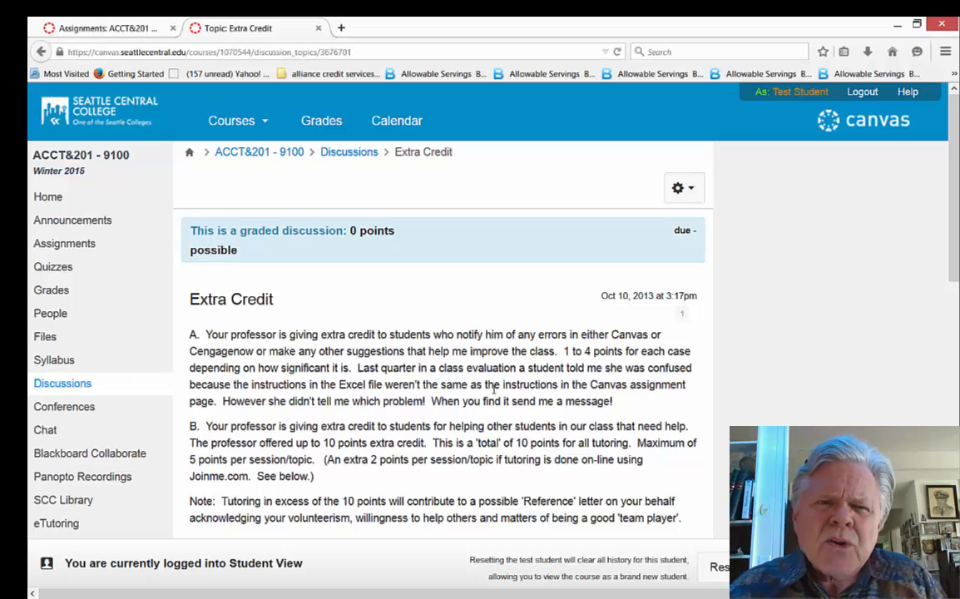
mouse_move(349, 475)
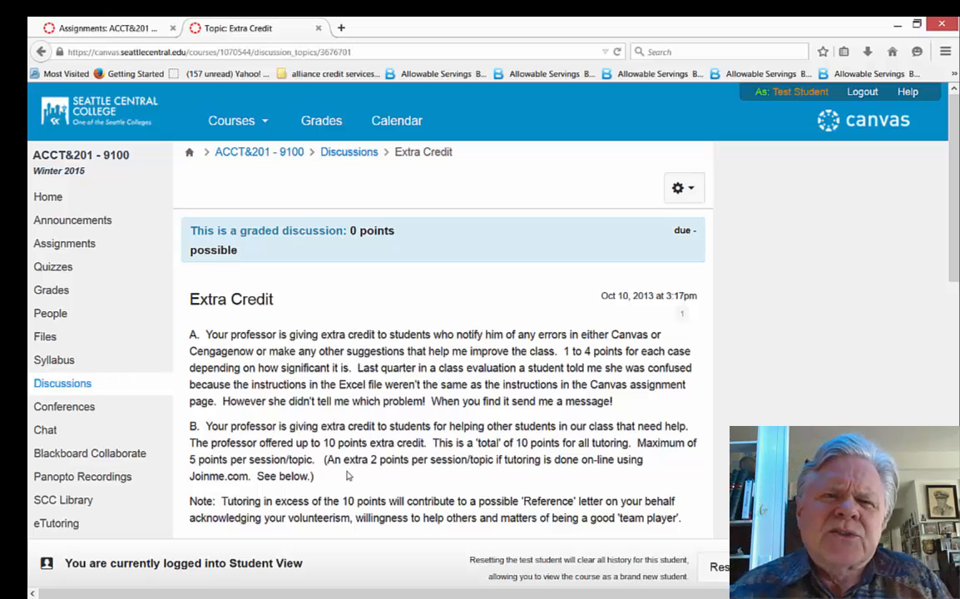